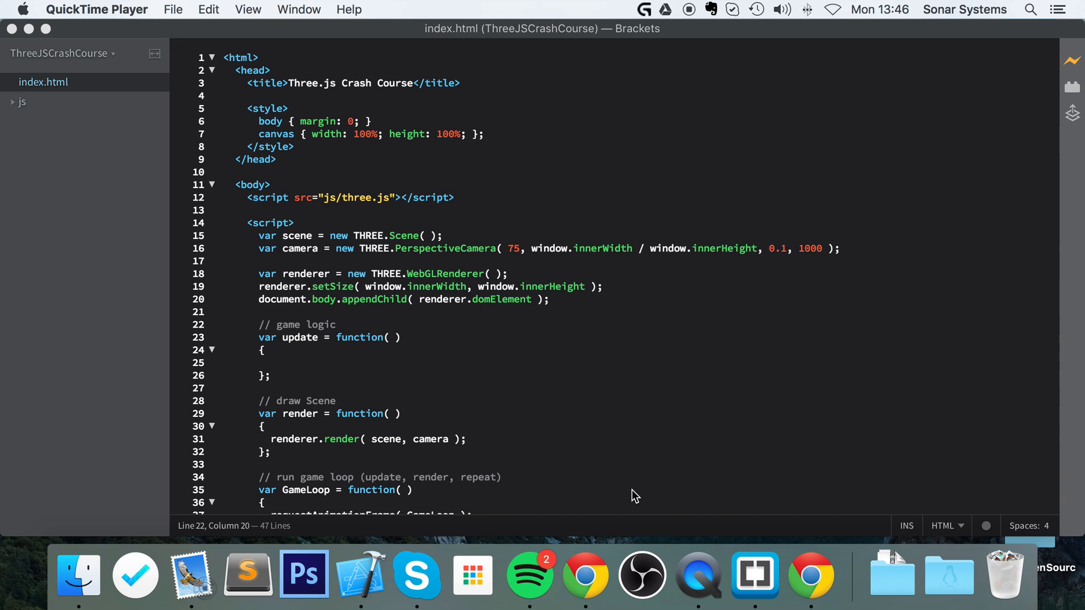
{"action": "mouse_move", "coordinate": [817, 592]}
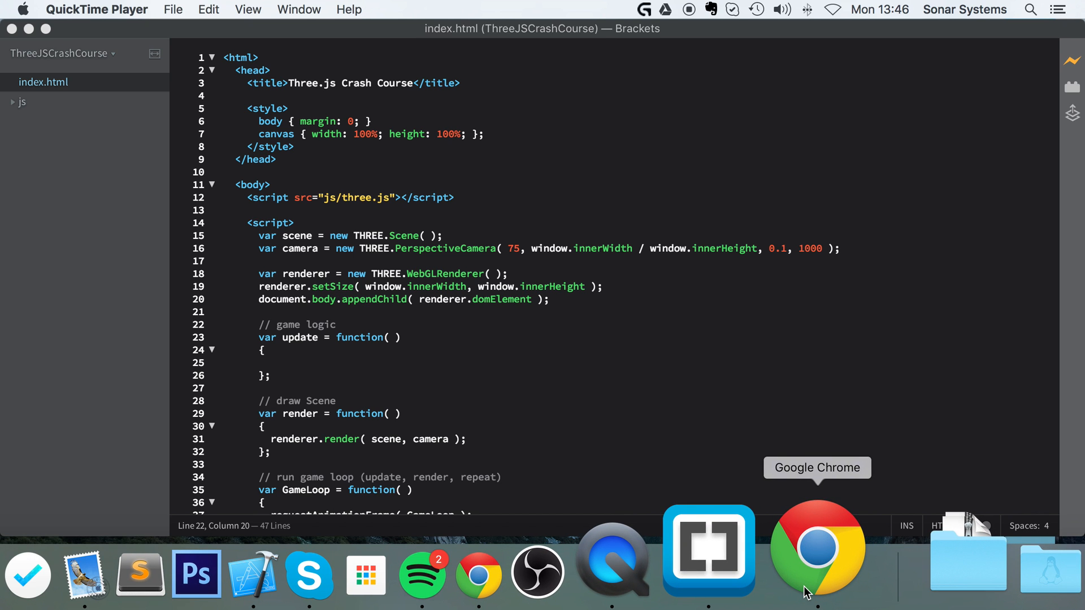
Step: Show the three.js documentation in Chrome and scroll its sidebar to the Extras / Geometries list
{"action": "left_click", "coordinate": [817, 549]}
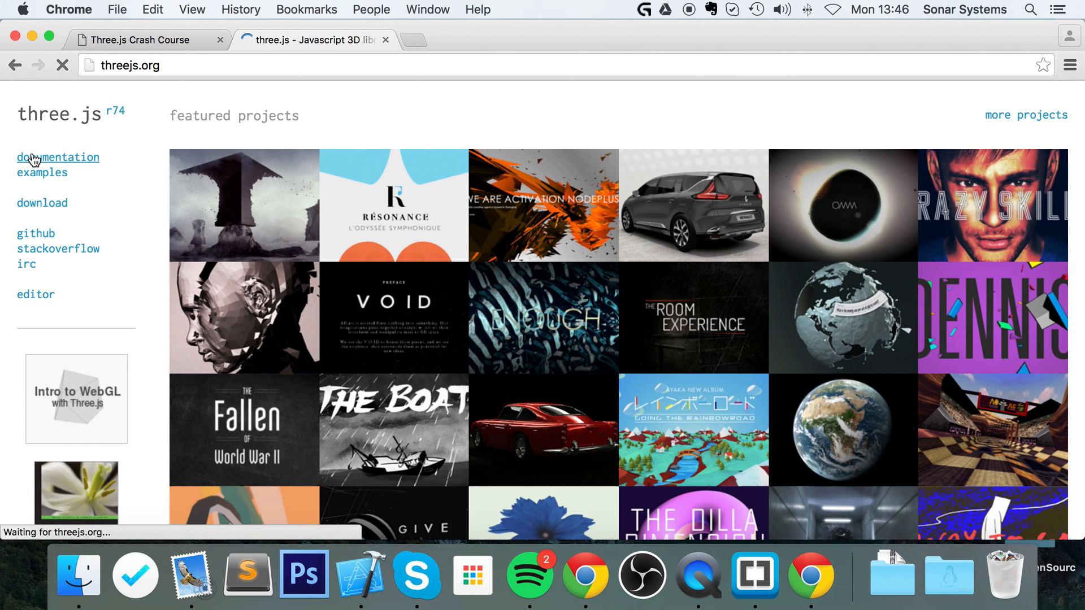
{"action": "left_click", "coordinate": [58, 157]}
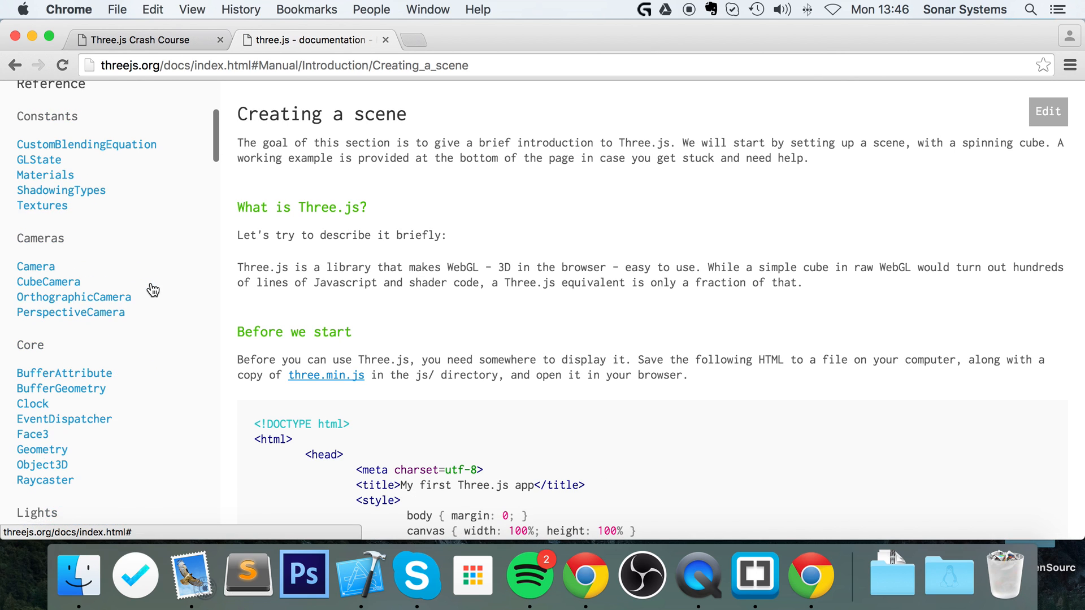
{"action": "scroll", "scroll_direction": "down", "scroll_amount": 3}
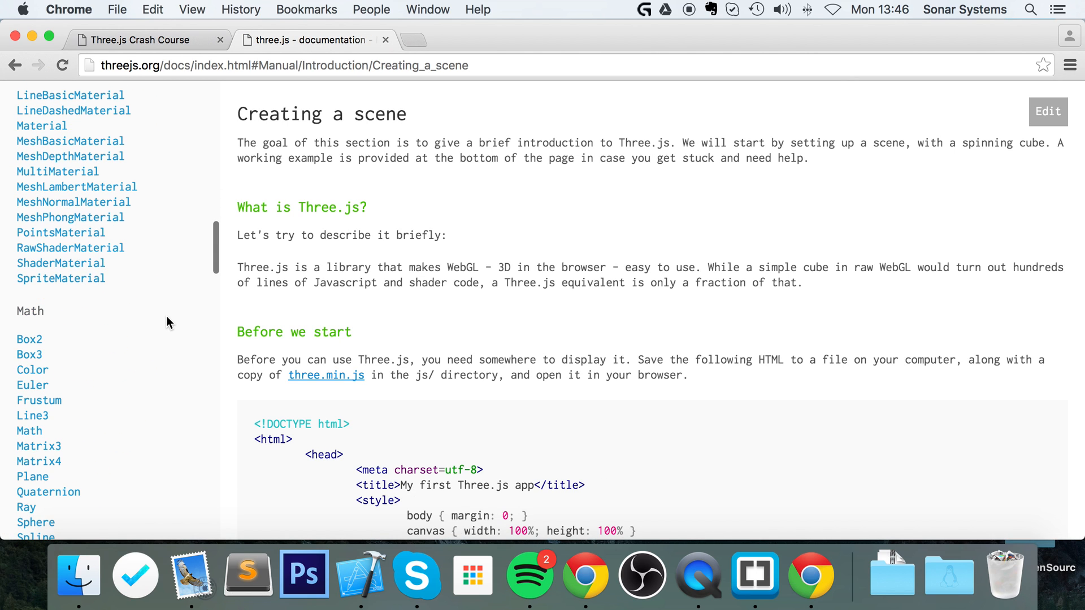
{"action": "scroll", "scroll_direction": "down", "scroll_amount": 3}
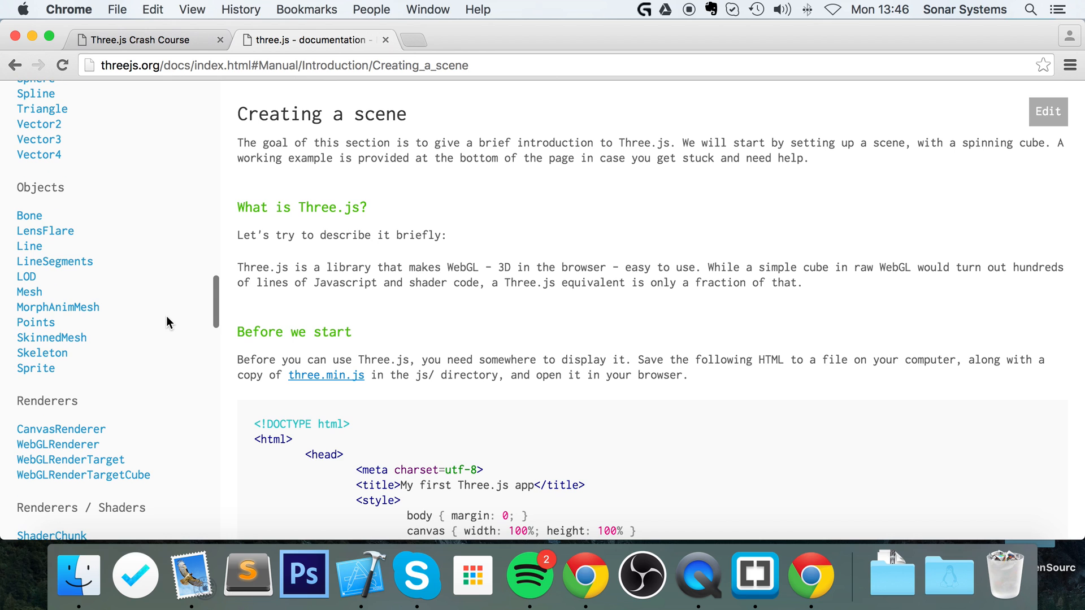
{"action": "scroll", "scroll_direction": "down", "scroll_amount": 3}
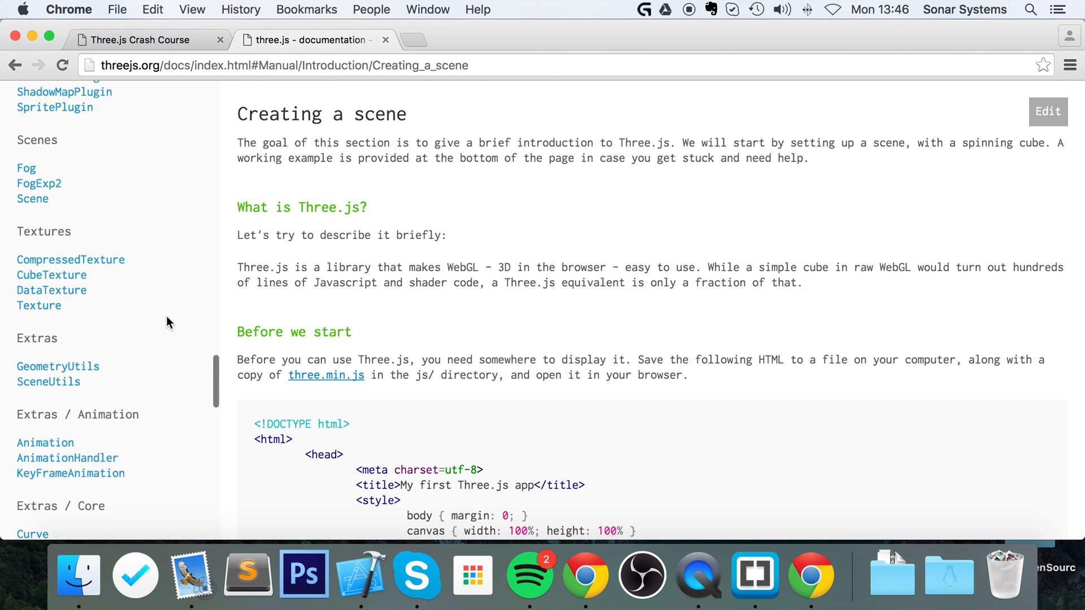
{"action": "scroll", "scroll_direction": "down", "scroll_amount": 3}
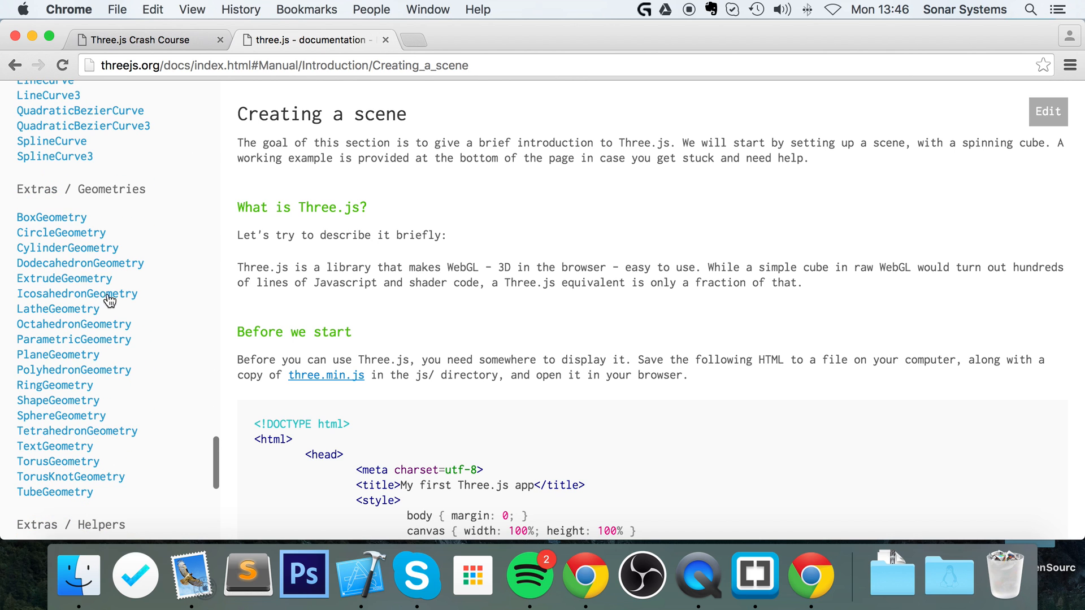
{"action": "mouse_move", "coordinate": [61, 232]}
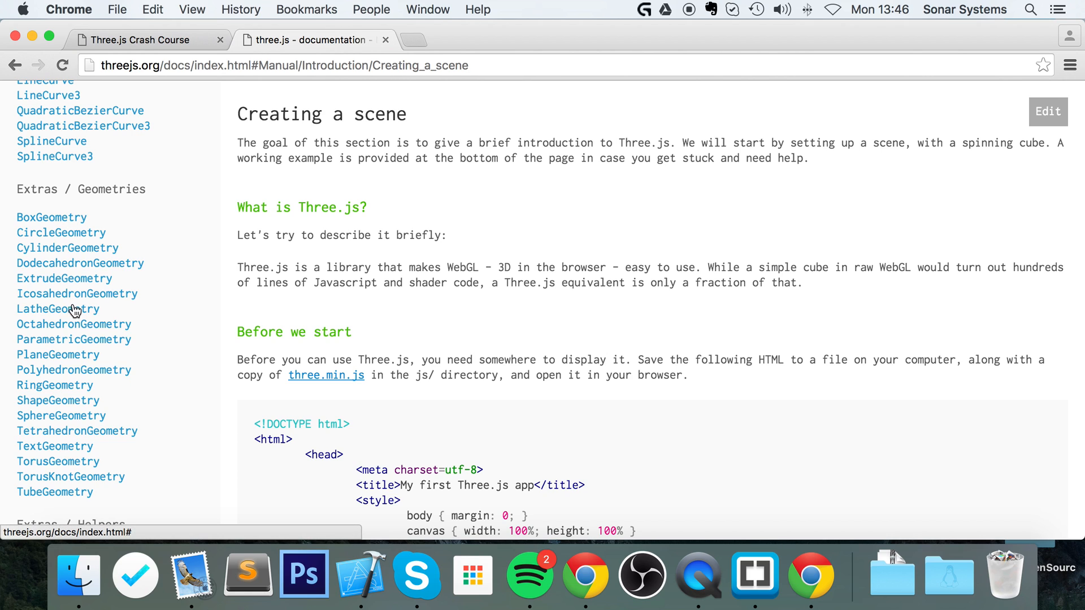
{"action": "mouse_move", "coordinate": [65, 319]}
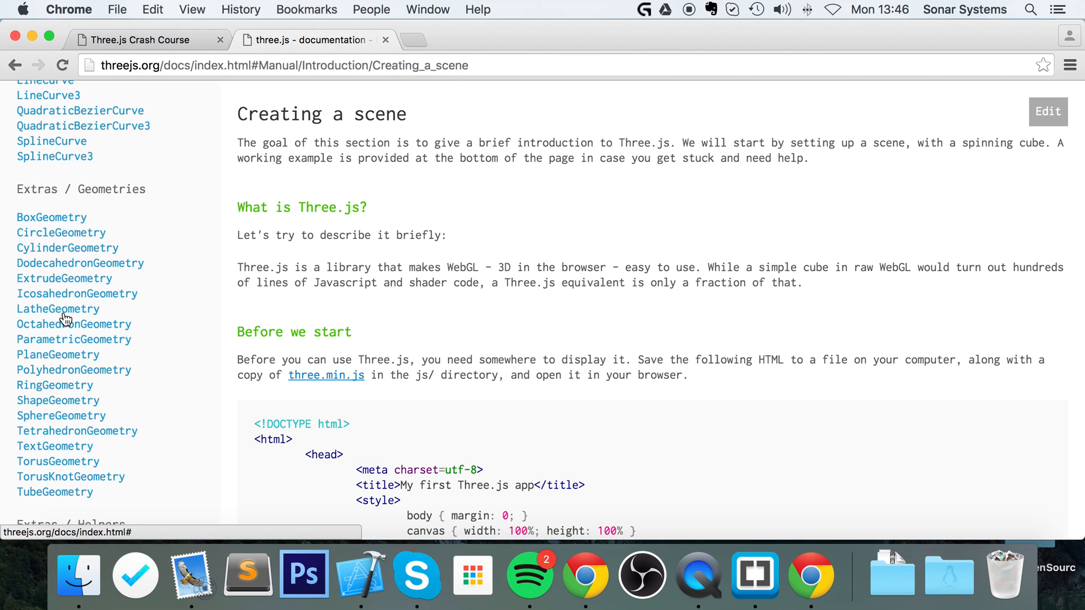
{"action": "mouse_move", "coordinate": [78, 454]}
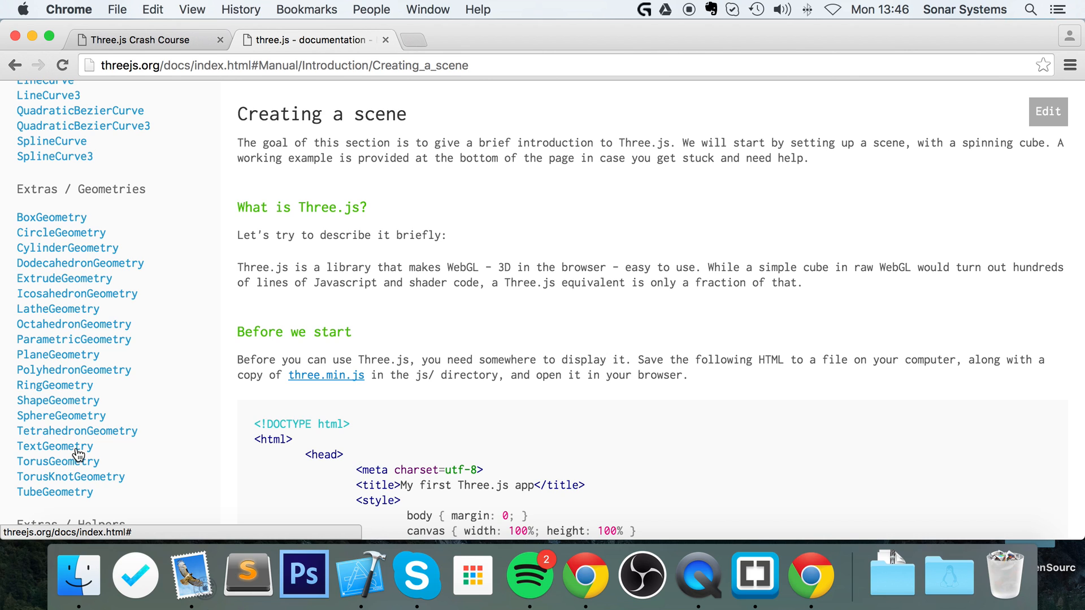
{"action": "mouse_move", "coordinate": [100, 474]}
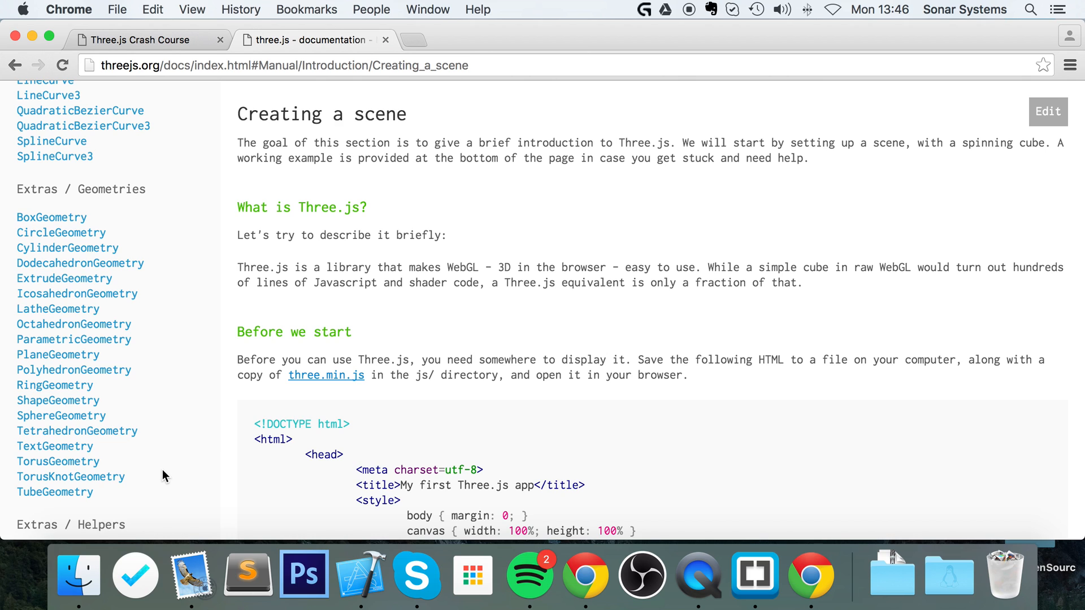
{"action": "mouse_move", "coordinate": [85, 416]}
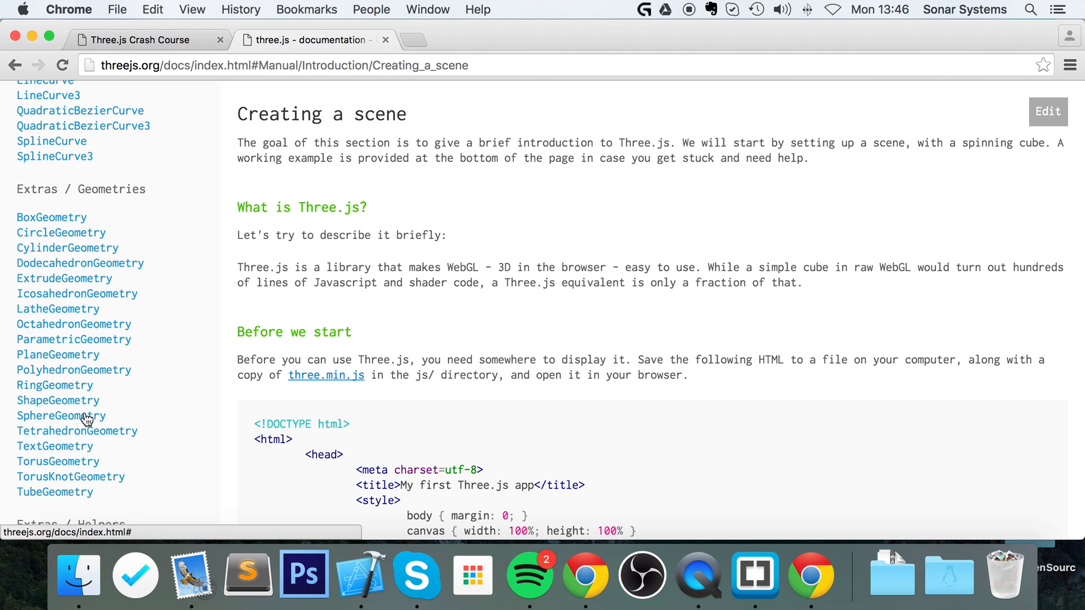
Step: Bring up the SphereGeometry reference page with its constructor parameters
{"action": "left_click", "coordinate": [84, 415]}
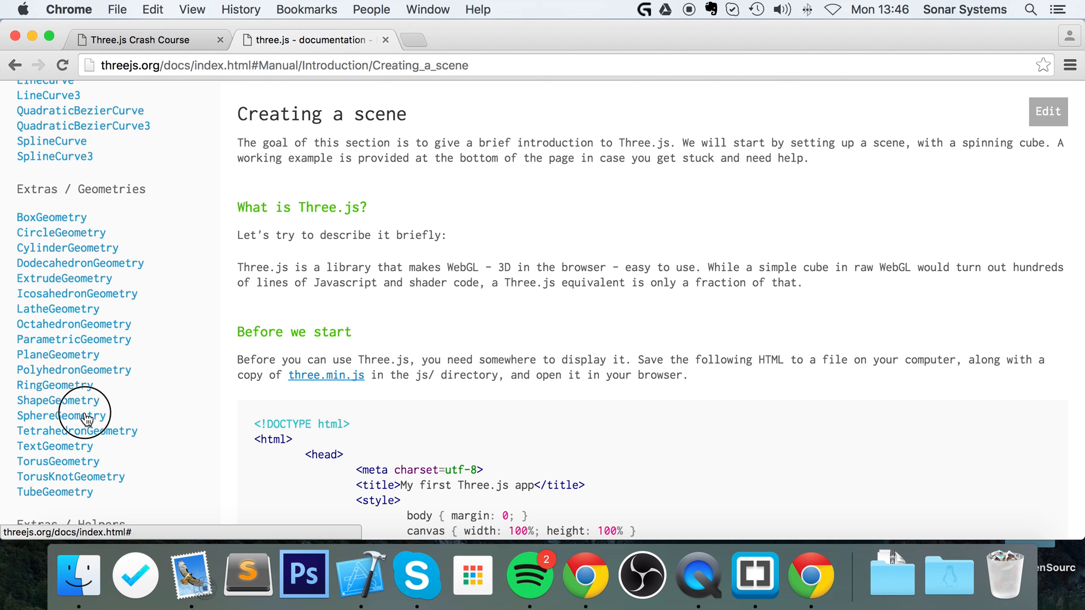
{"action": "left_click", "coordinate": [61, 415]}
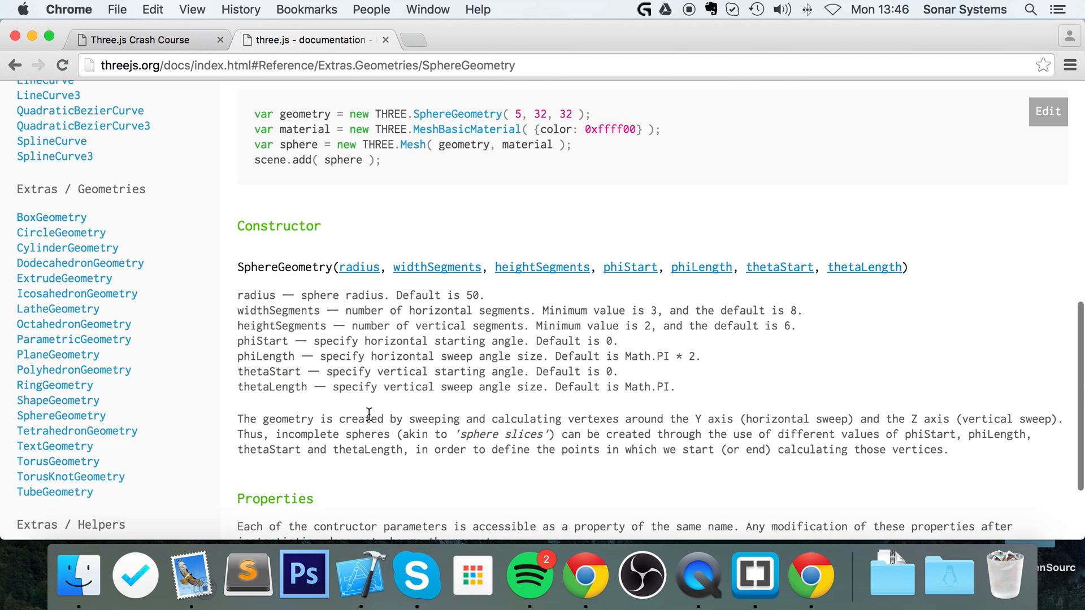
{"action": "mouse_move", "coordinate": [61, 233]}
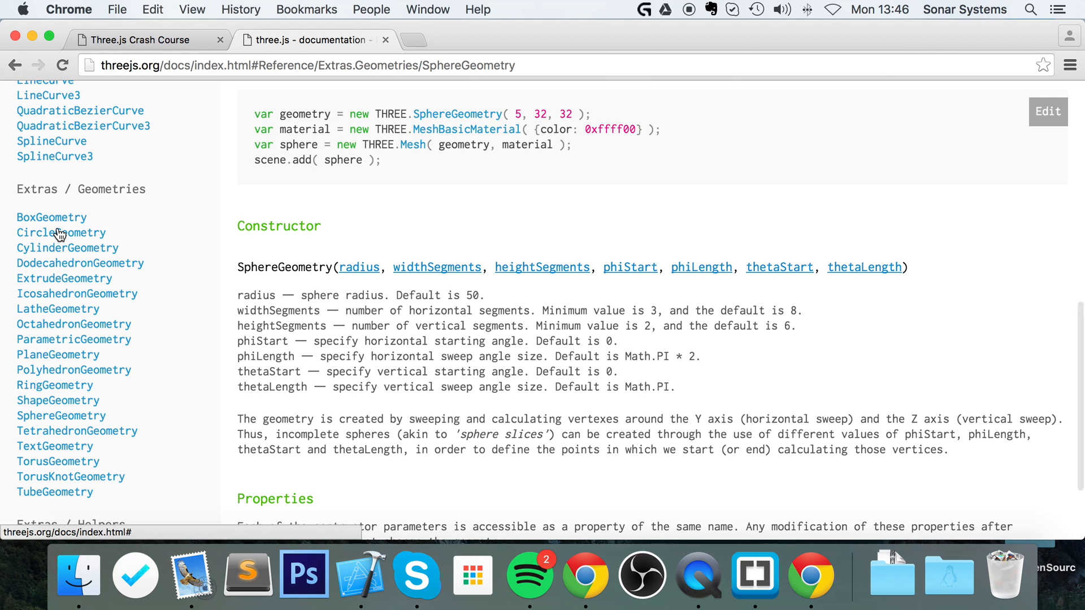
{"action": "mouse_move", "coordinate": [56, 226]}
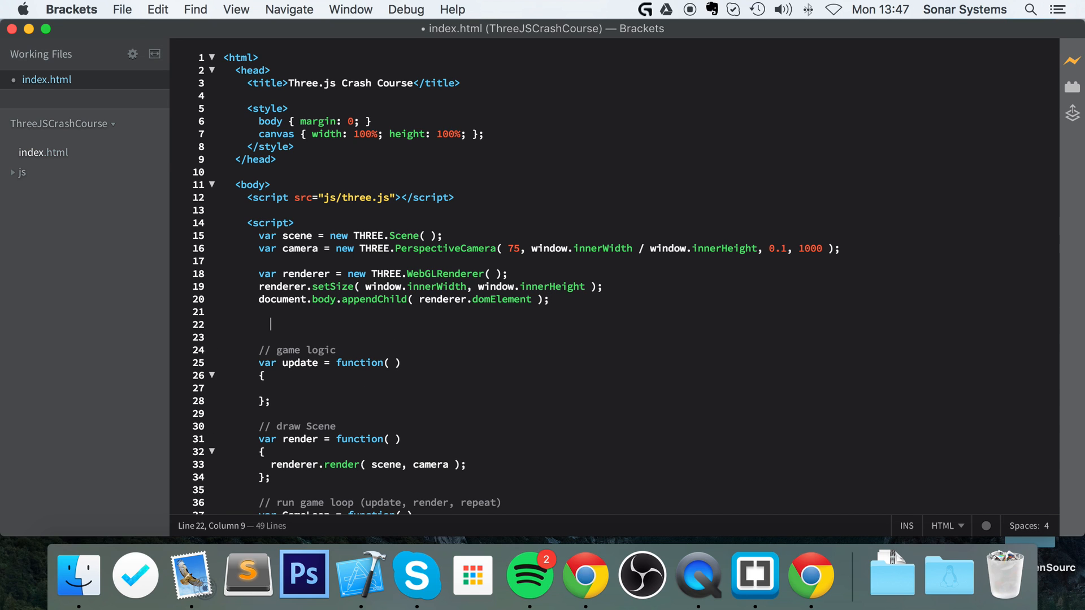
Step: Add a '// create the shape' comment after the renderer setup in index.html
{"action": "type", "text": "// create the"}
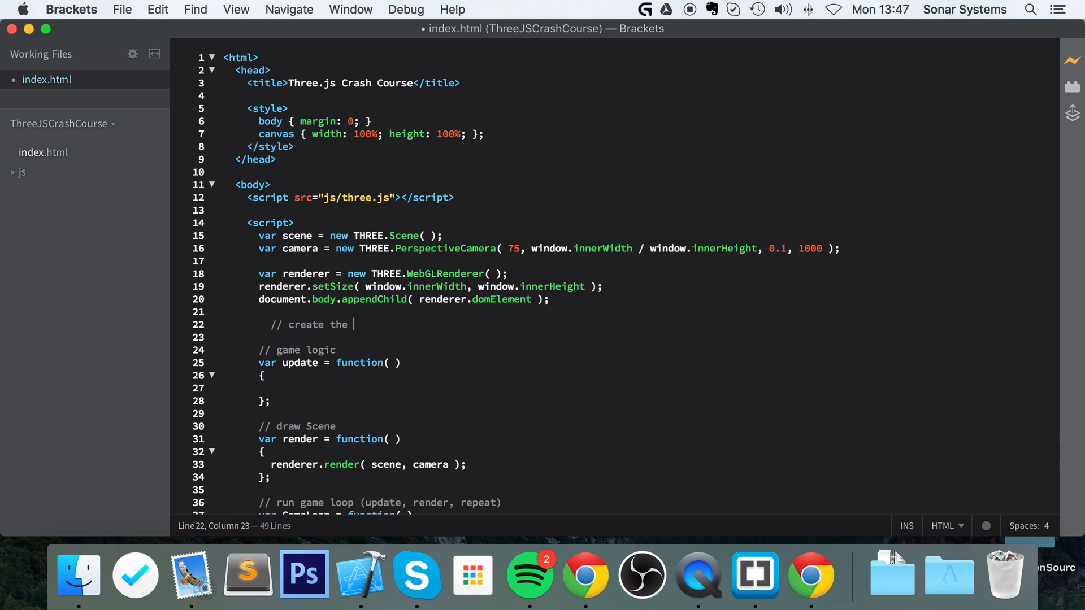
{"action": "type", "text": "shape"}
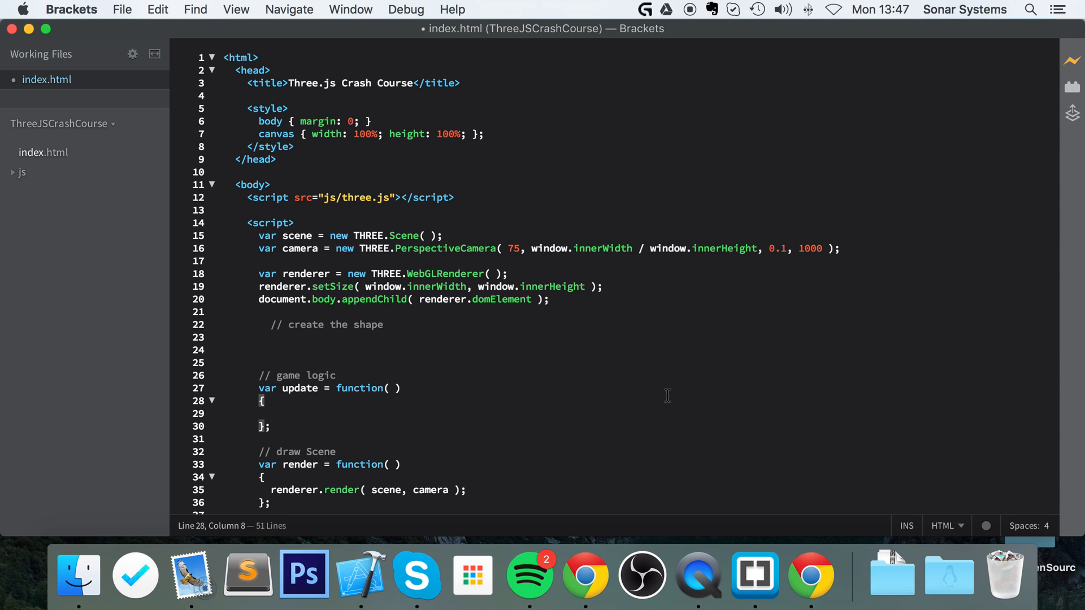
Step: Beautify index.html and move the update function's brace onto its own line
{"action": "right_click", "coordinate": [665, 396]}
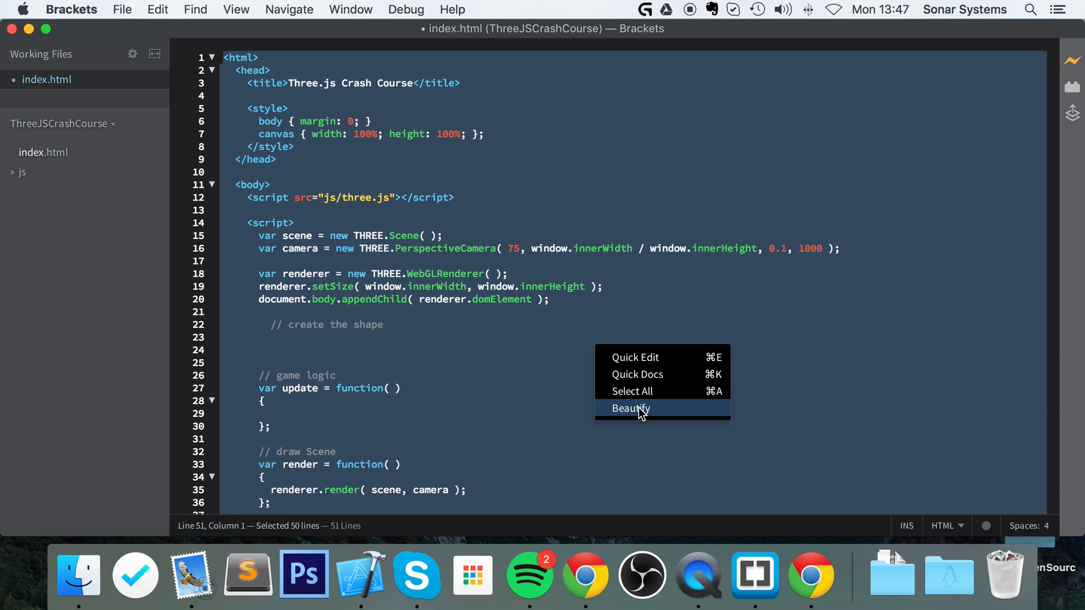
{"action": "left_click", "coordinate": [630, 408]}
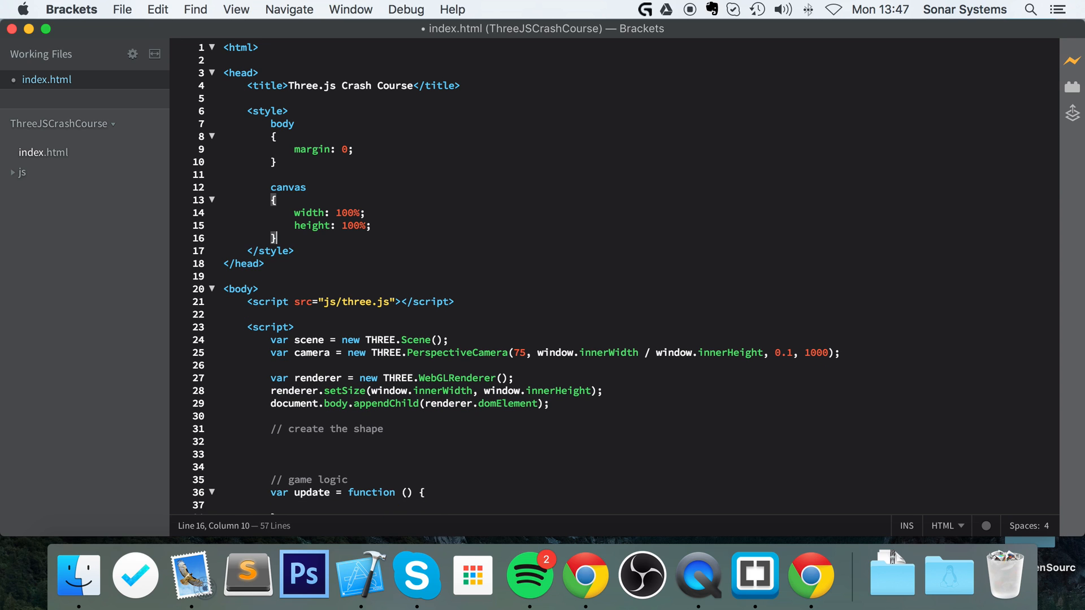
{"action": "scroll", "scroll_direction": "down", "scroll_amount": 3}
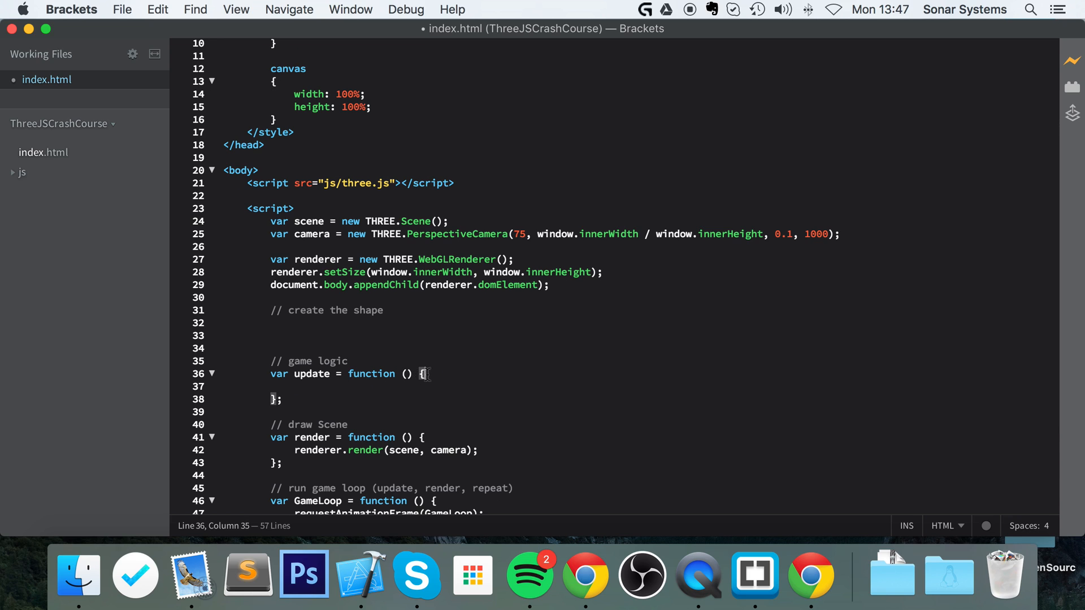
{"action": "key", "text": "enter"}
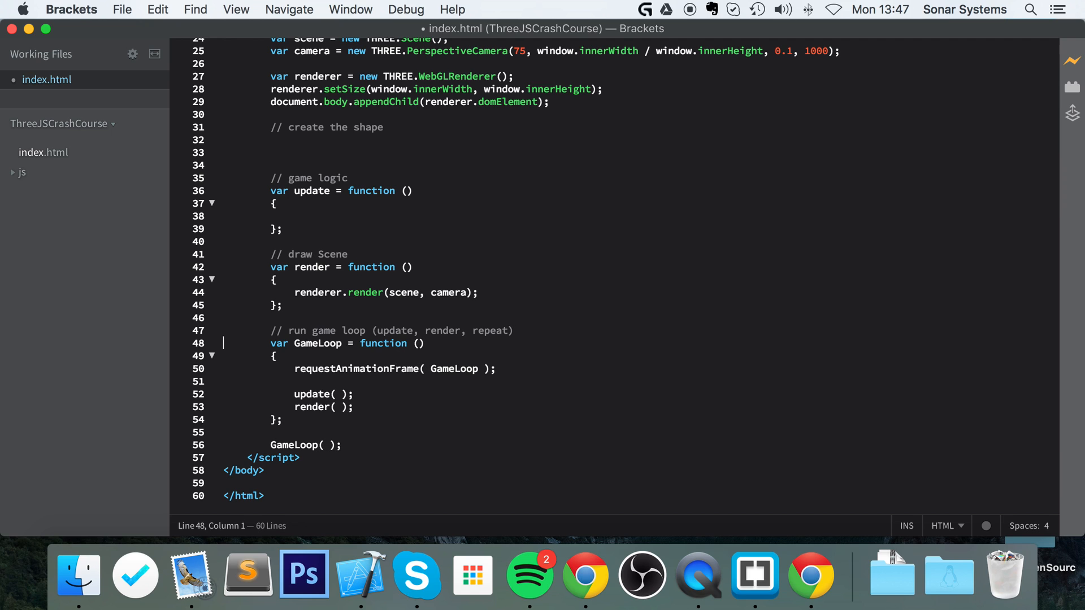
Step: Restore spaces inside the parentheses on the scene, camera, renderer and appendChild lines
{"action": "left_click", "coordinate": [421, 291]}
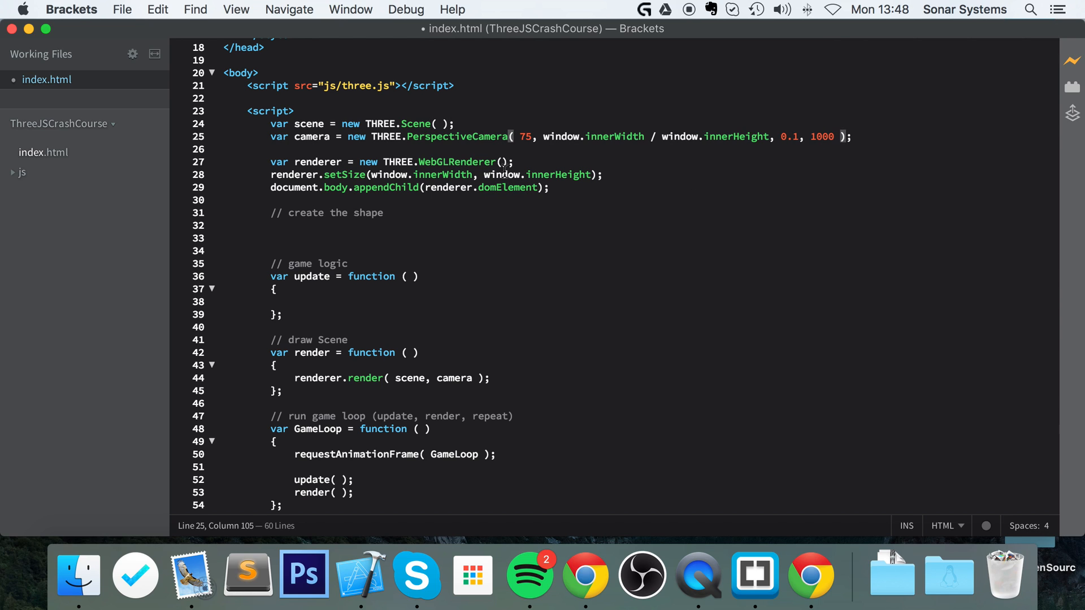
{"action": "left_click", "coordinate": [372, 174]}
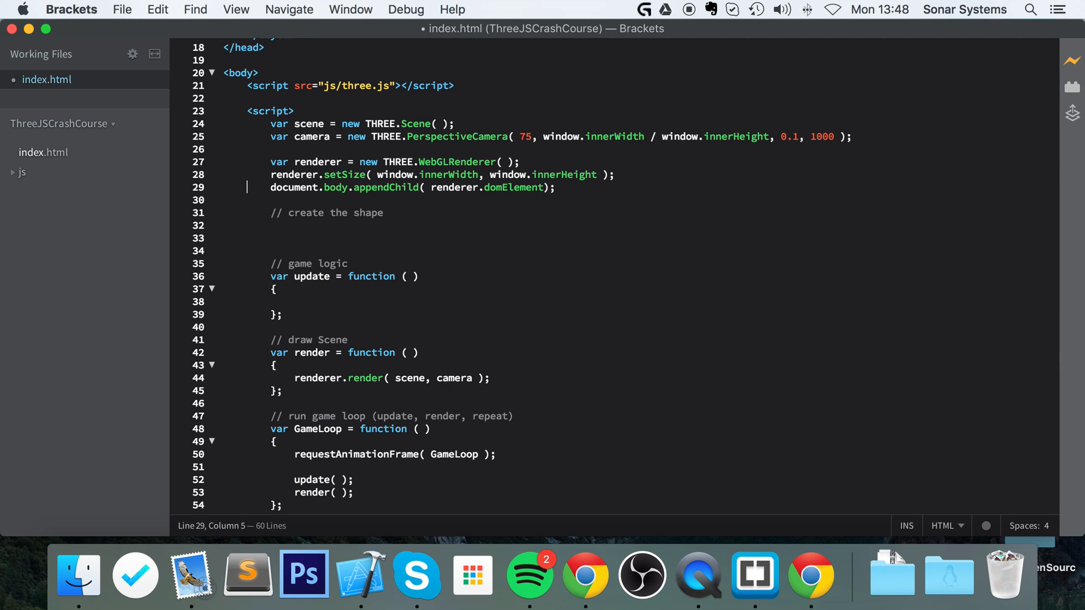
{"action": "left_click", "coordinate": [383, 212]}
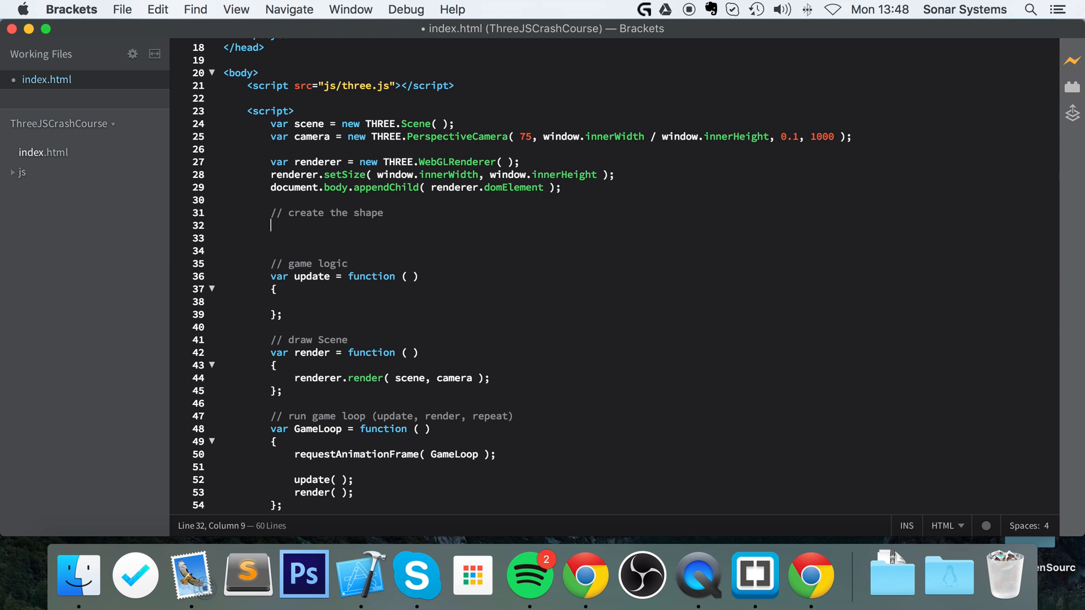
Step: Declare var geometry = new Three.BoxGeometry( 1, 1, 1 ); under the create the shape comment
{"action": "type", "text": "var geomet"}
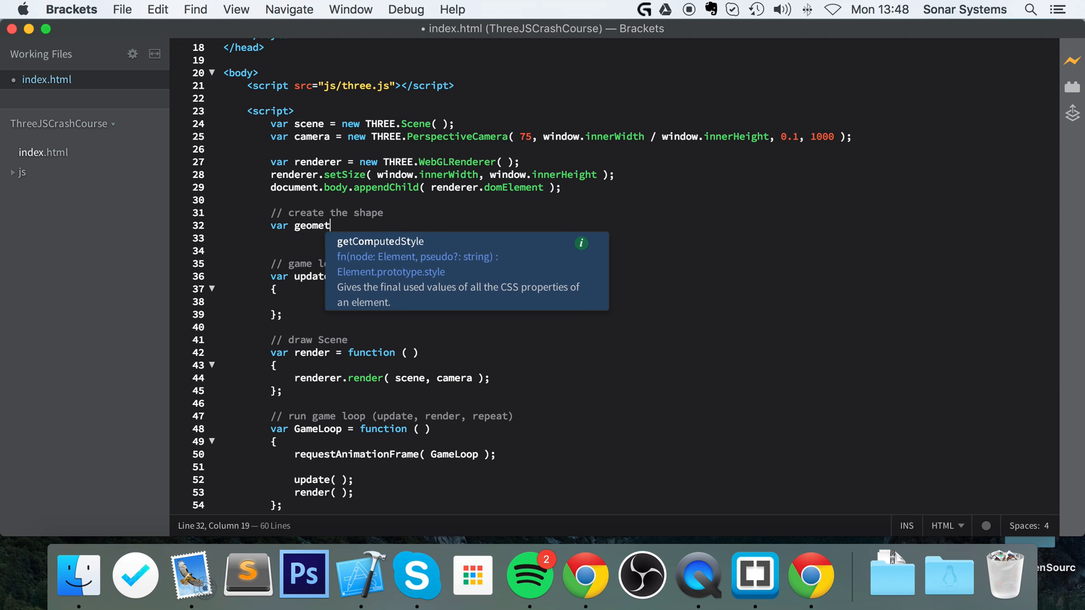
{"action": "type", "text": "ry ="}
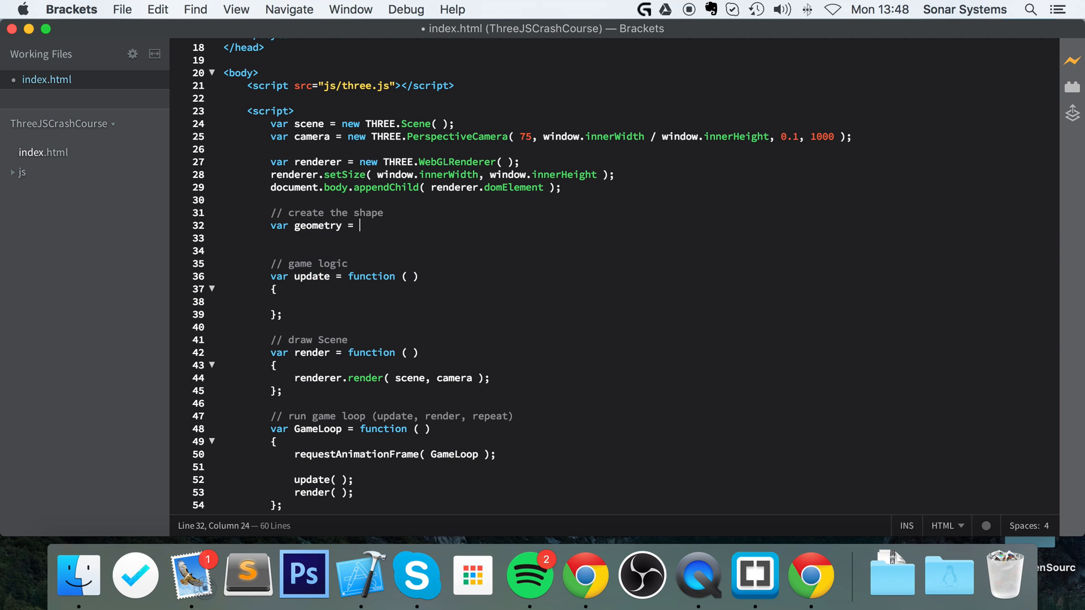
{"action": "type", "text": "new Three"}
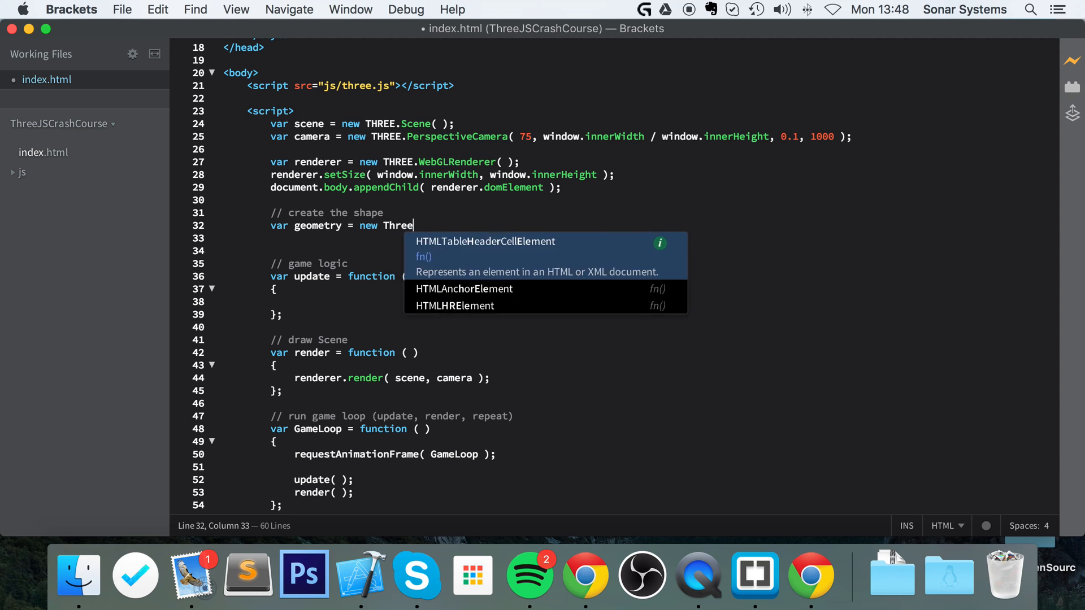
{"action": "type", "text": ".box"}
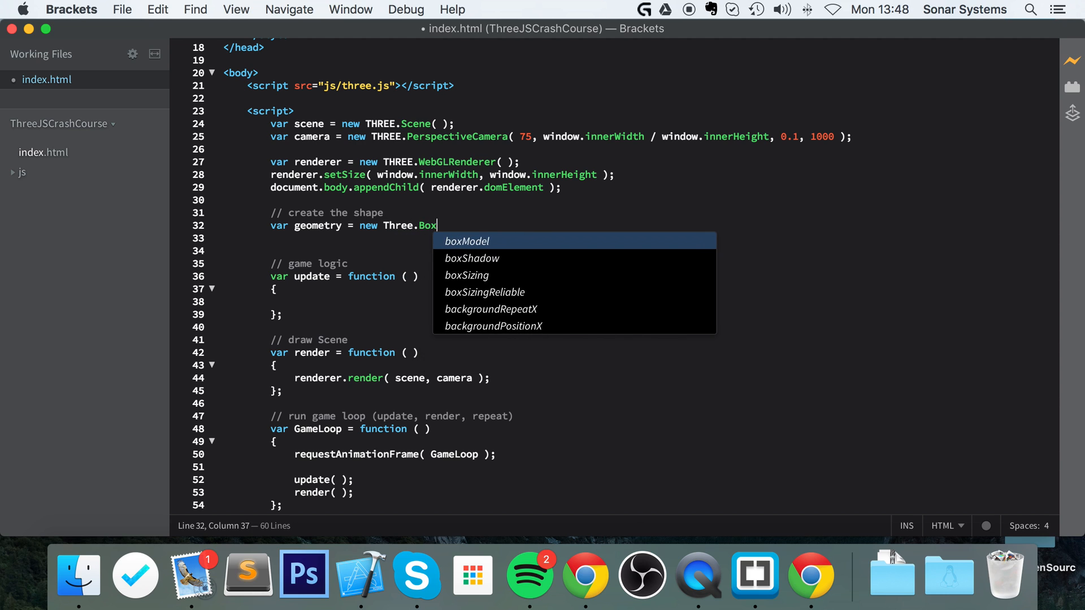
{"action": "type", "text": "Geome"}
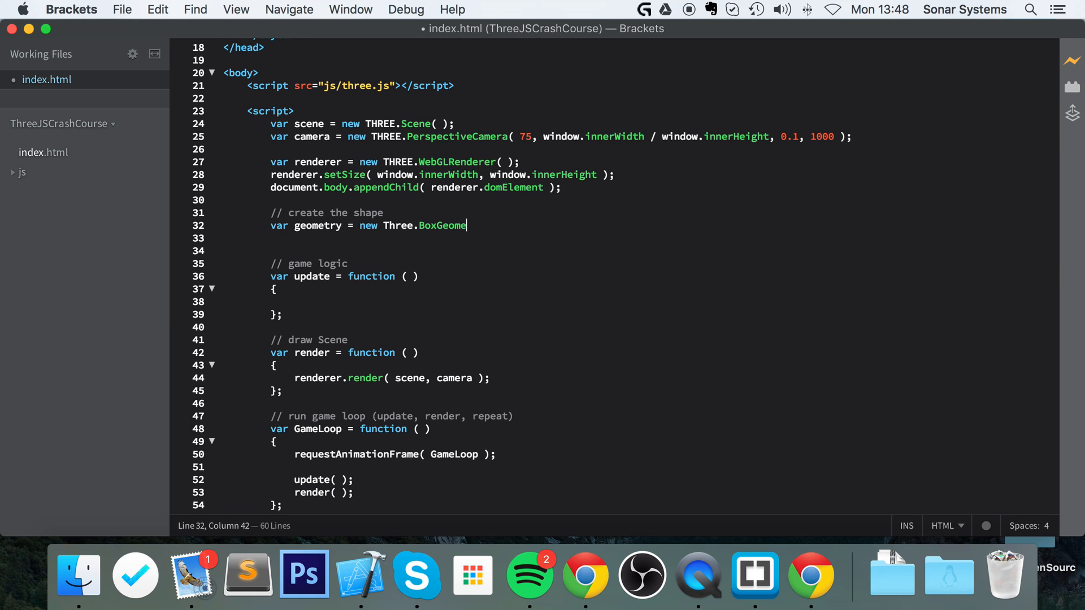
{"action": "type", "text": "try"}
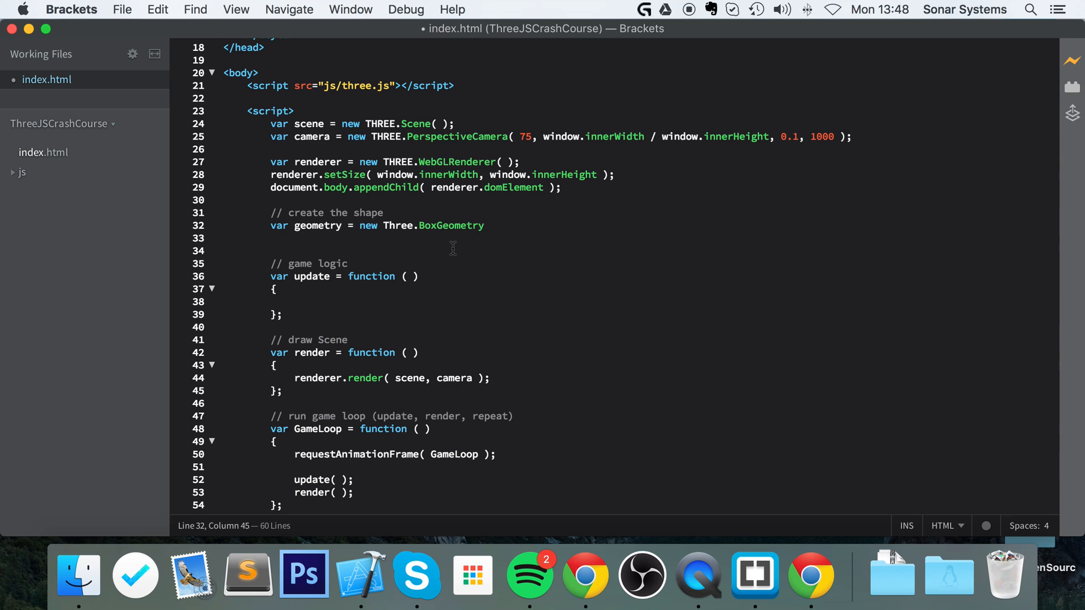
{"action": "type", "text": "( );"}
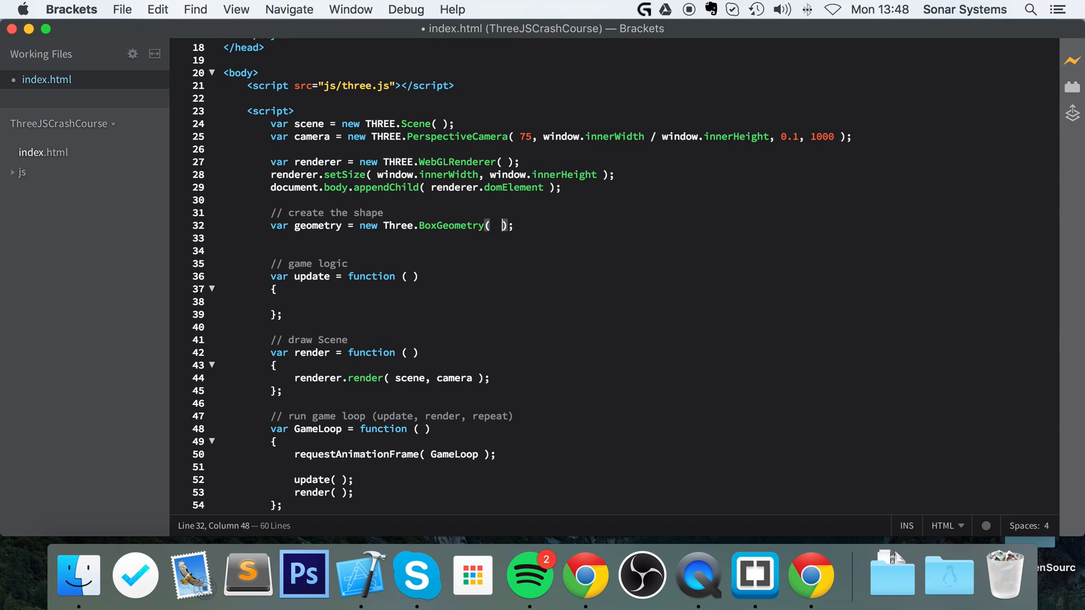
{"action": "type", "text": "1, 1, 1"}
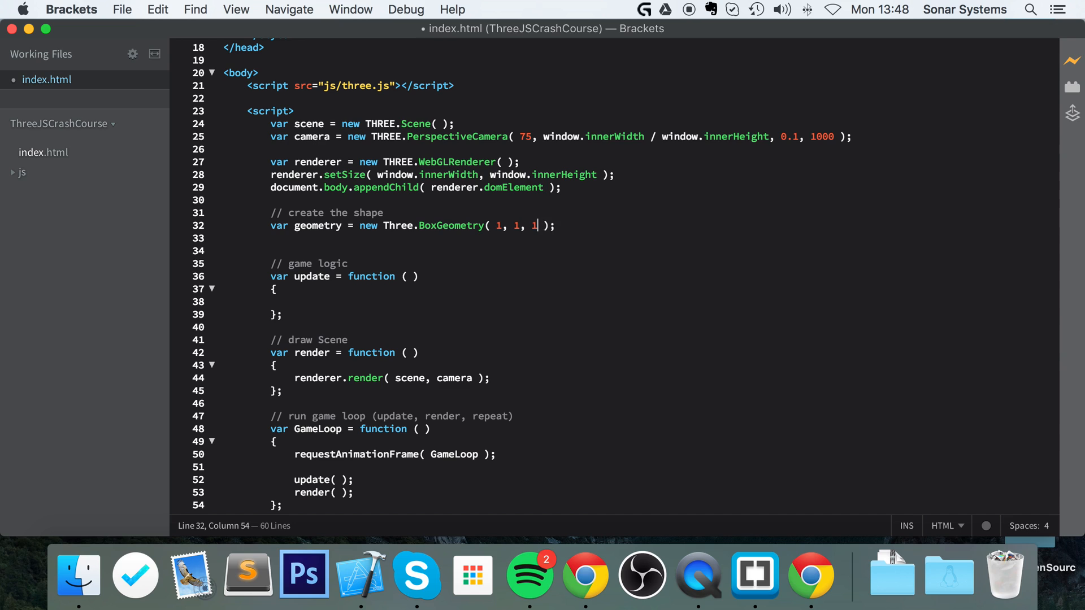
{"action": "type", "text": ";"}
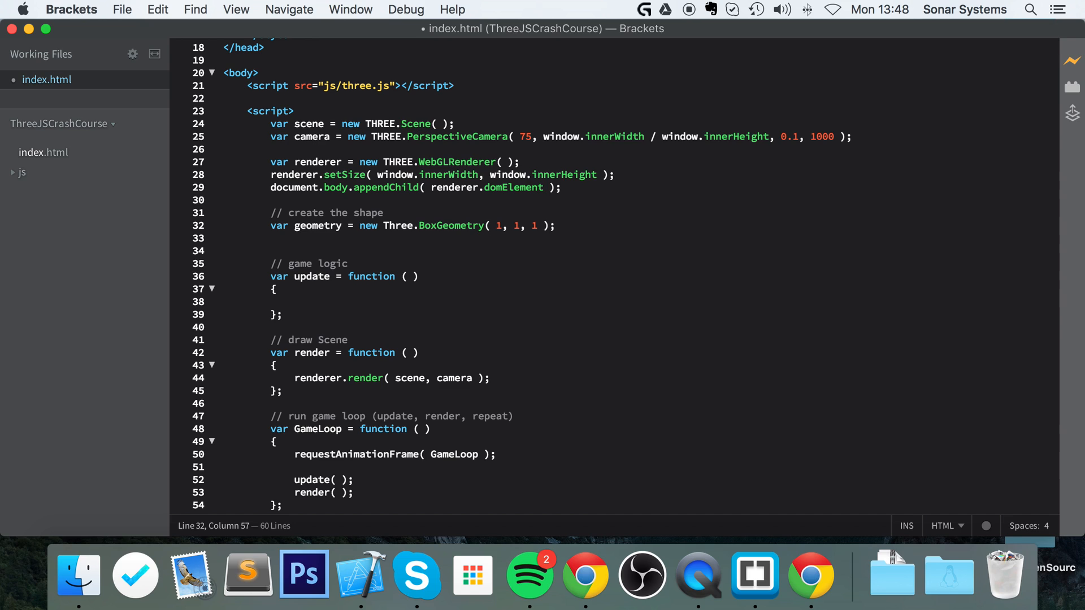
{"action": "key", "text": "enter"}
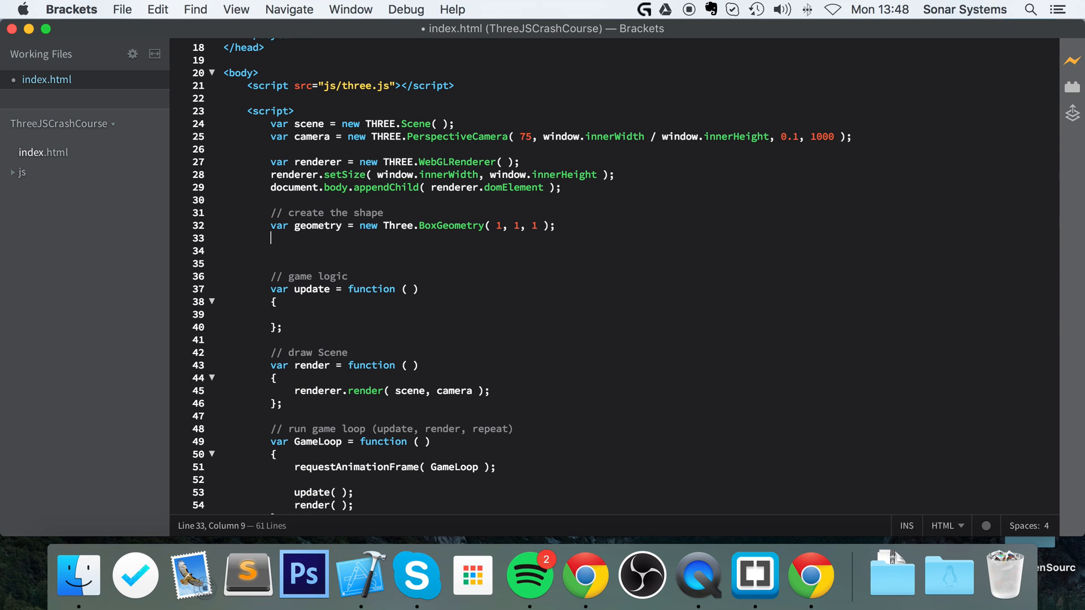
Step: Add a '// create a material, colour or image texture' comment with a blank line beneath
{"action": "key", "text": "enter"}
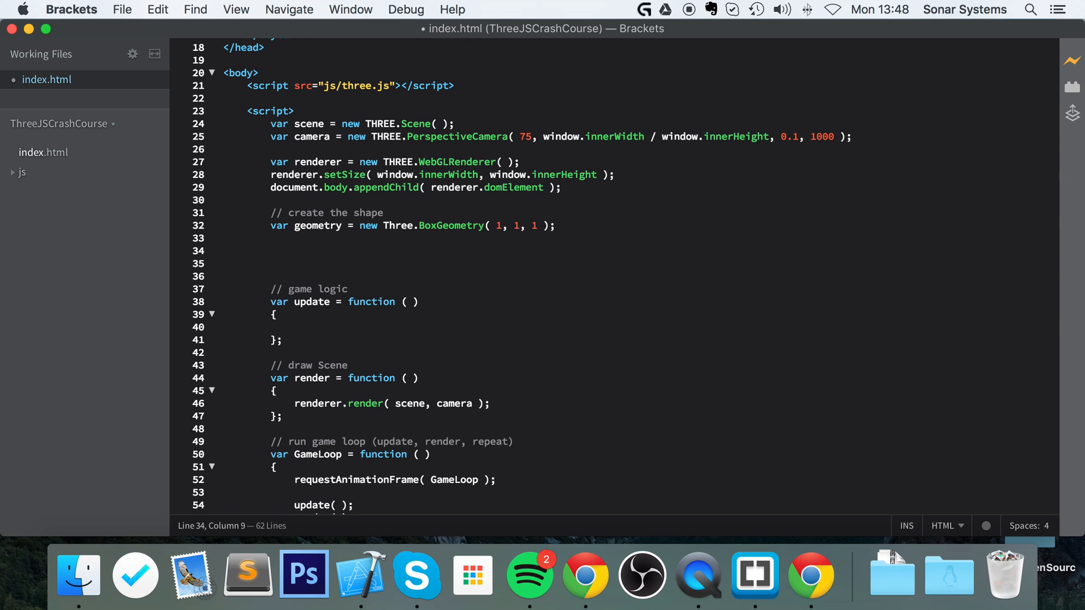
{"action": "type", "text": "// create a nat"}
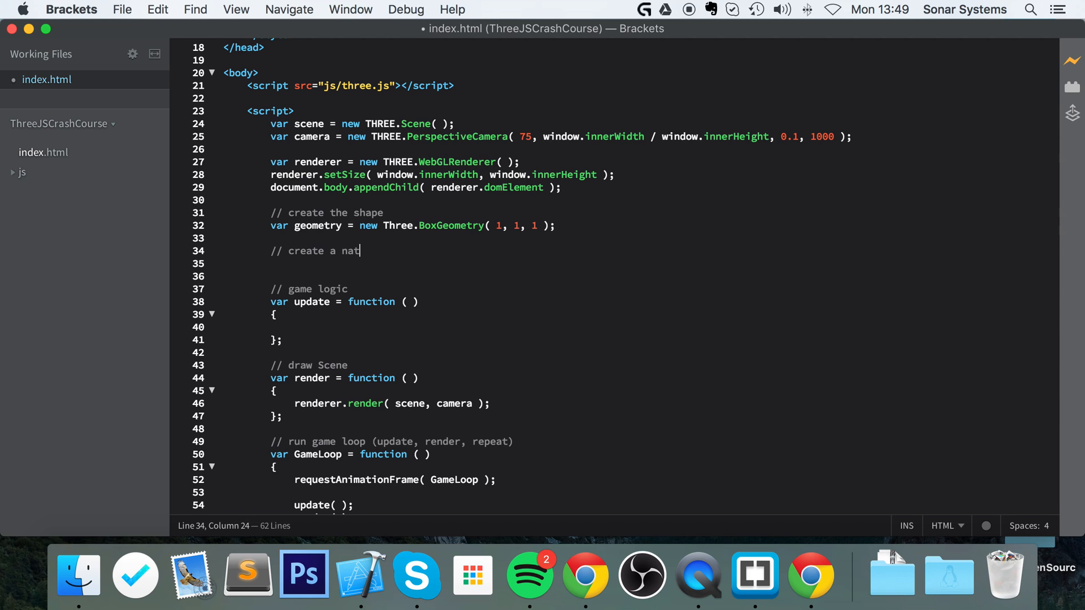
{"action": "type", "text": "erial, color"}
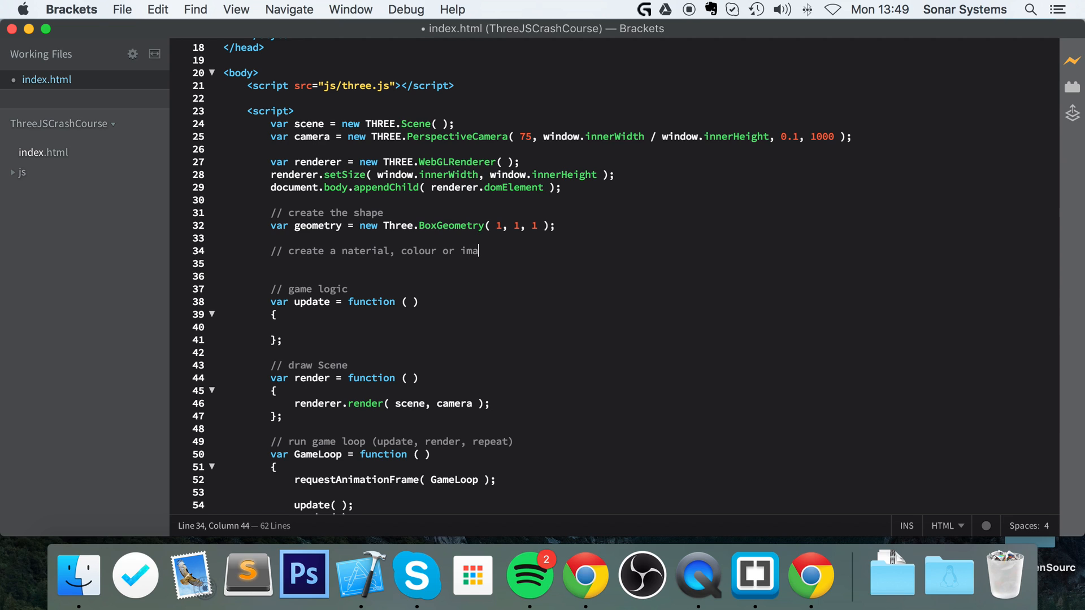
{"action": "type", "text": "ge texture"}
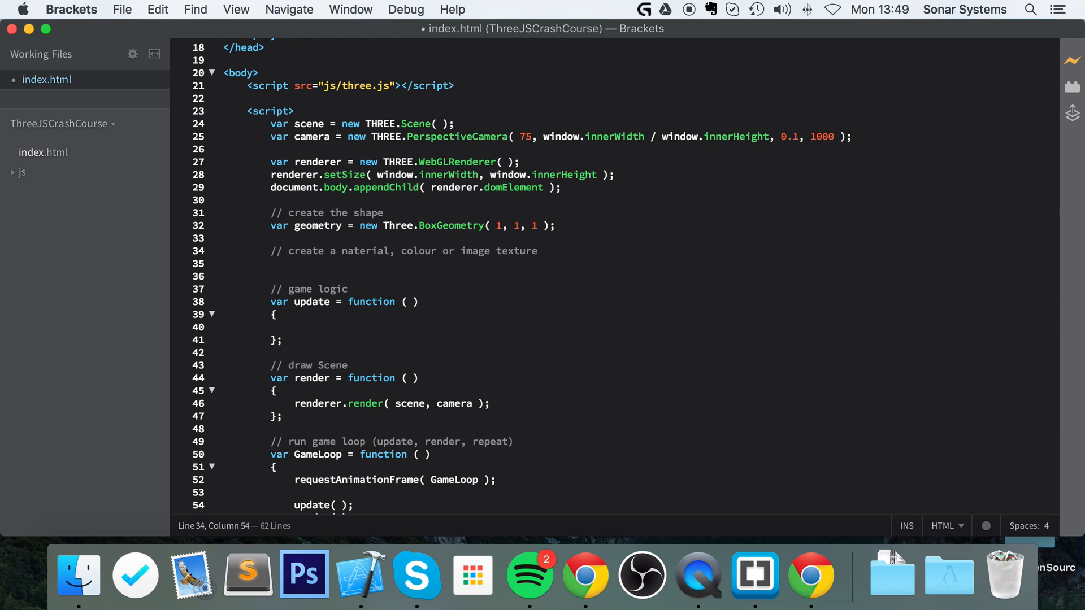
{"action": "left_click", "coordinate": [538, 251]}
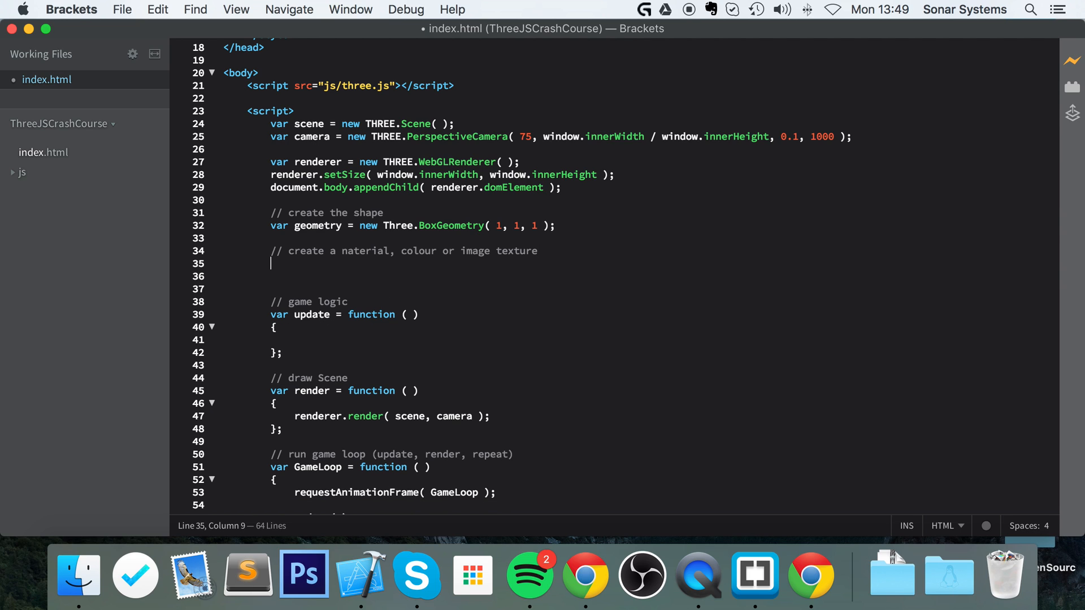
{"action": "key", "text": "backspace"}
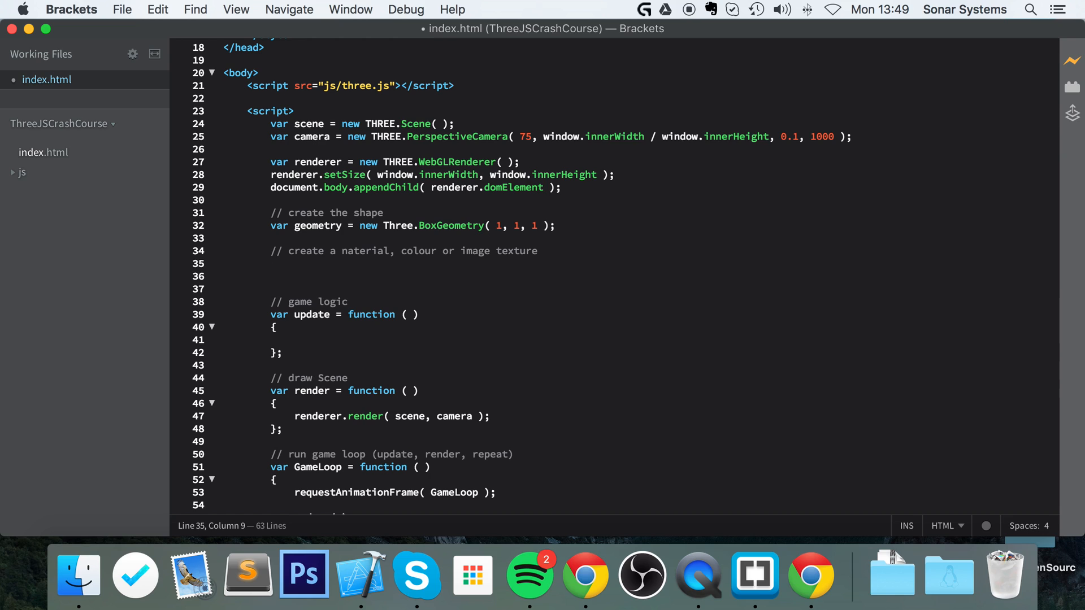
{"action": "left_click", "coordinate": [341, 251]}
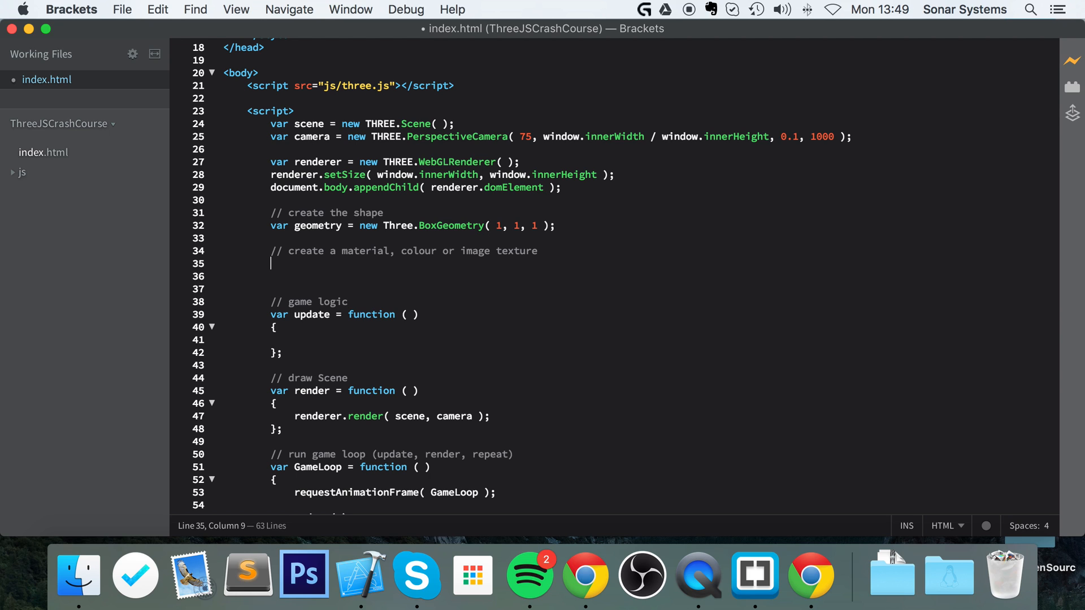
Step: Start var material = new Three.MeshBasicMaterial( { } ); fixing the MeshBasivc typo
{"action": "type", "text": "var ma"}
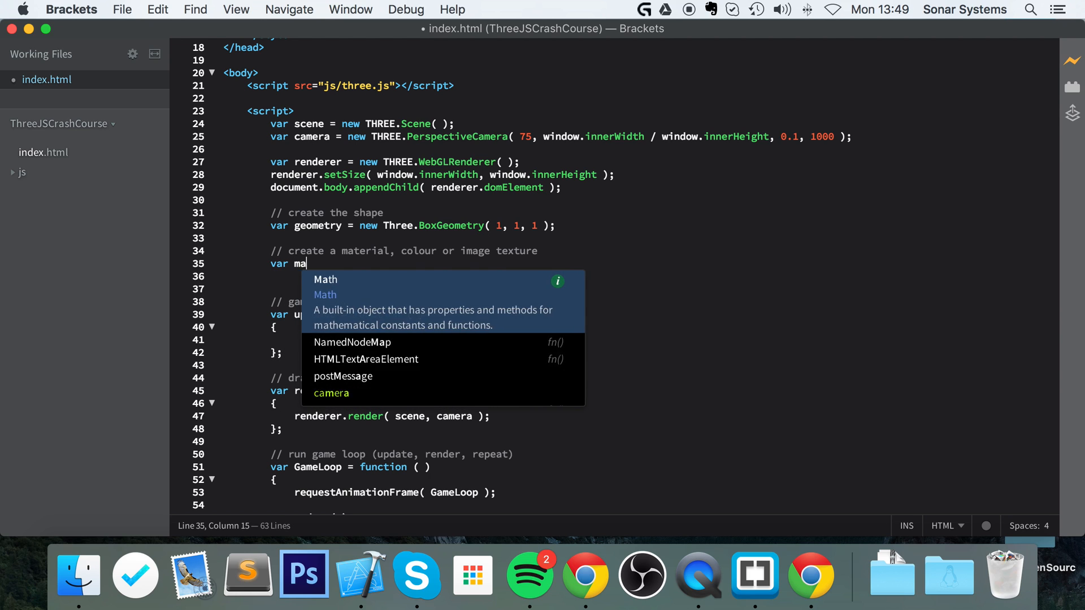
{"action": "type", "text": "terial ="}
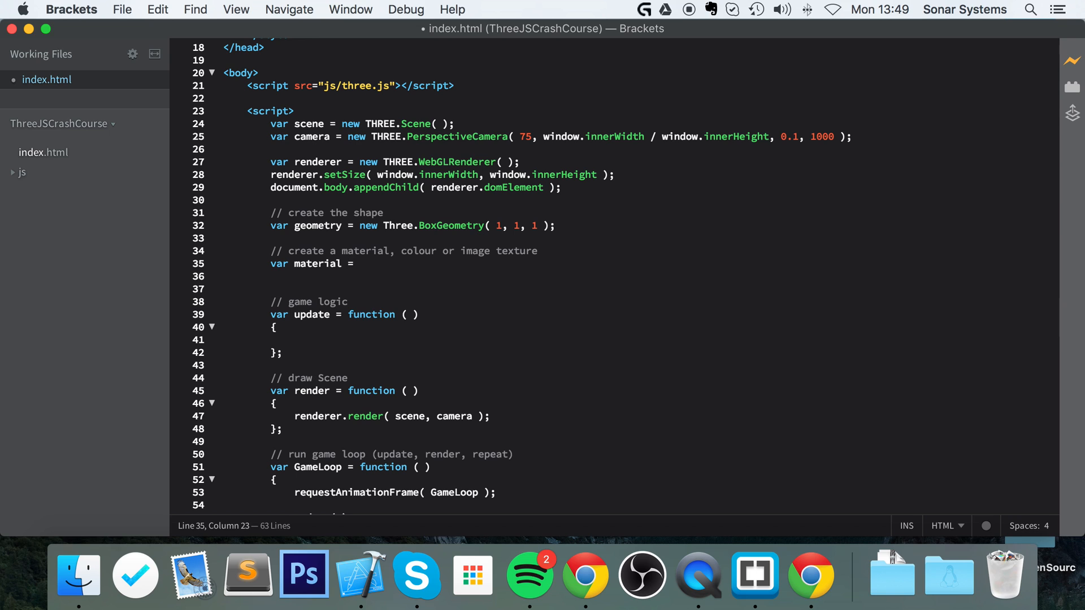
{"action": "type", "text": "new T"}
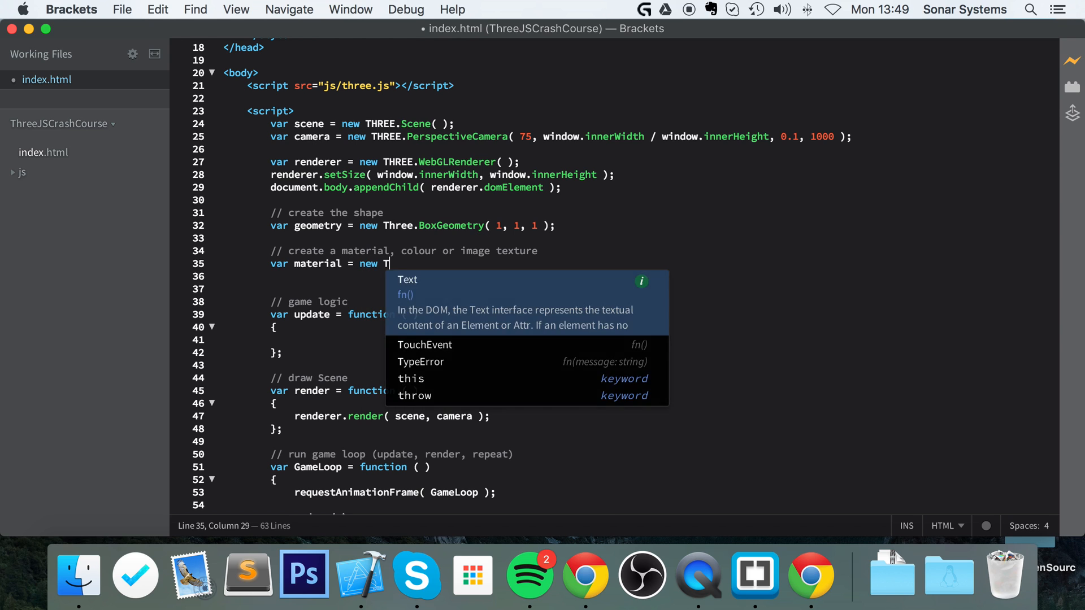
{"action": "type", "text": "hree.Mes"}
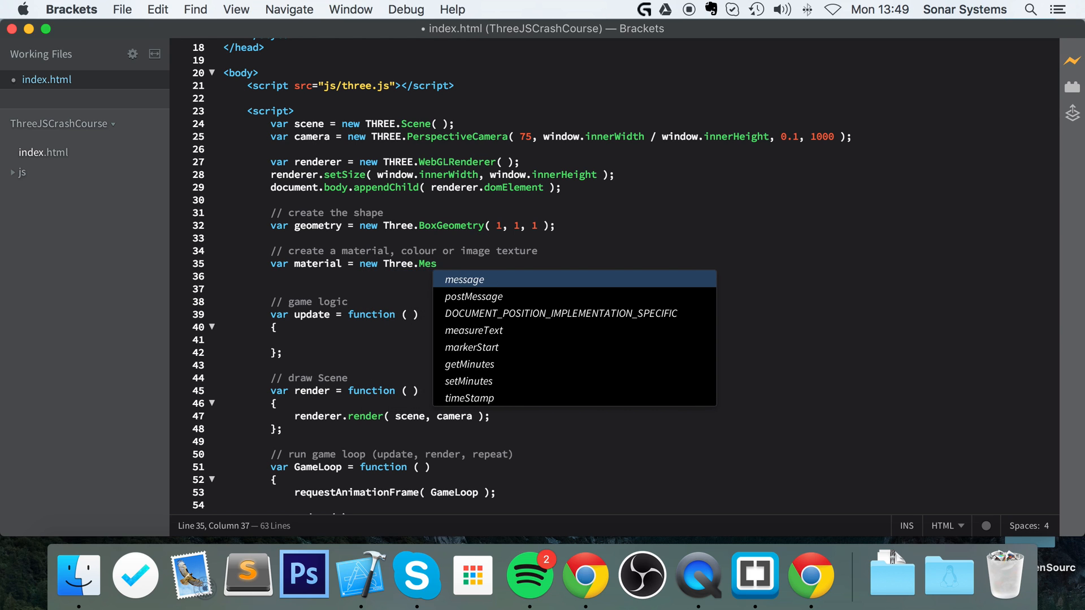
{"action": "type", "text": "hBasivc"}
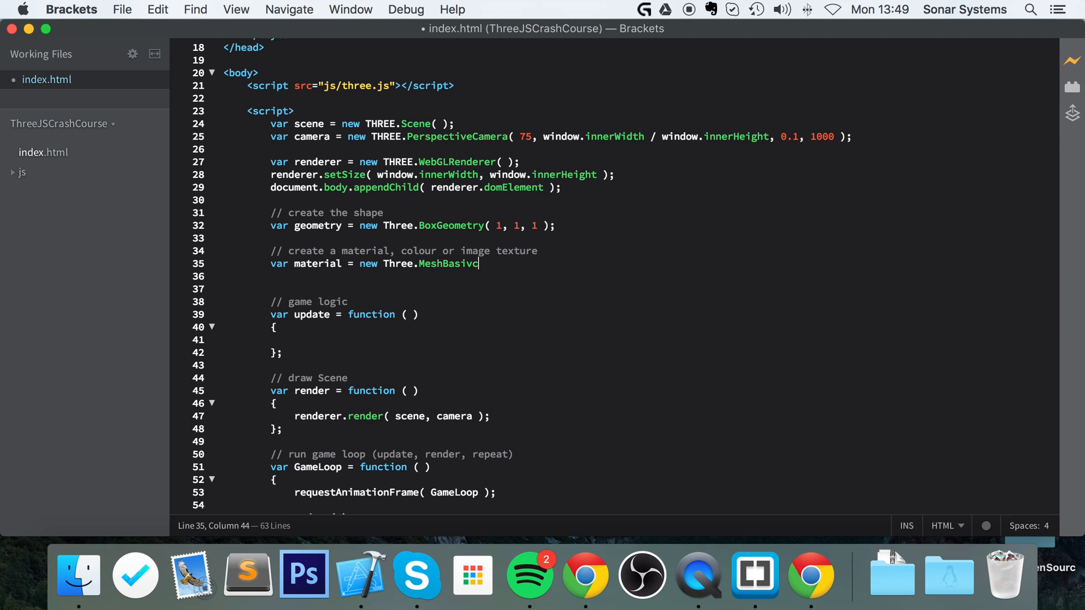
{"action": "key", "text": "Backspace"}
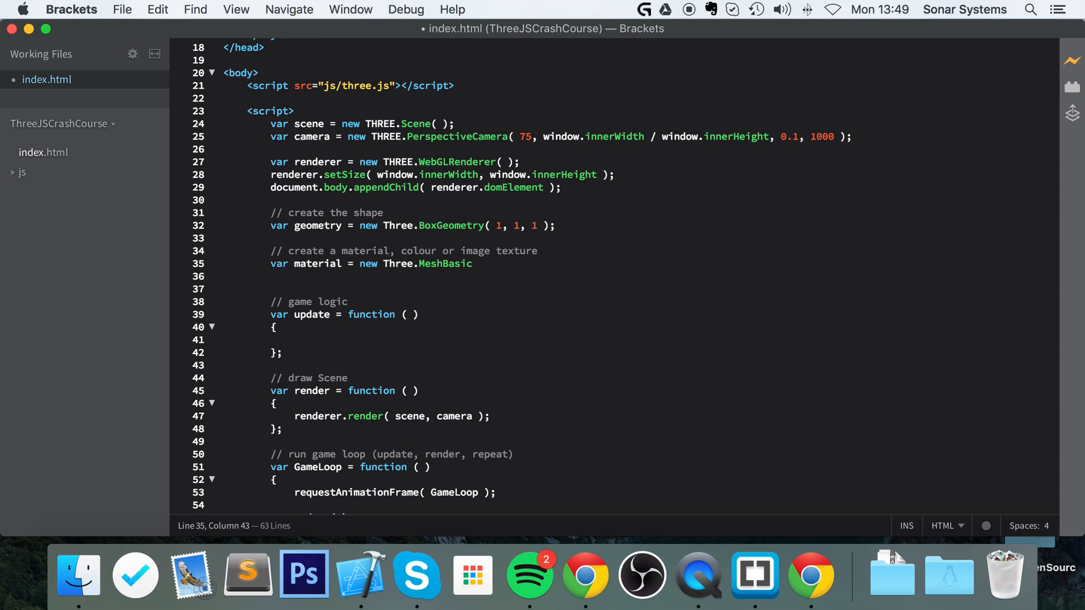
{"action": "type", "text": "Material"}
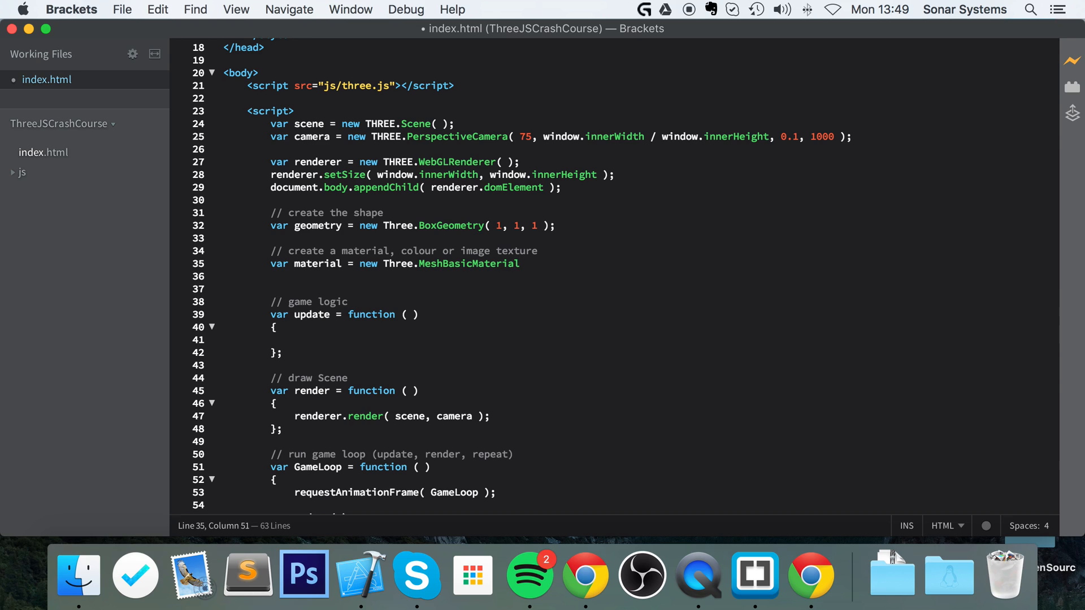
{"action": "type", "text": "()"}
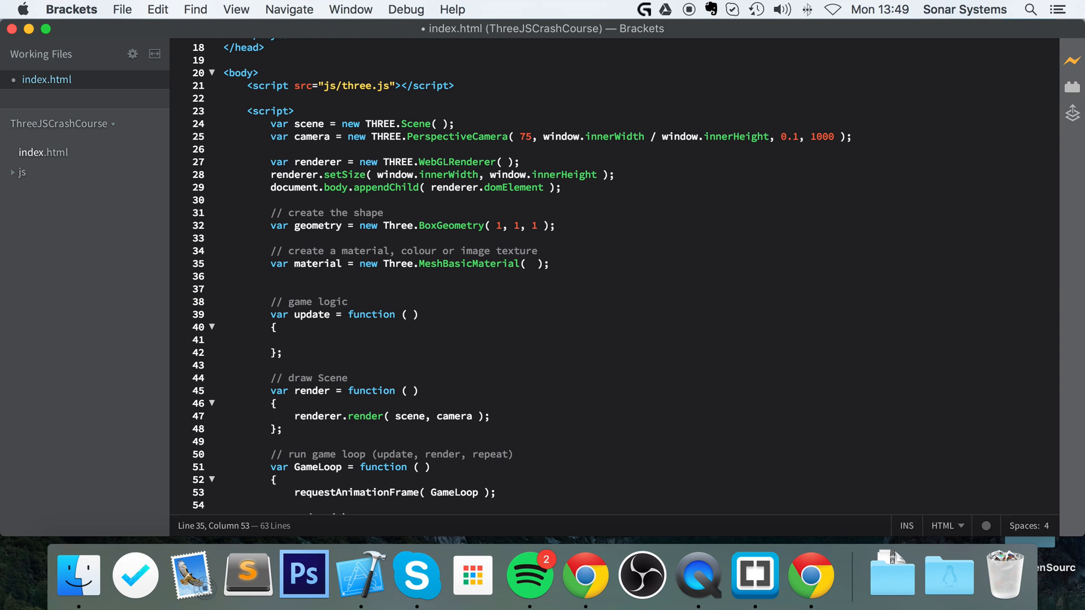
{"action": "type", "text": "{}"}
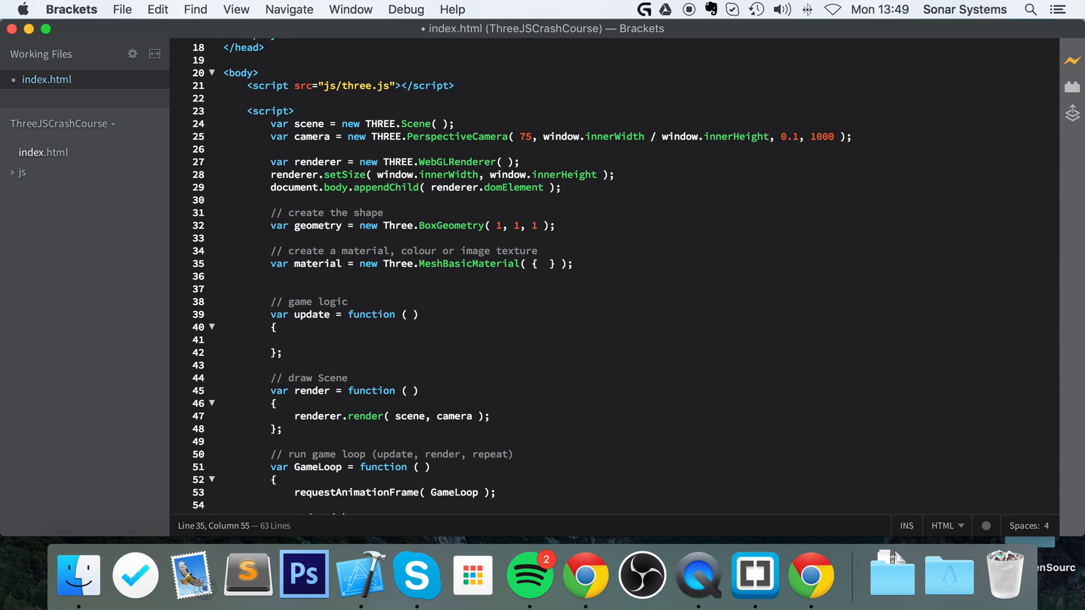
Step: Fill the material with color: 0xFFFFFF, wireframe: false and begin the var cube line
{"action": "type", "text": "color:"}
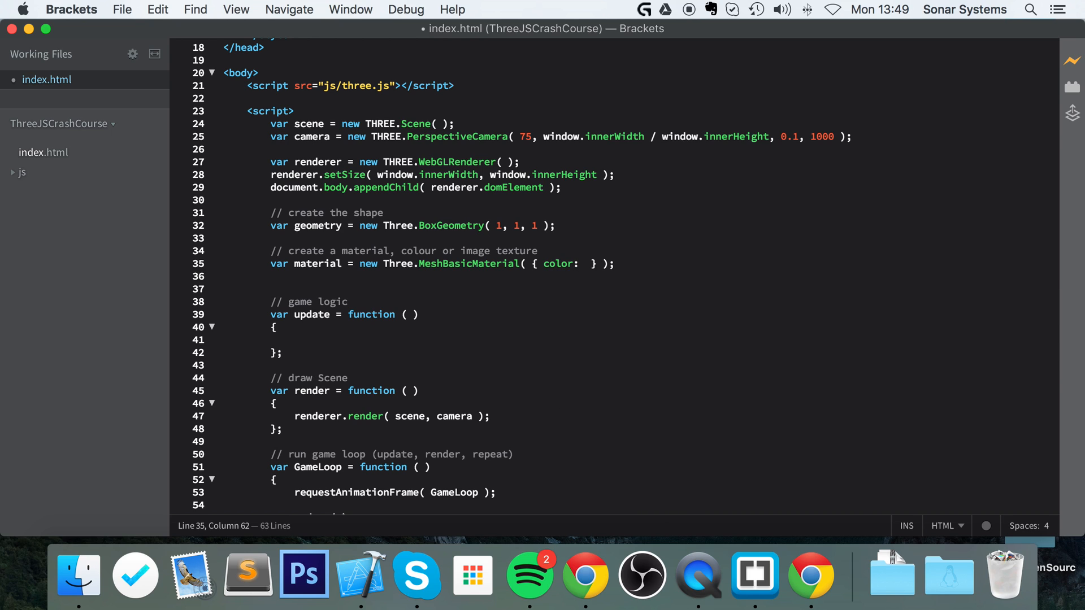
{"action": "left_click", "coordinate": [585, 264]}
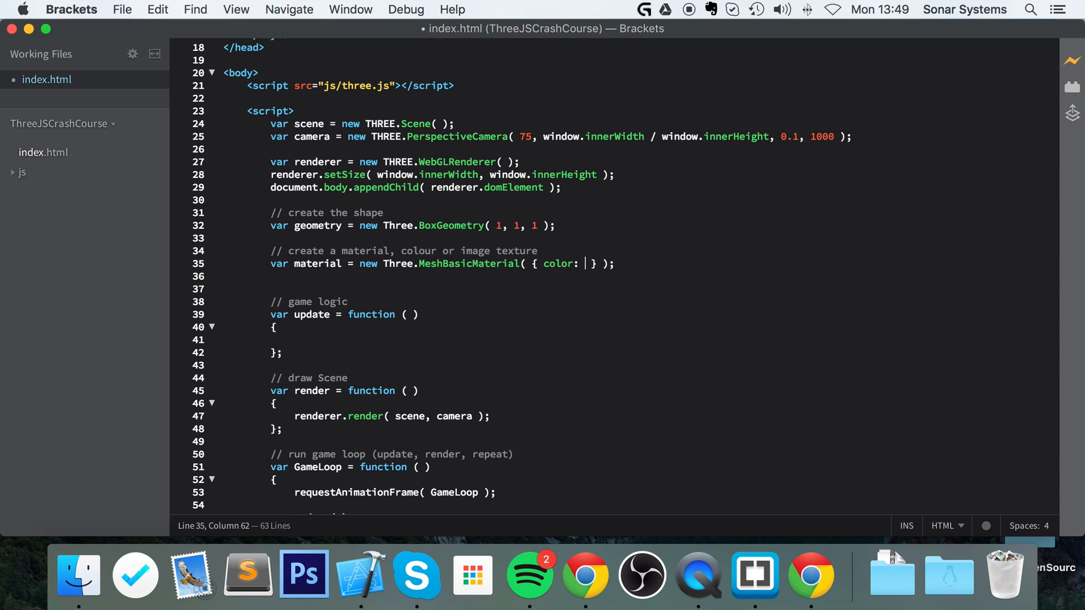
{"action": "type", "text": "0"}
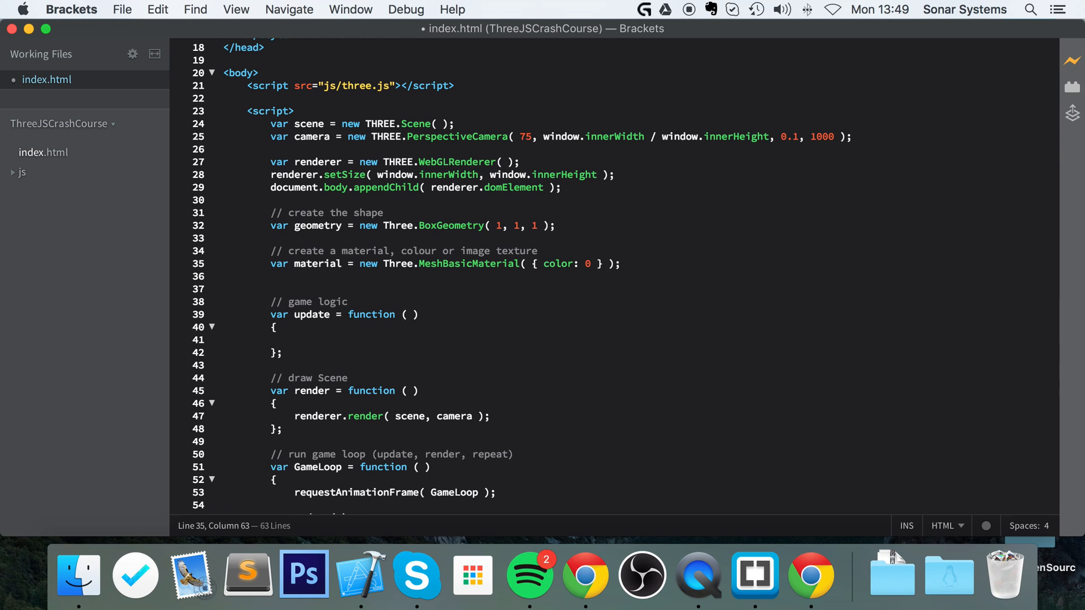
{"action": "type", "text": "x"}
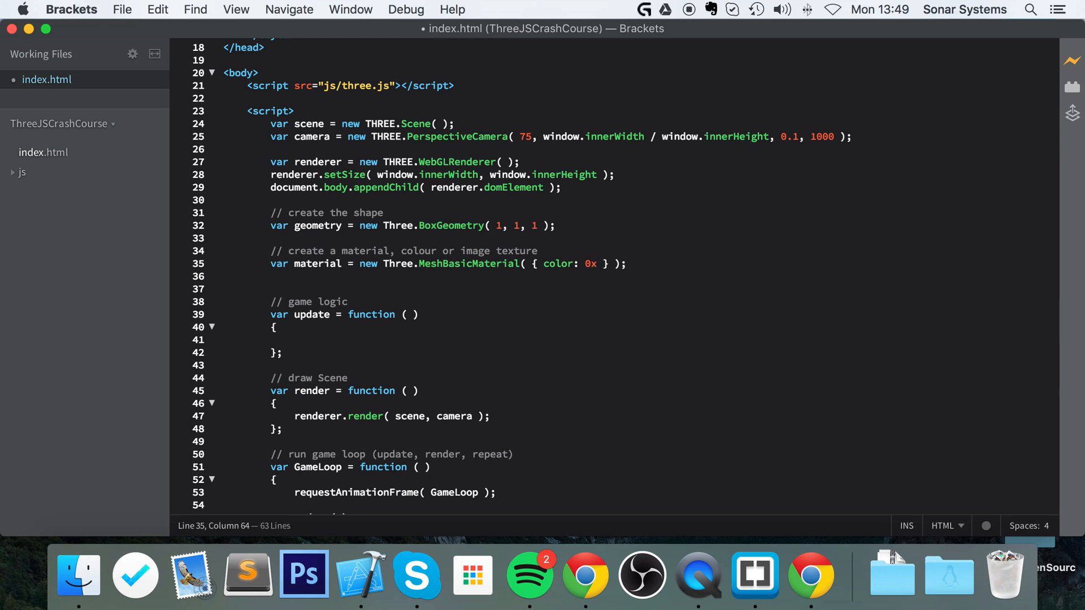
{"action": "type", "text": "FFFFFF"}
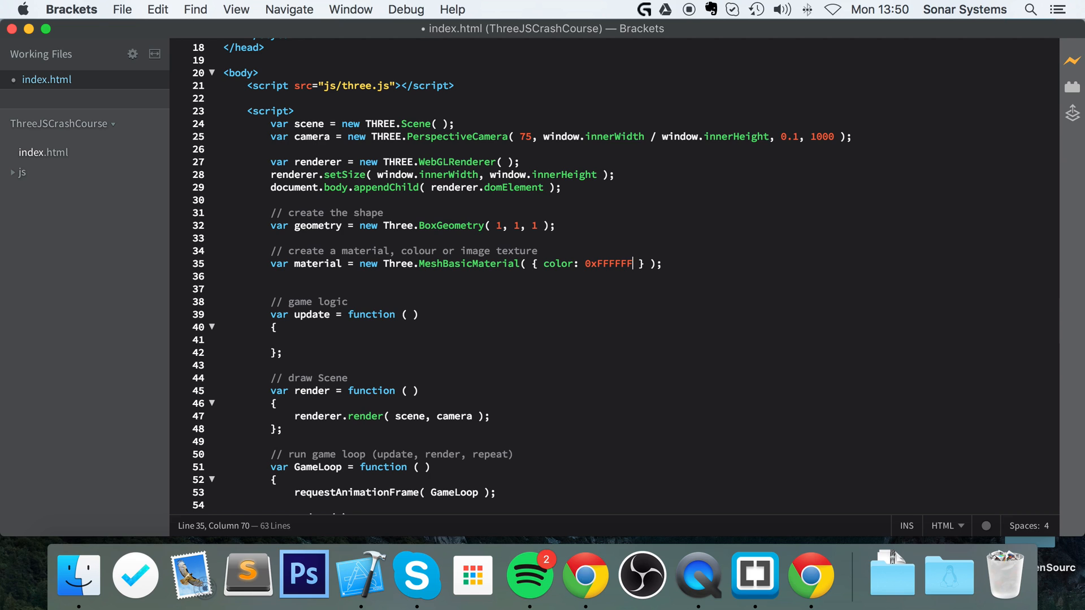
{"action": "type", "text": ", wire"}
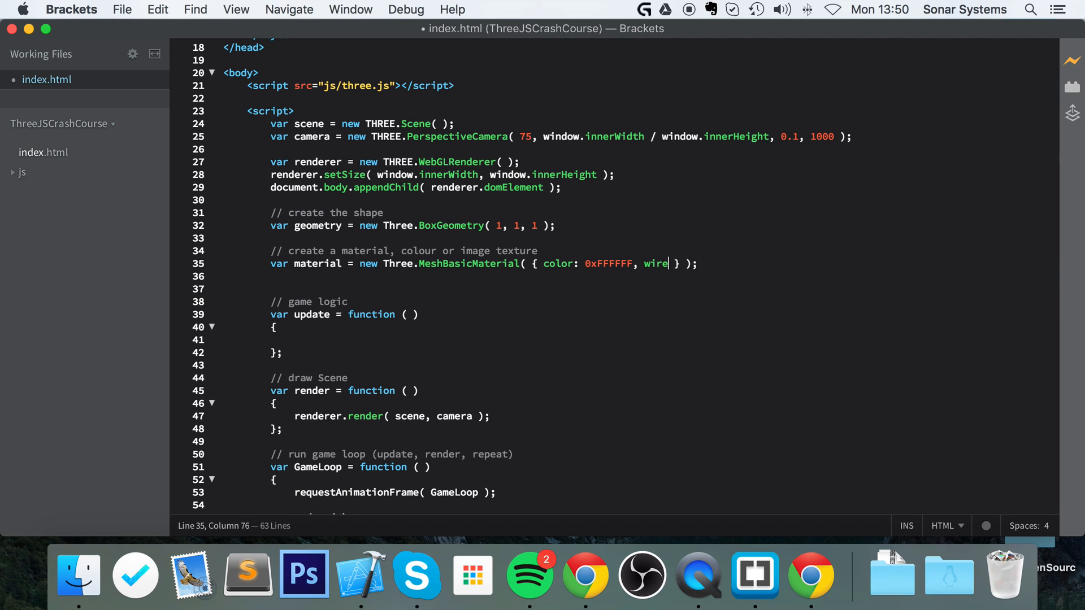
{"action": "type", "text": "frame: fa"}
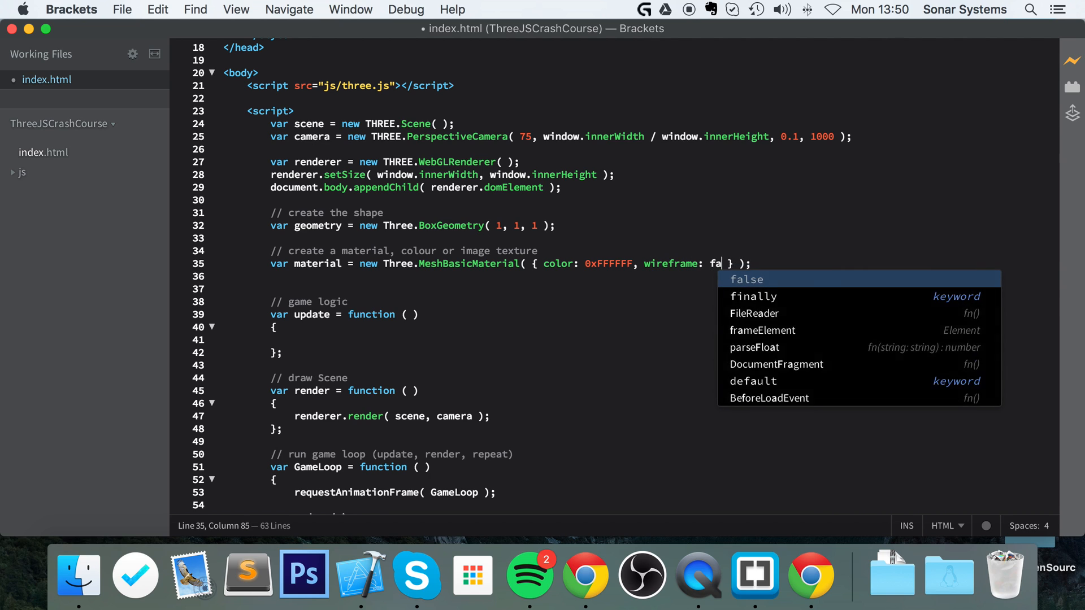
{"action": "key", "text": "tab"}
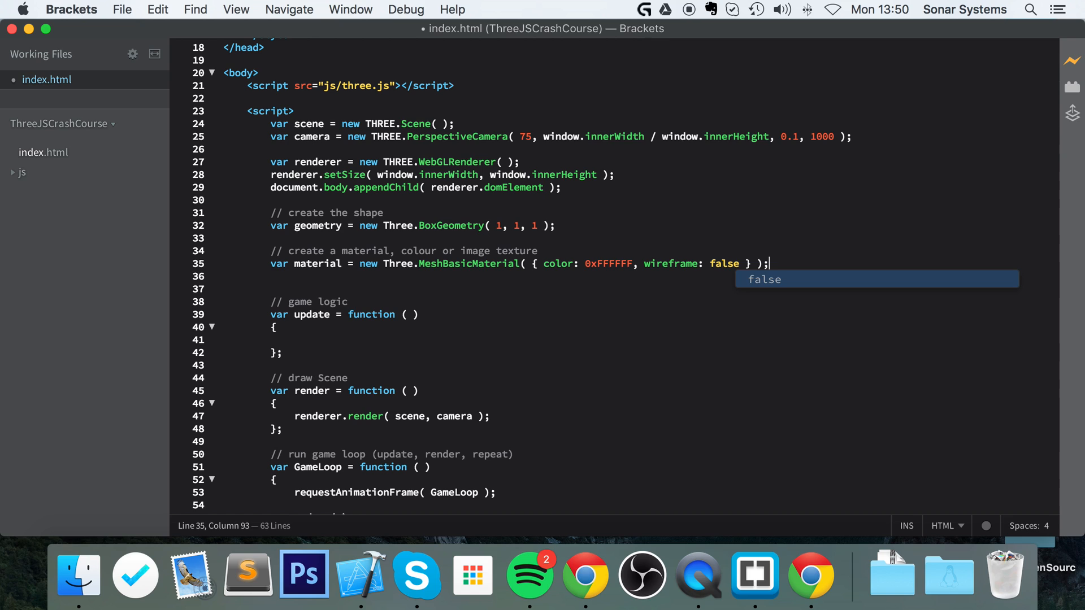
{"action": "type", "text": "falsevar c"}
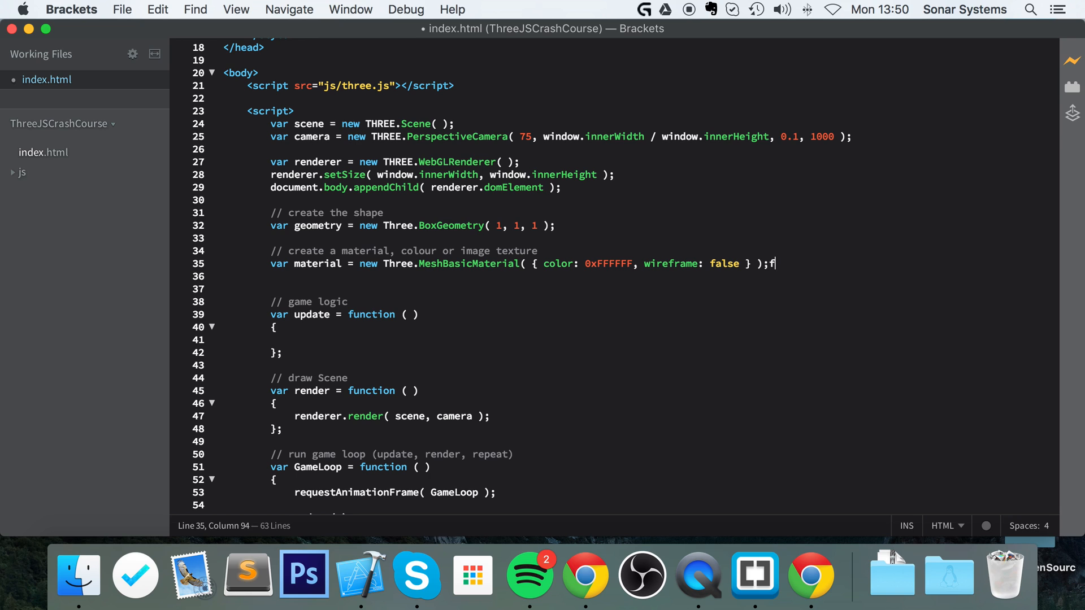
{"action": "type", "text": "var cyve"}
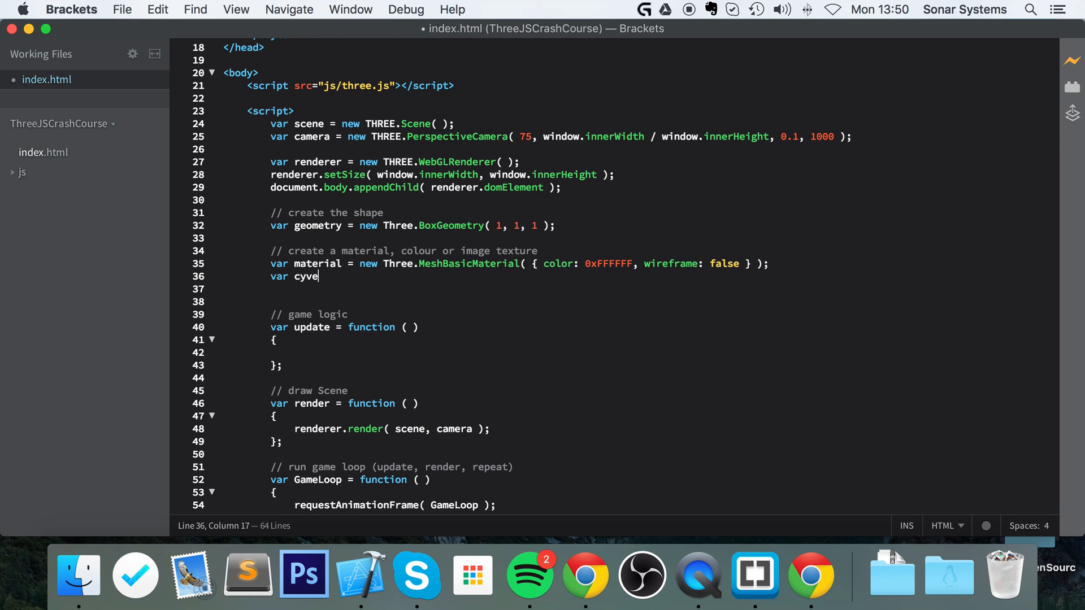
Step: Create var cube = new Three.Mesh( geometry, material );
{"action": "type", "text": "cube ="}
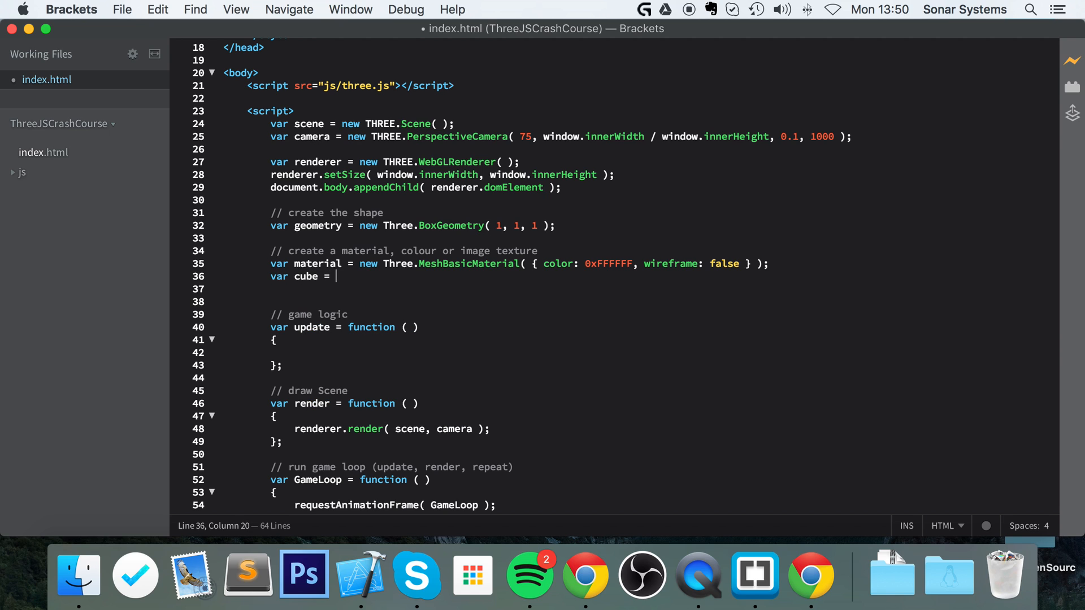
{"action": "type", "text": "new Thr"}
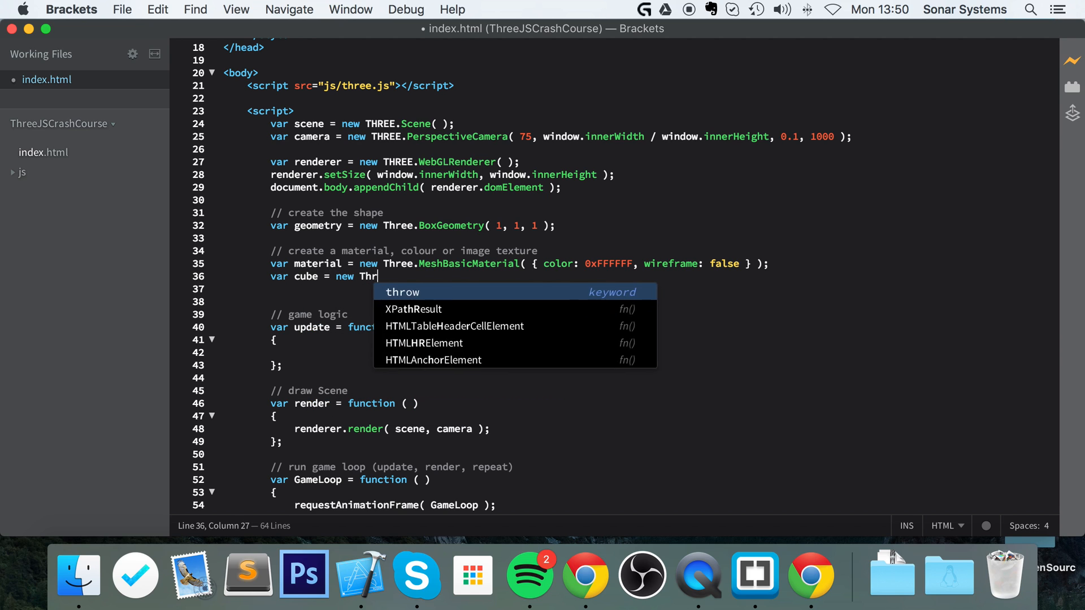
{"action": "type", "text": "ee.M"}
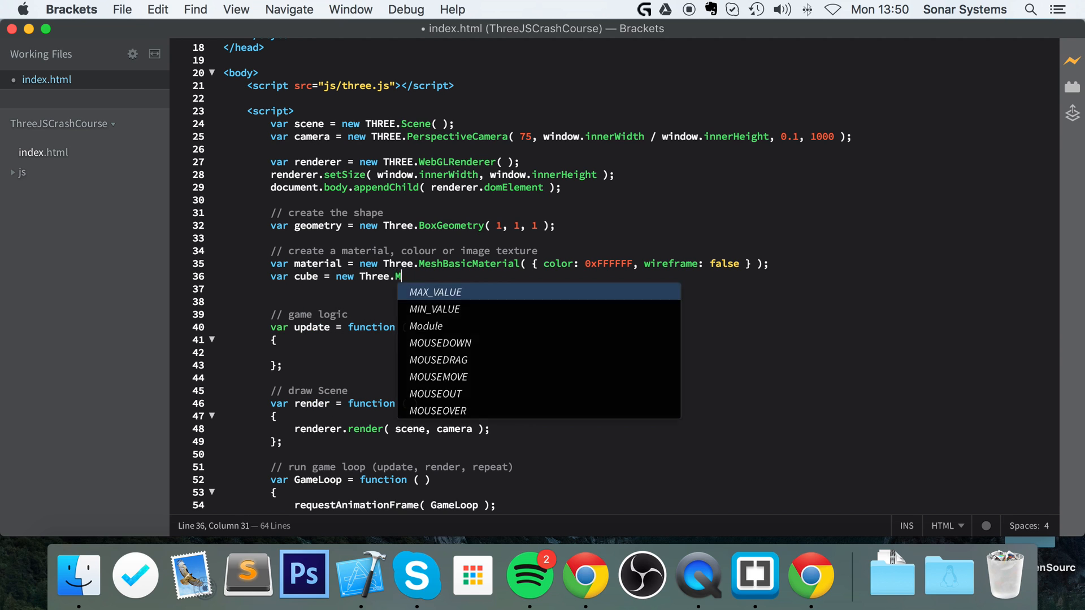
{"action": "type", "text": "esh()"}
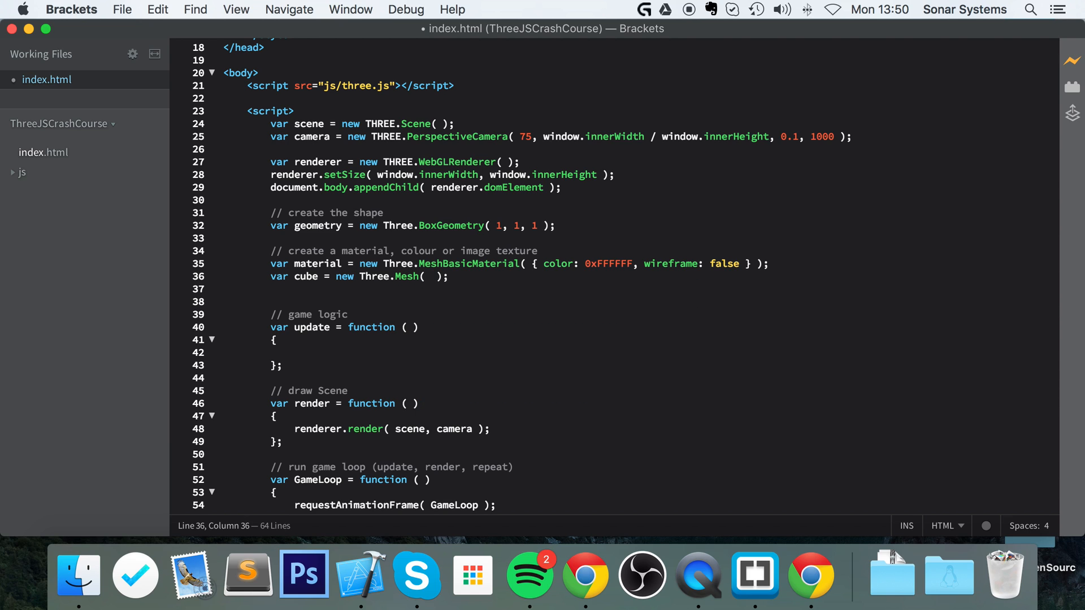
{"action": "type", "text": "geometry"}
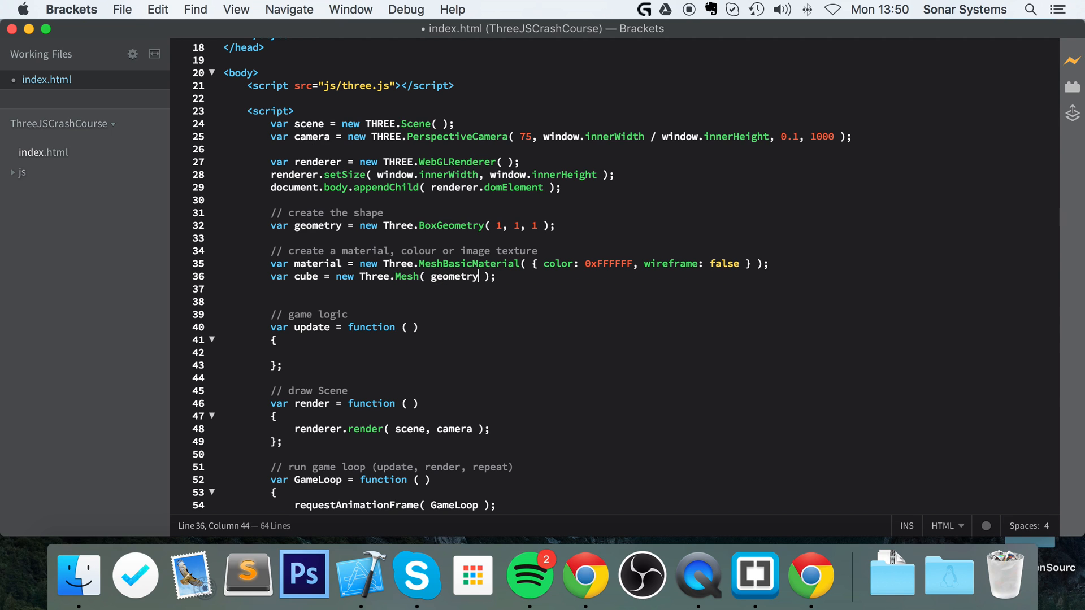
{"action": "type", "text": ", mat"}
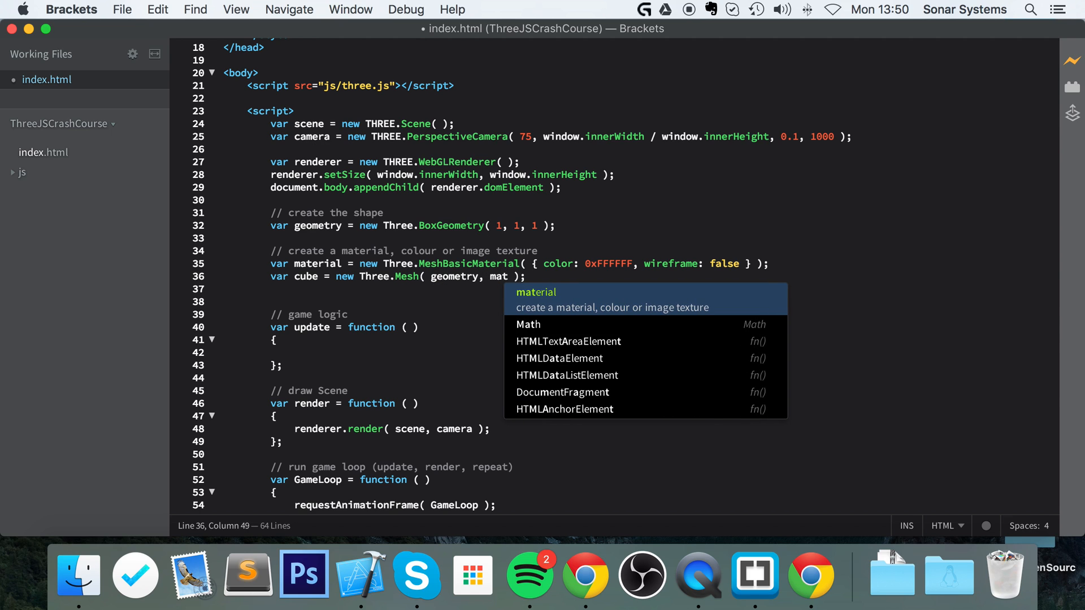
{"action": "key", "text": "enter"}
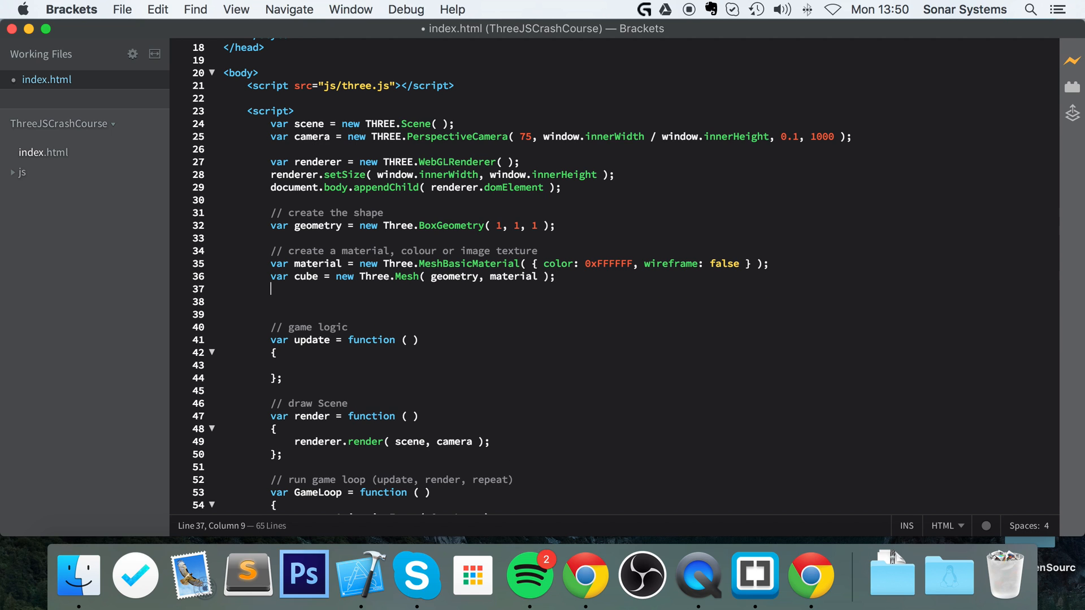
Step: Add the cube to the scene with scene.add( cube );
{"action": "type", "text": "scr"}
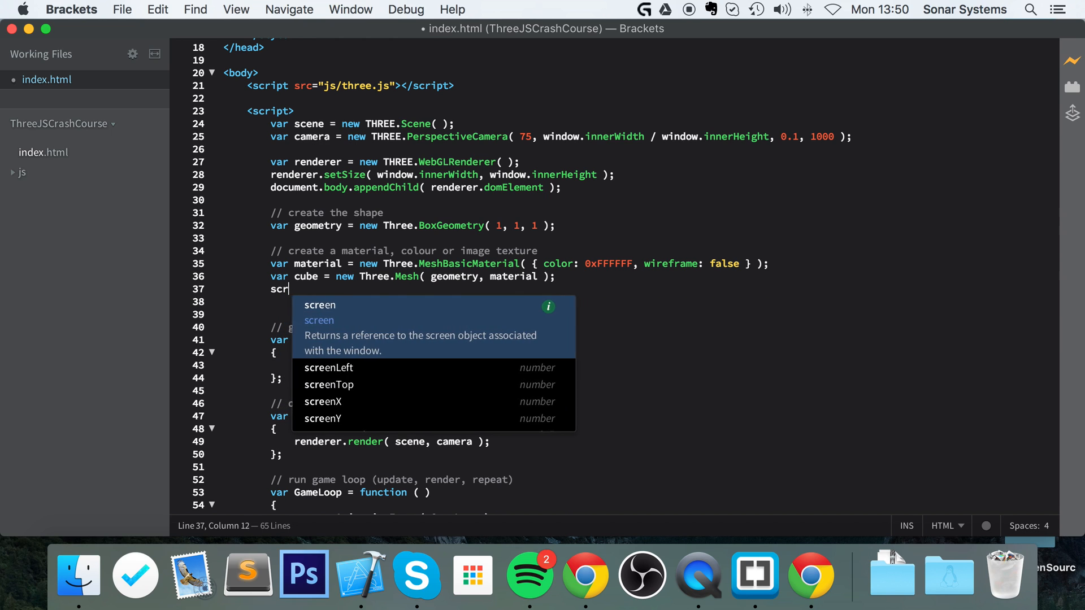
{"action": "type", "text": "ene."}
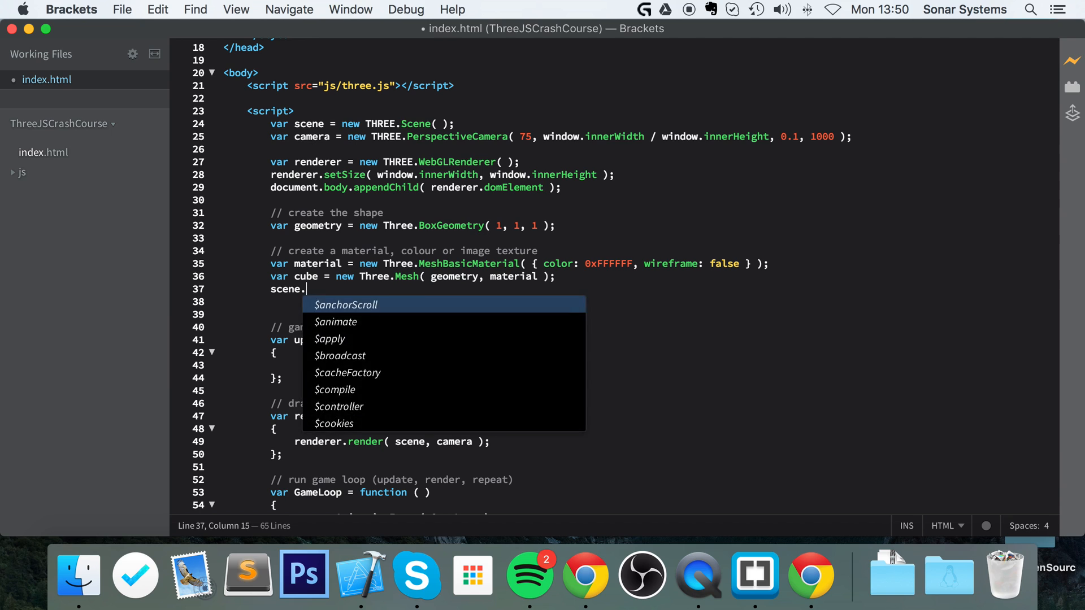
{"action": "type", "text": "add();"}
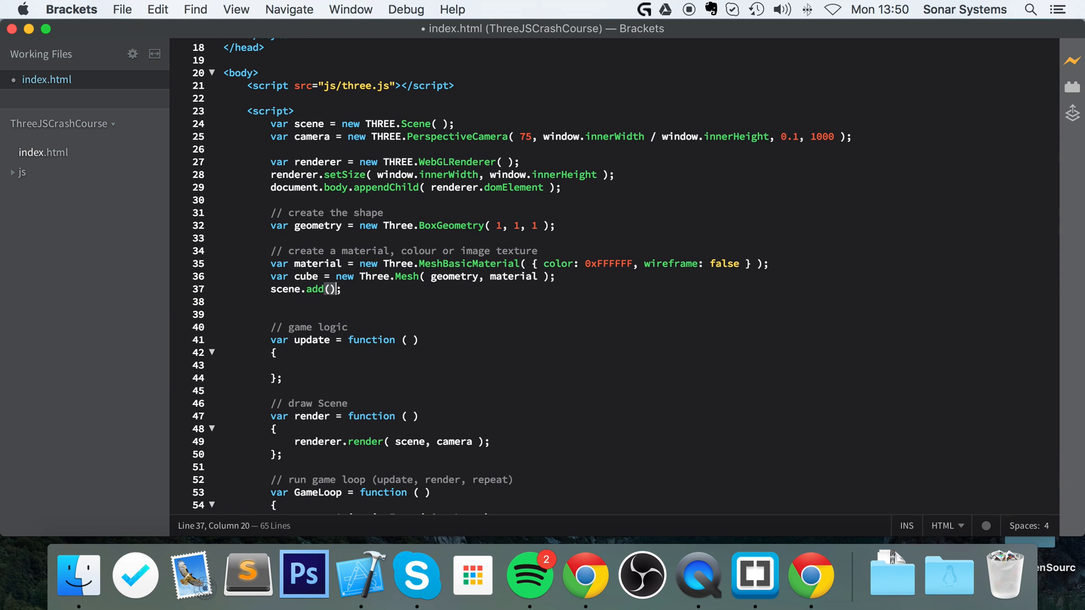
{"action": "type", "text": "cube"}
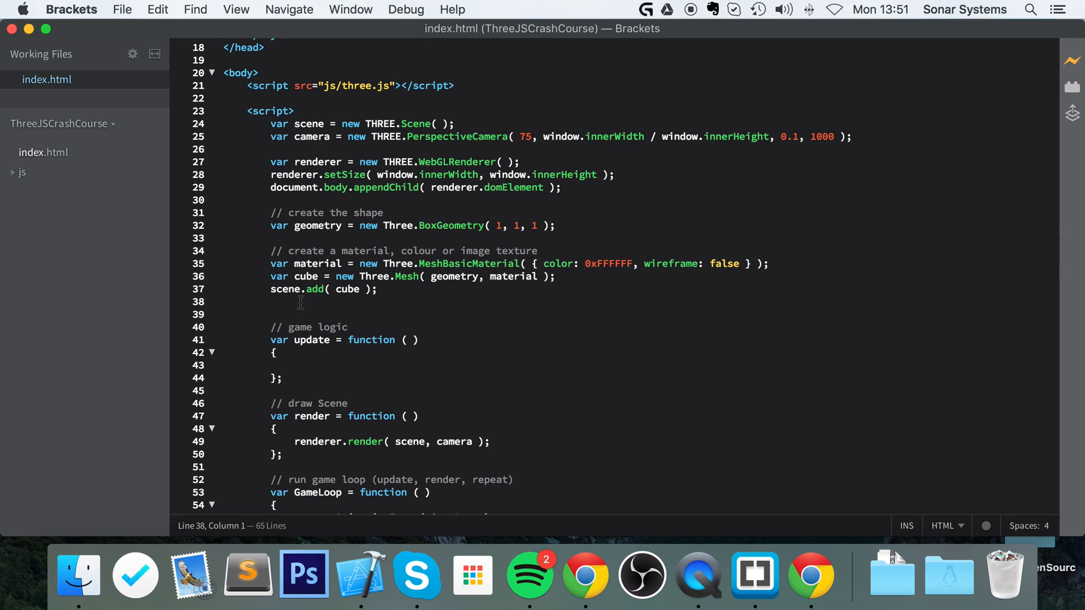
Step: Set camera.position.z = 3; below the scene.add line
{"action": "type", "text": "c"}
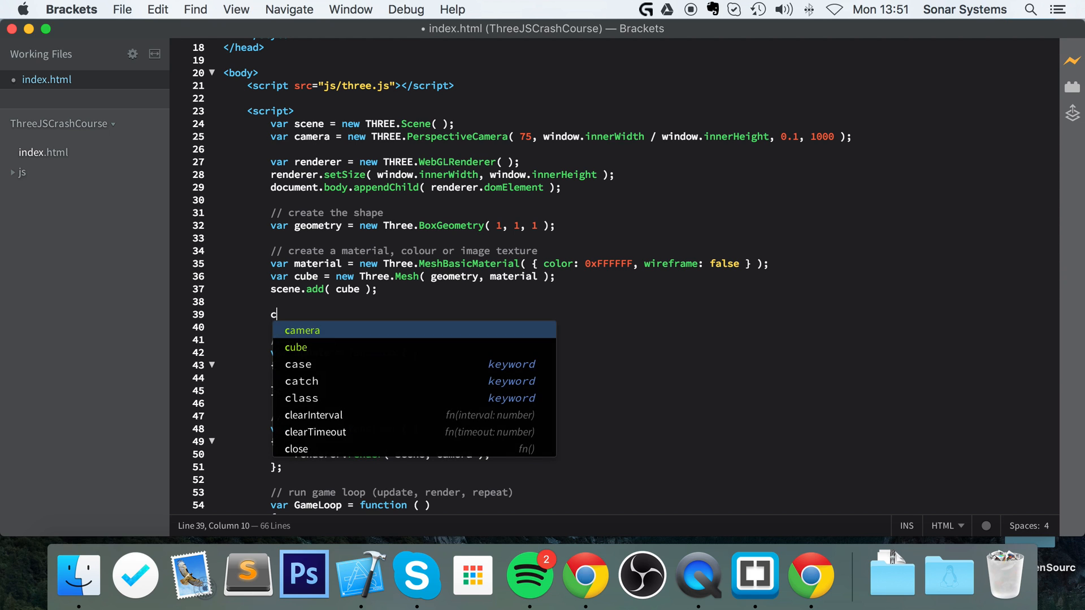
{"action": "type", "text": "amera."}
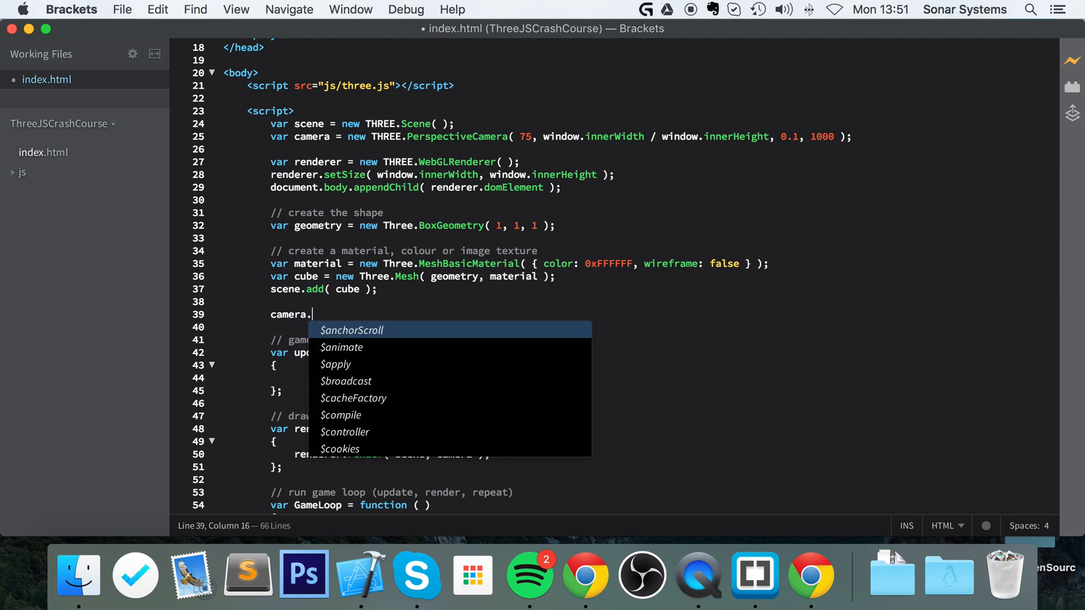
{"action": "type", "text": "position.z = 3"}
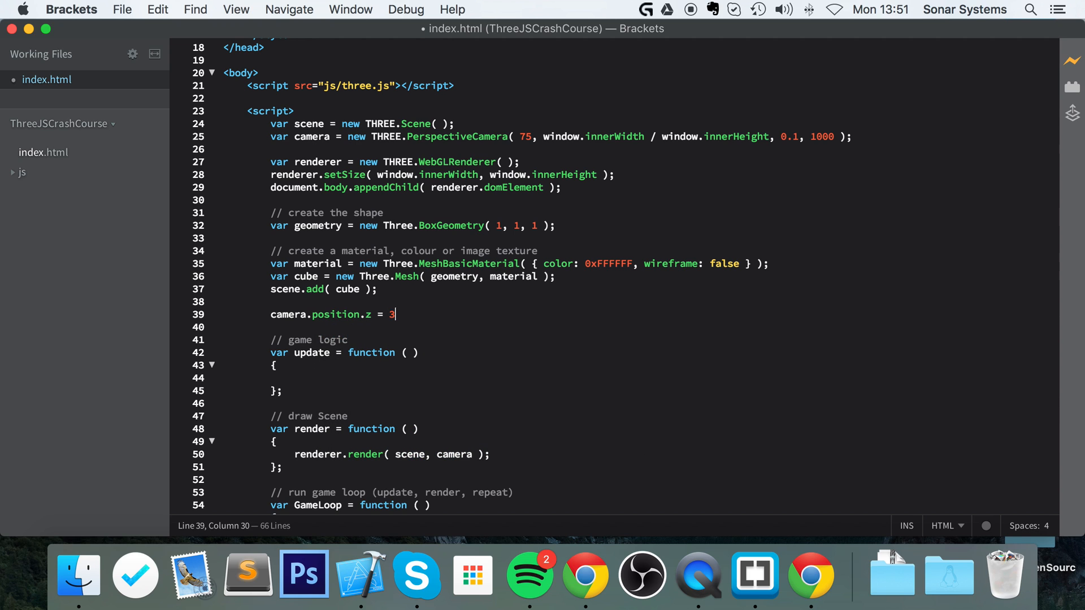
{"action": "type", "text": ";"}
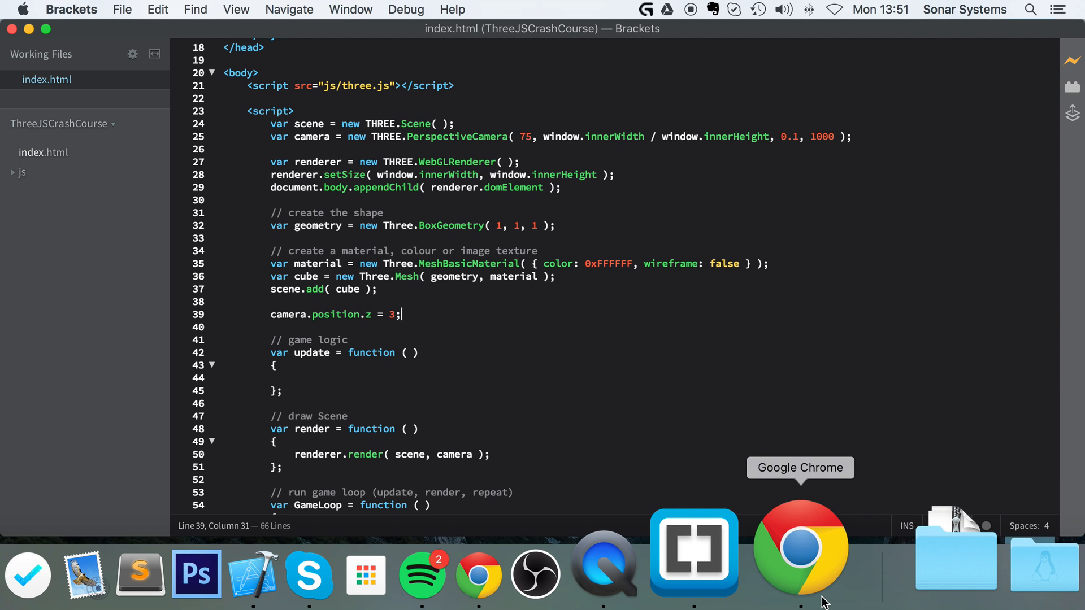
Step: Inspect the black page in Chrome's developer tools for errors, then return to Brackets
{"action": "left_click", "coordinate": [800, 550]}
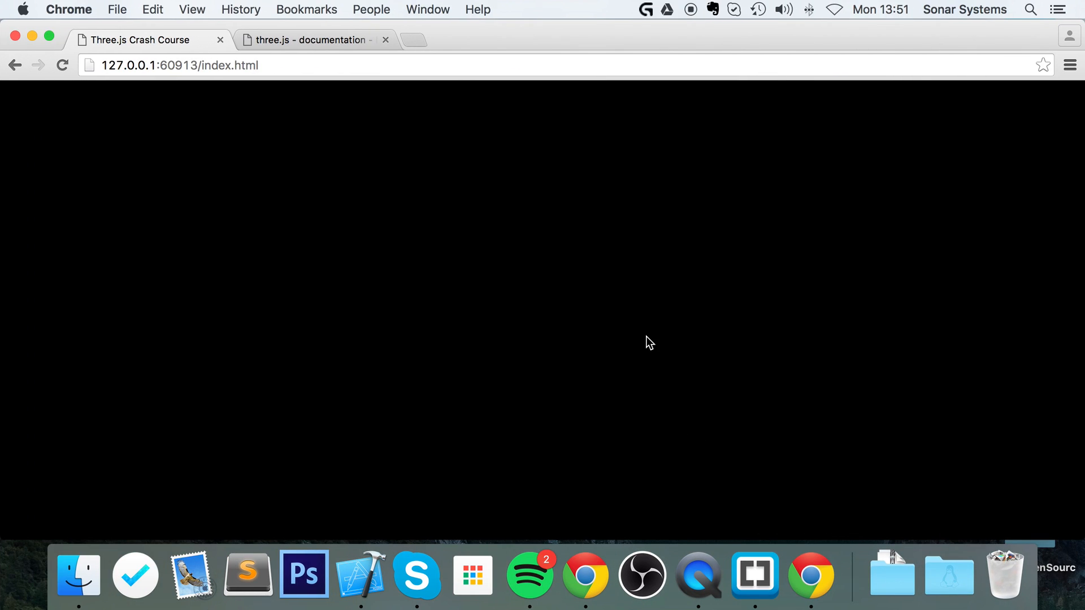
{"action": "right_click", "coordinate": [649, 341]}
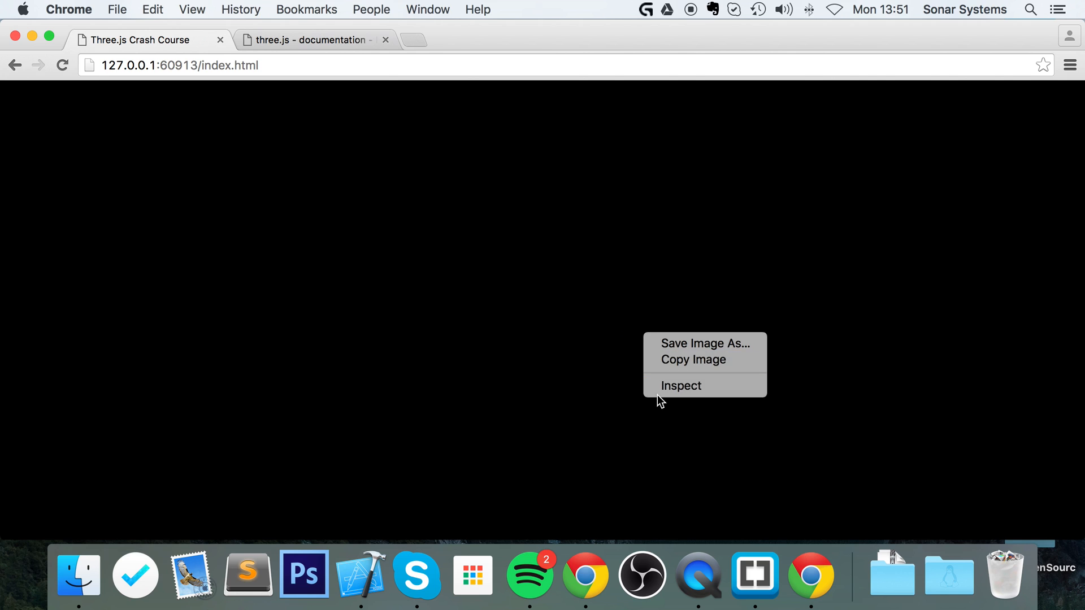
{"action": "left_click", "coordinate": [680, 386]}
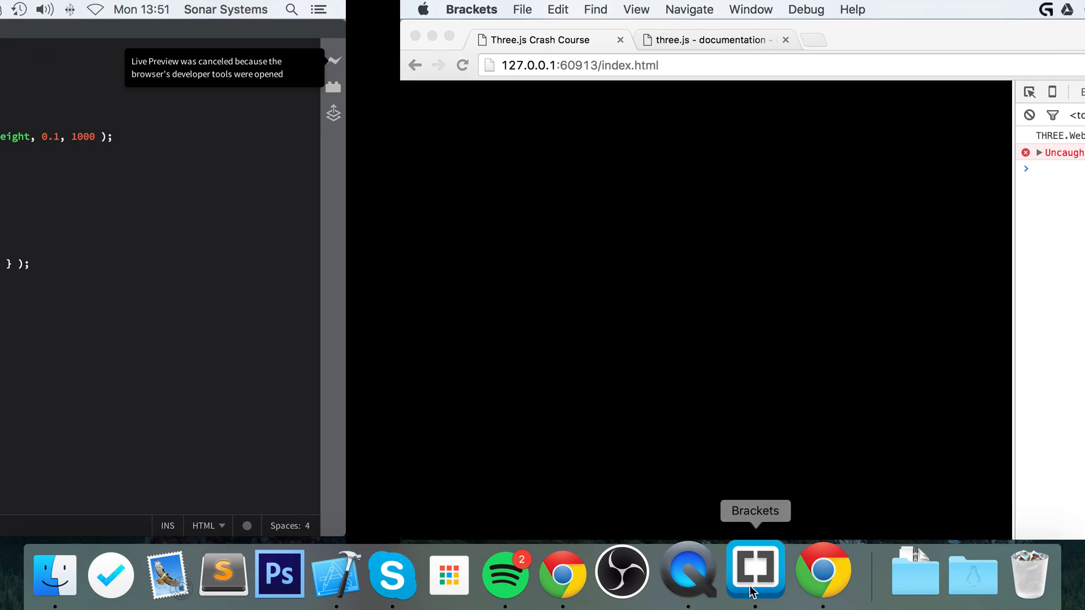
{"action": "left_click", "coordinate": [754, 571]}
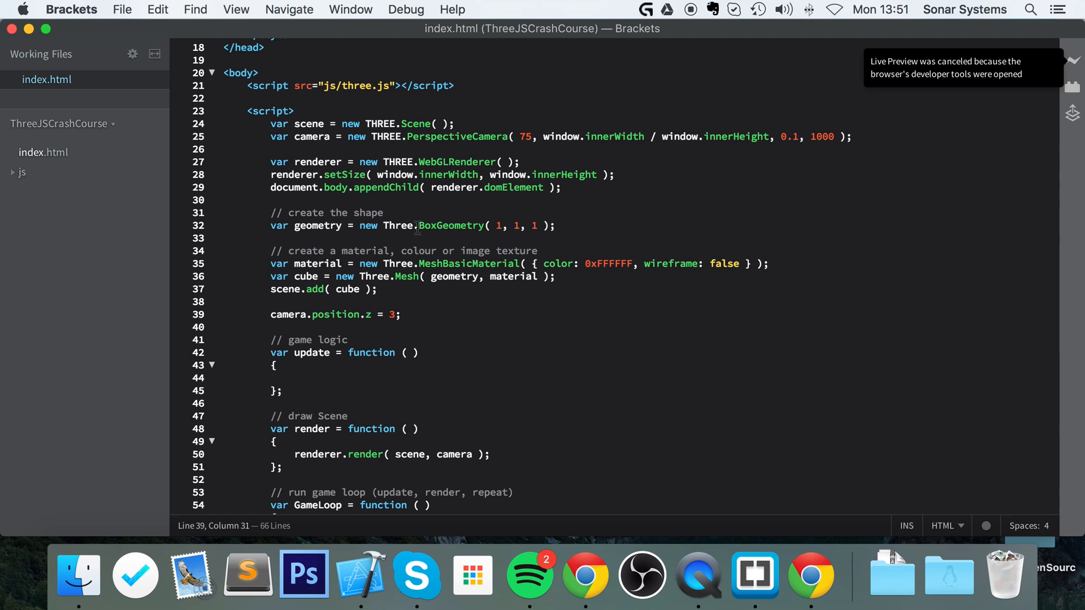
Step: Comment out camera.position.z = 3 with //, save, and view the empty black scene in Chrome
{"action": "left_click", "coordinate": [417, 226]}
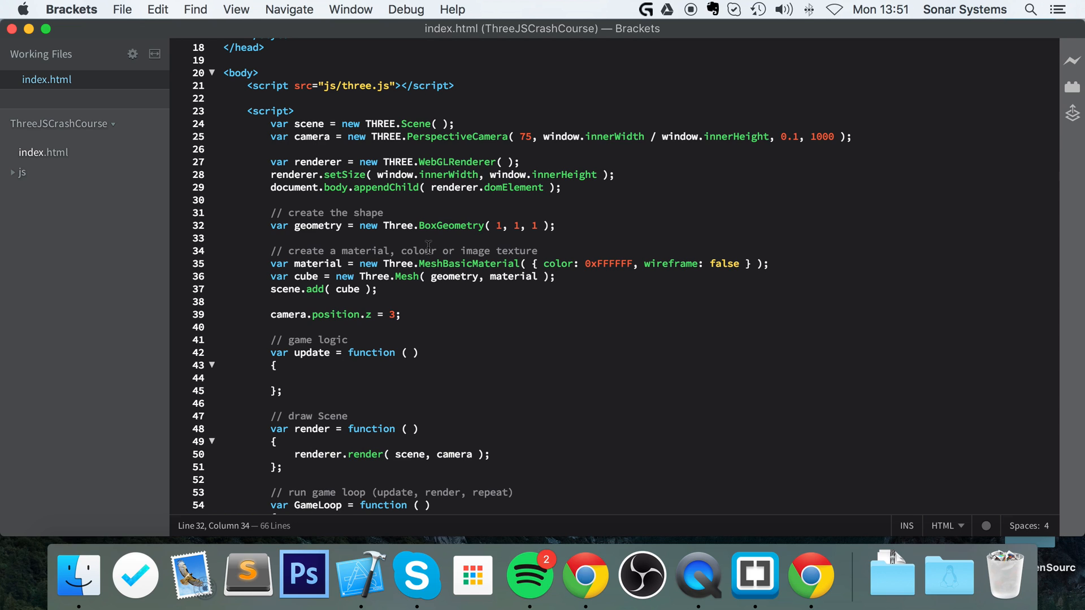
{"action": "mouse_move", "coordinate": [422, 244]}
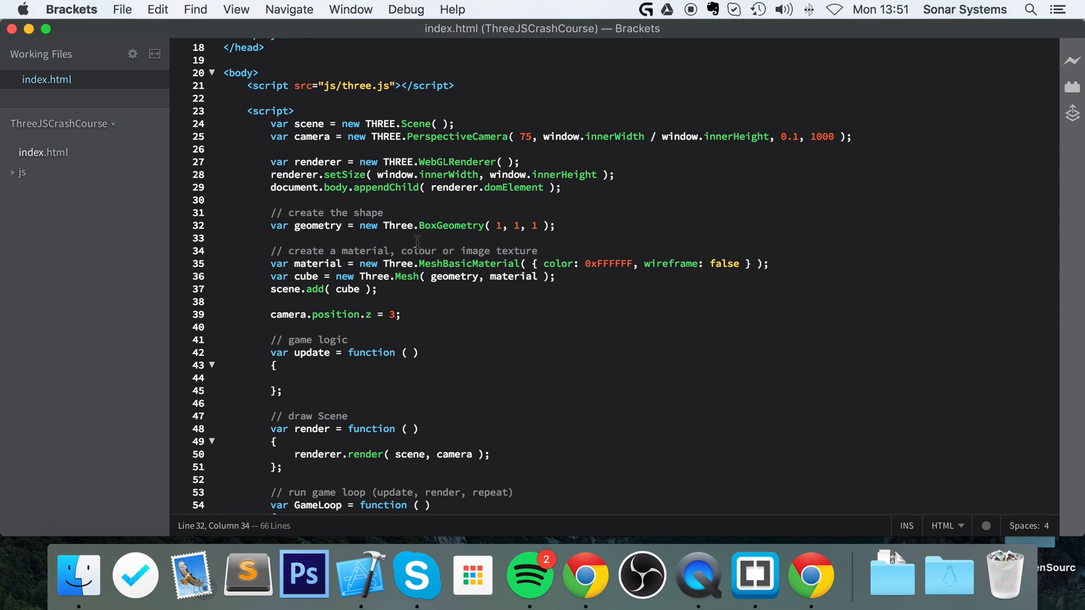
{"action": "double_click", "coordinate": [397, 226]}
{"action": "type", "text": "//"}
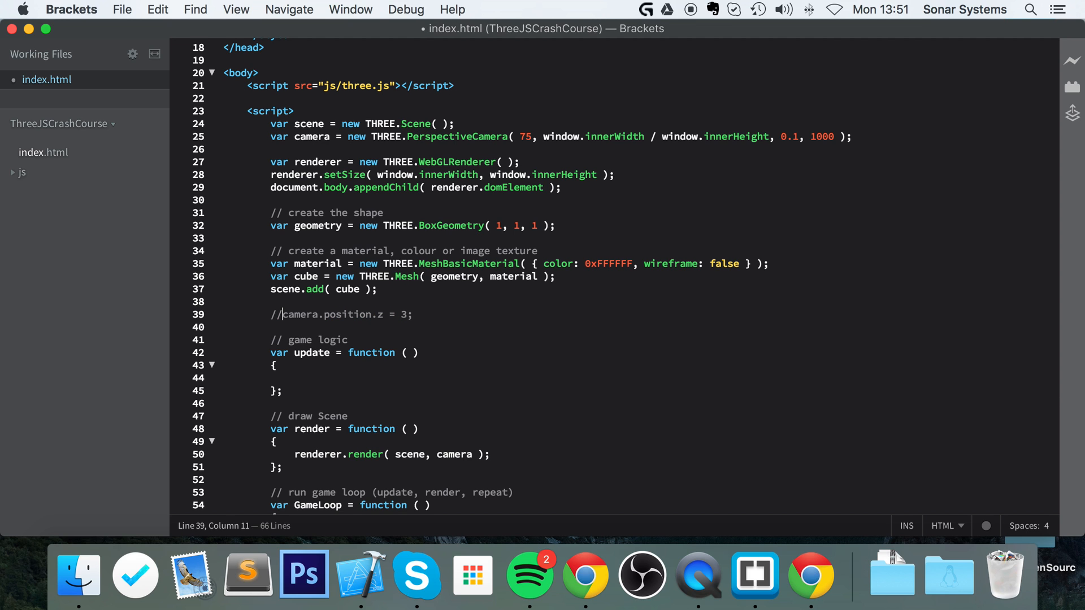
{"action": "left_click", "coordinate": [815, 550]}
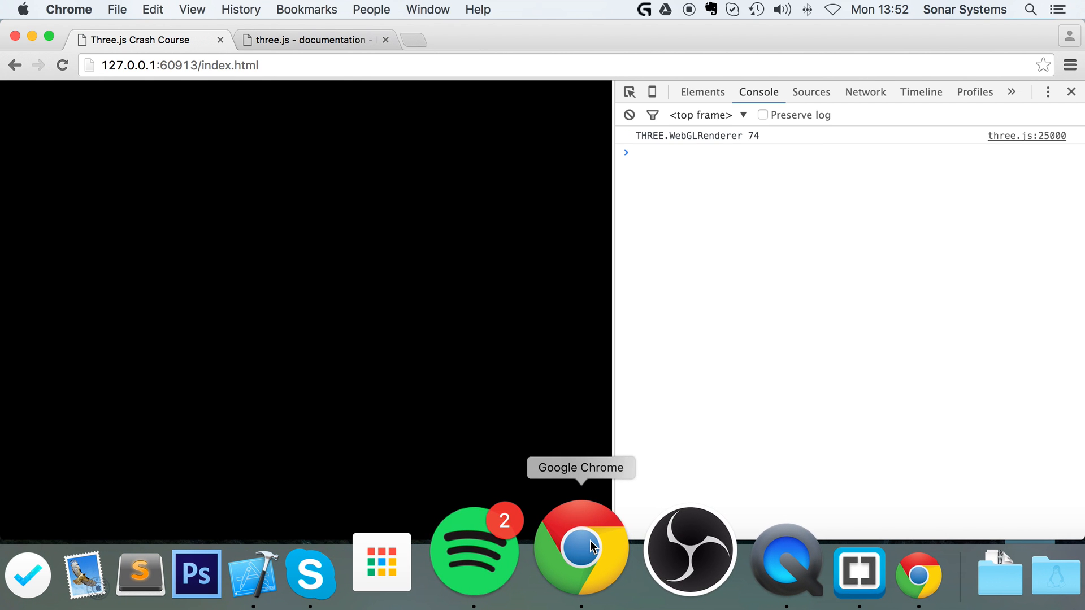
{"action": "mouse_move", "coordinate": [747, 547]}
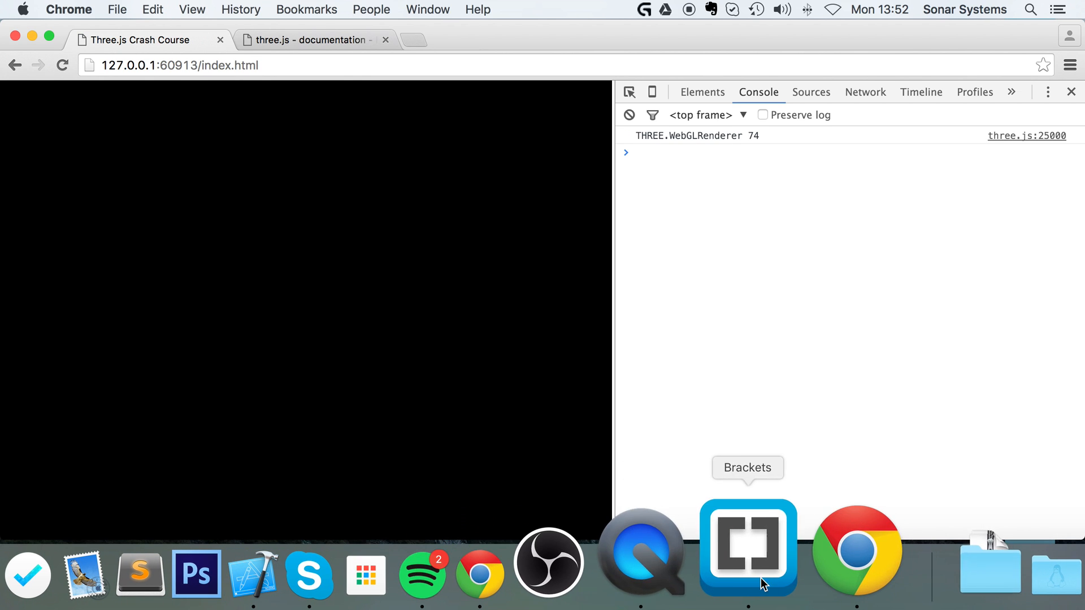
Step: Uncomment the camera line, set wireframe: true, save, and view the white wireframe cube in Chrome
{"action": "left_click", "coordinate": [748, 547]}
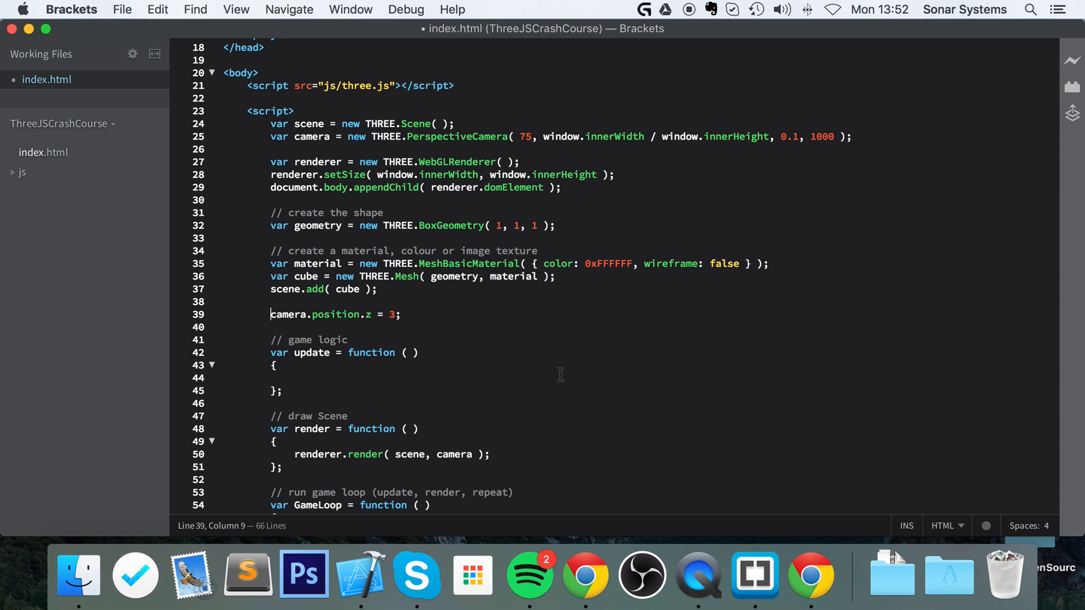
{"action": "left_click", "coordinate": [585, 575]}
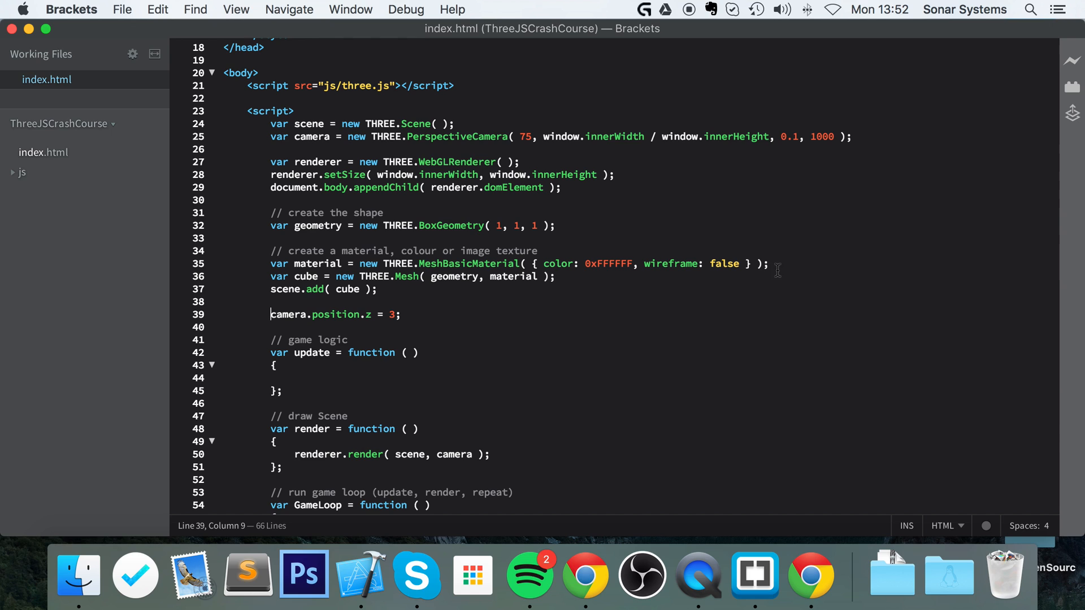
{"action": "type", "text": "tru"}
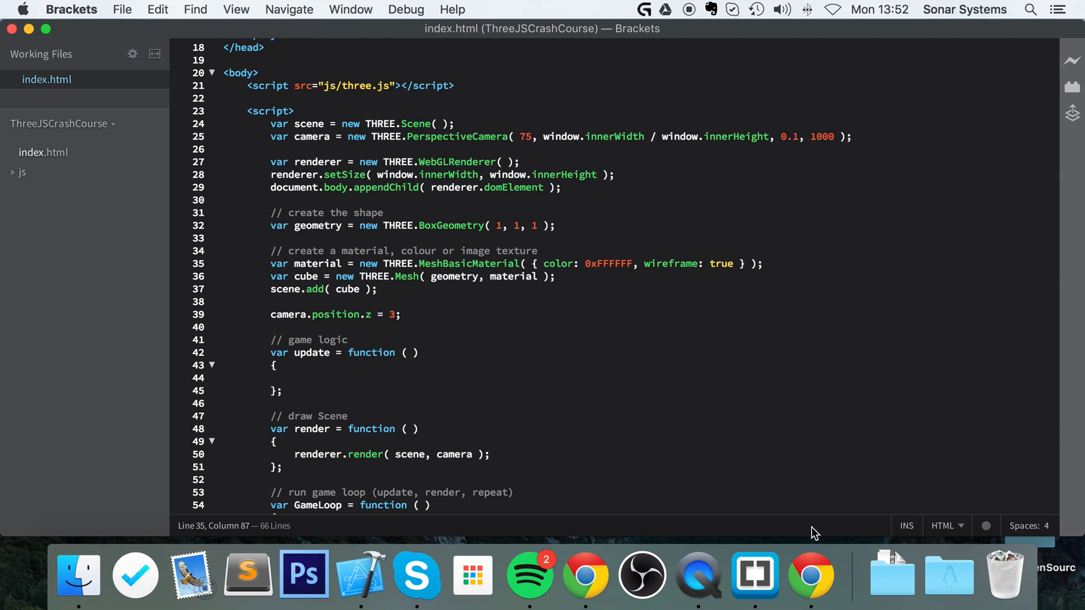
{"action": "left_click", "coordinate": [585, 574]}
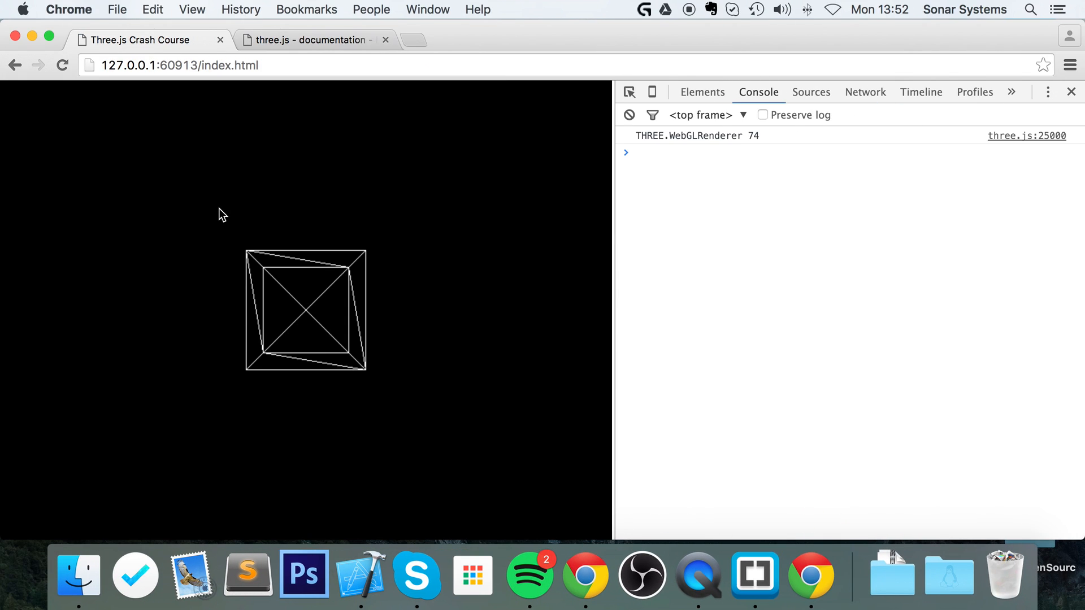
{"action": "mouse_move", "coordinate": [271, 282]}
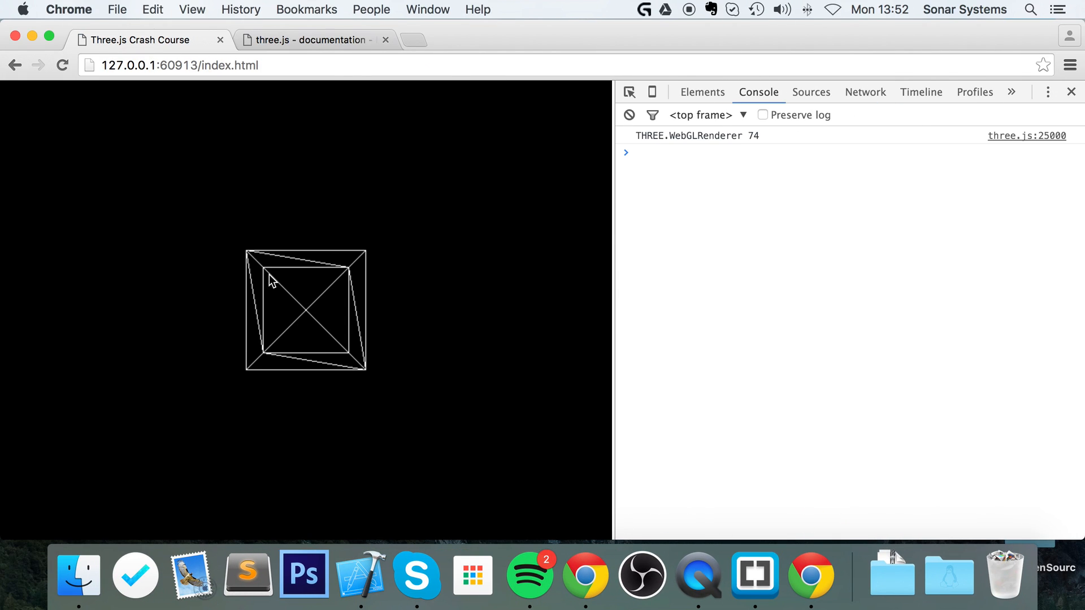
{"action": "mouse_move", "coordinate": [540, 427]}
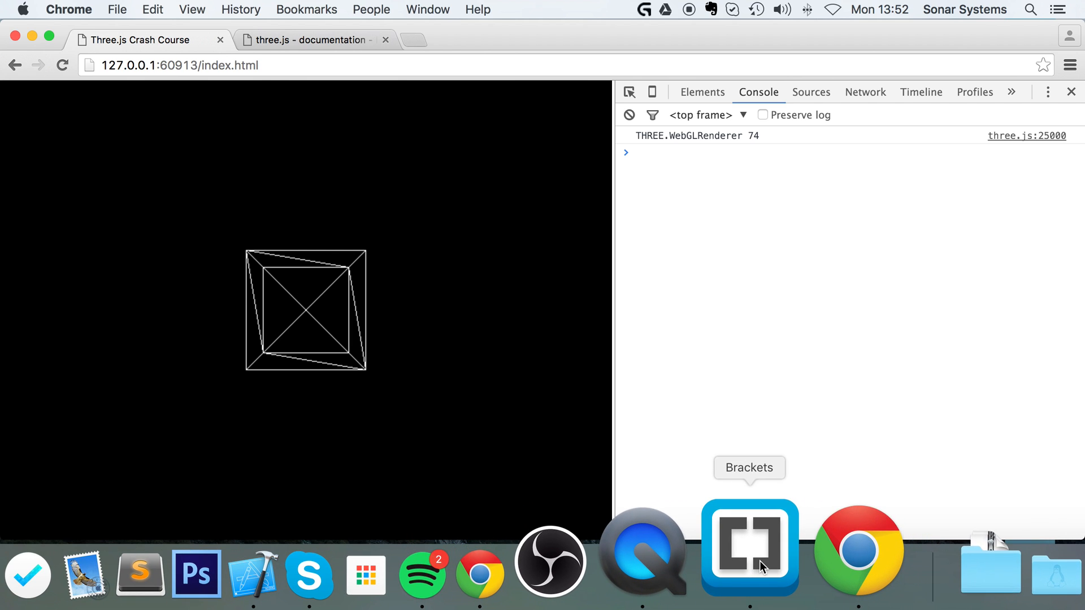
Step: In update, add cube.rotation.x += 0.01; and cube.rotation.y += 0.005; so the cube spins
{"action": "left_click", "coordinate": [748, 548]}
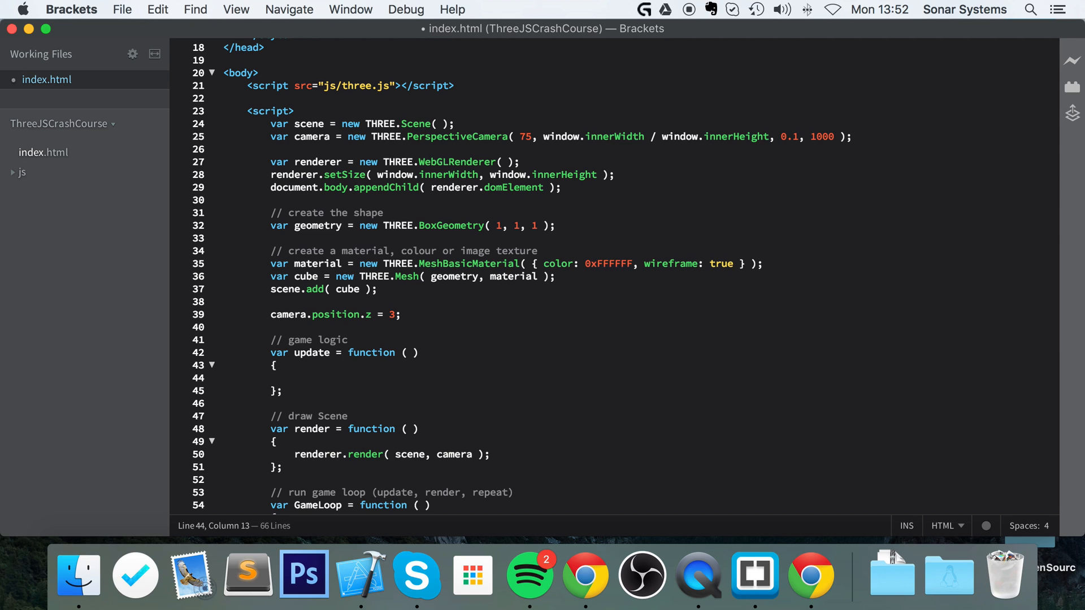
{"action": "type", "text": "cube."}
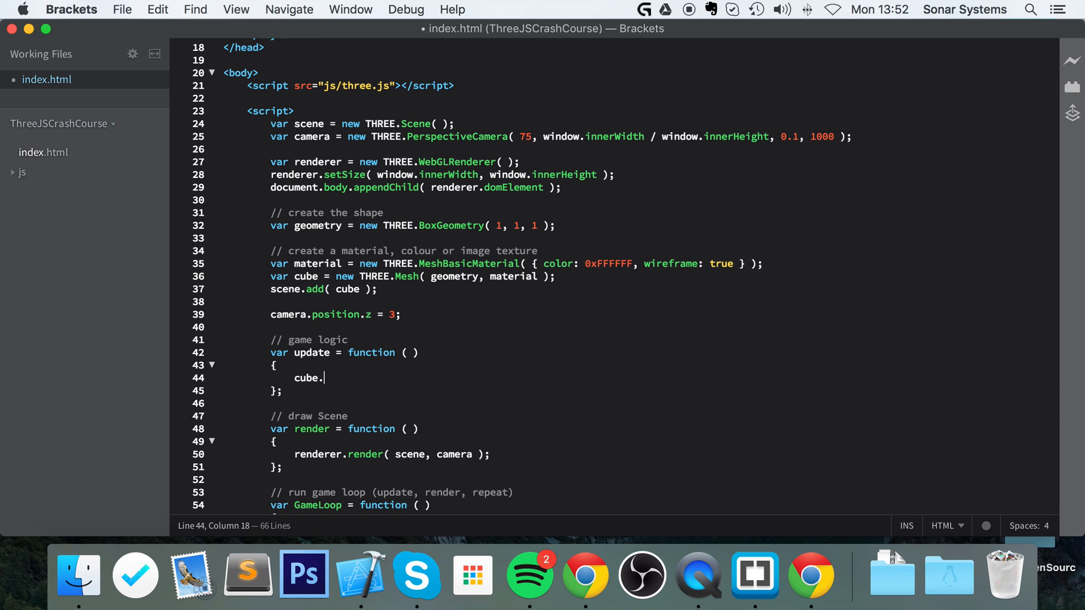
{"action": "type", "text": "rotation"}
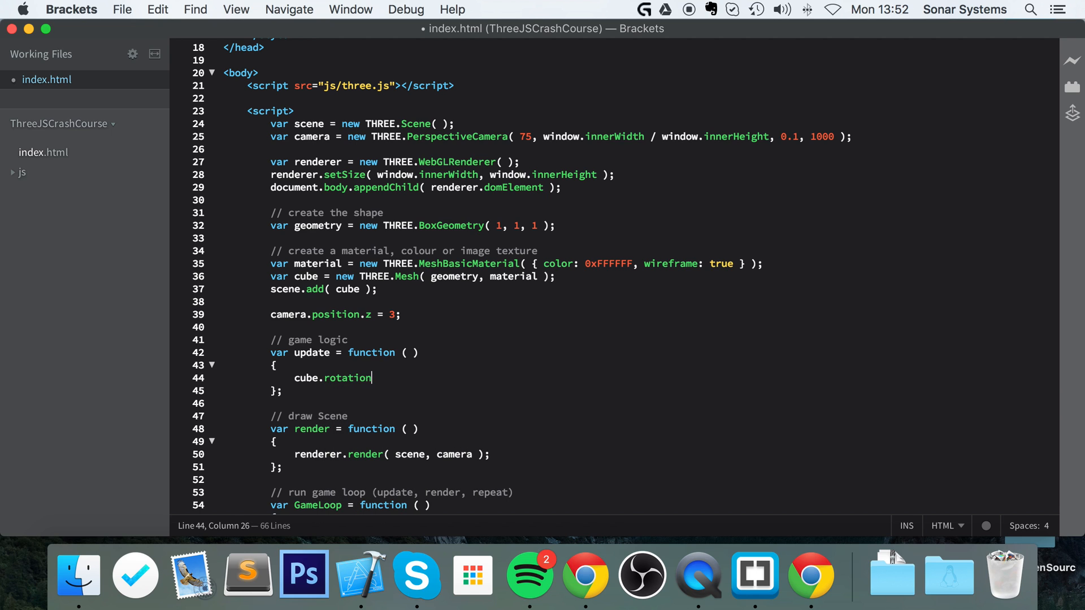
{"action": "type", "text": ".x +"}
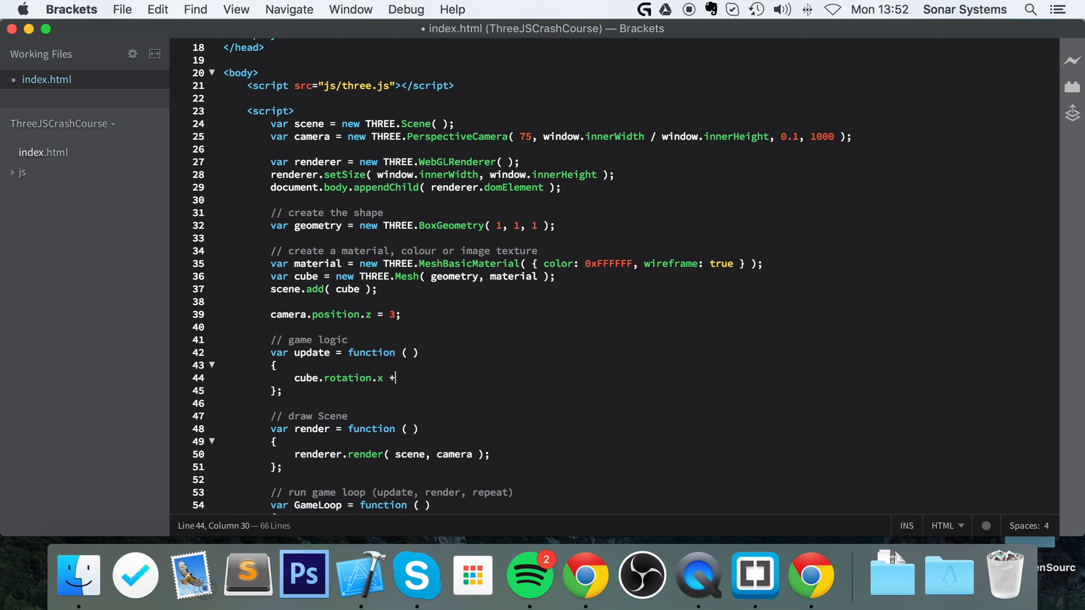
{"action": "type", "text": "= 0.01;"}
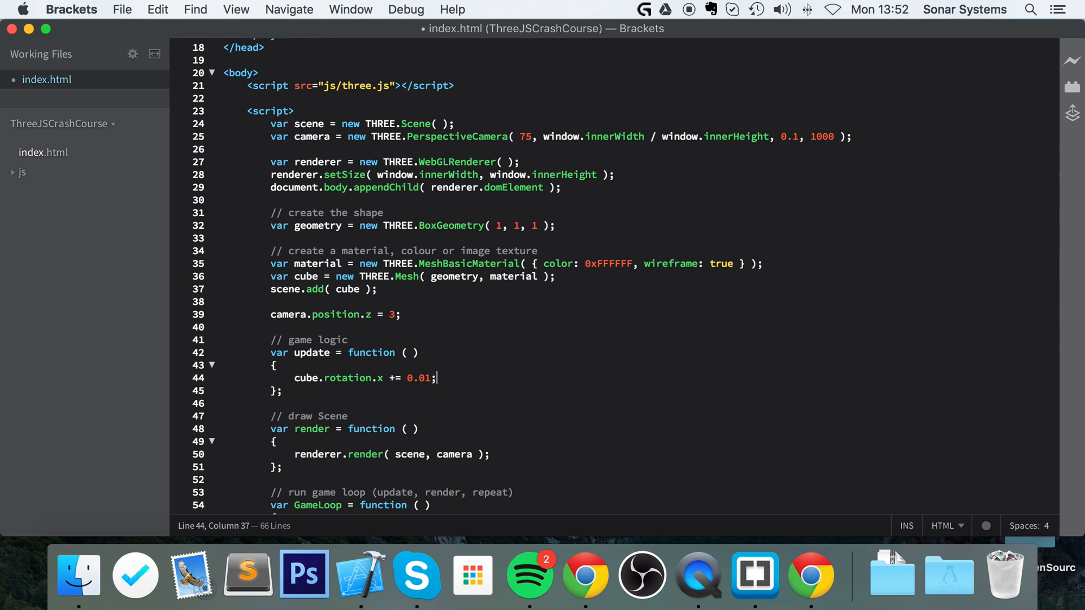
{"action": "type", "text": "cube.rotation.y += 0.00"}
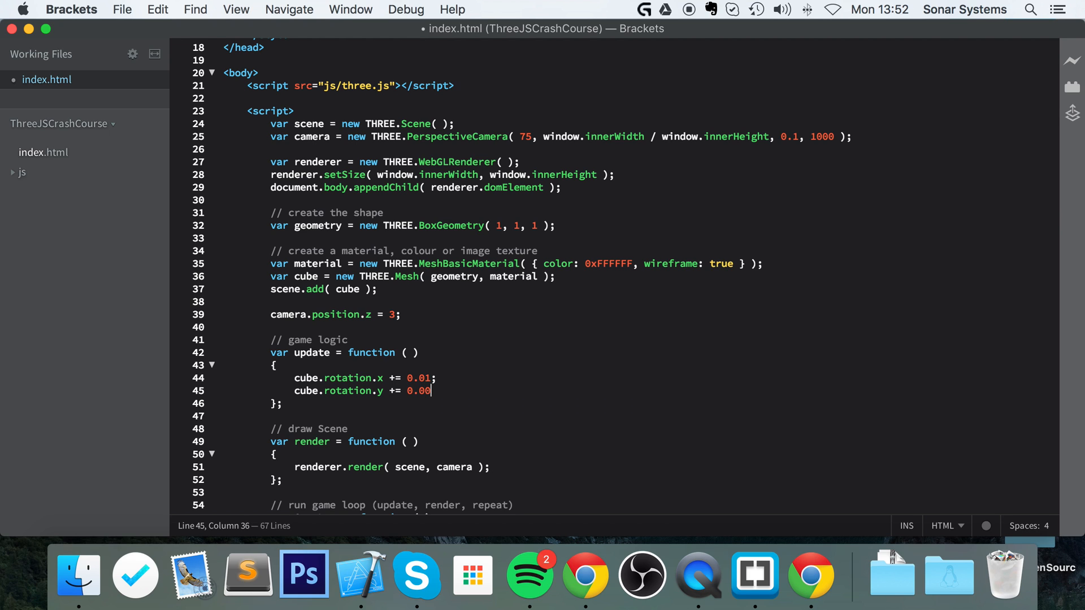
{"action": "type", "text": "5"}
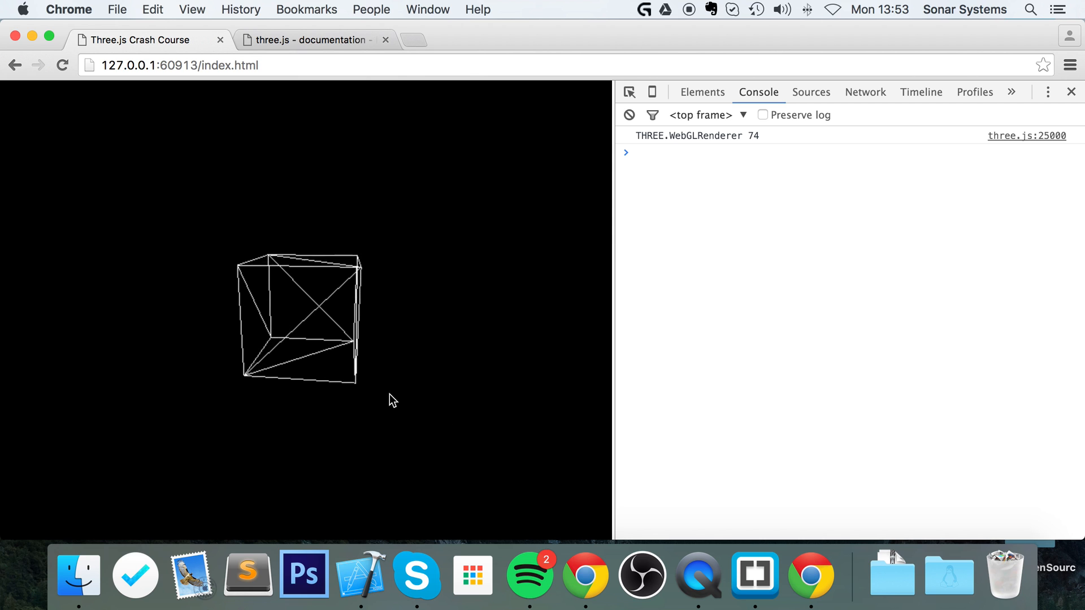
Step: Set wireframe back to false and save so Chrome renders a solid white rotating cube
{"action": "left_click", "coordinate": [754, 574]}
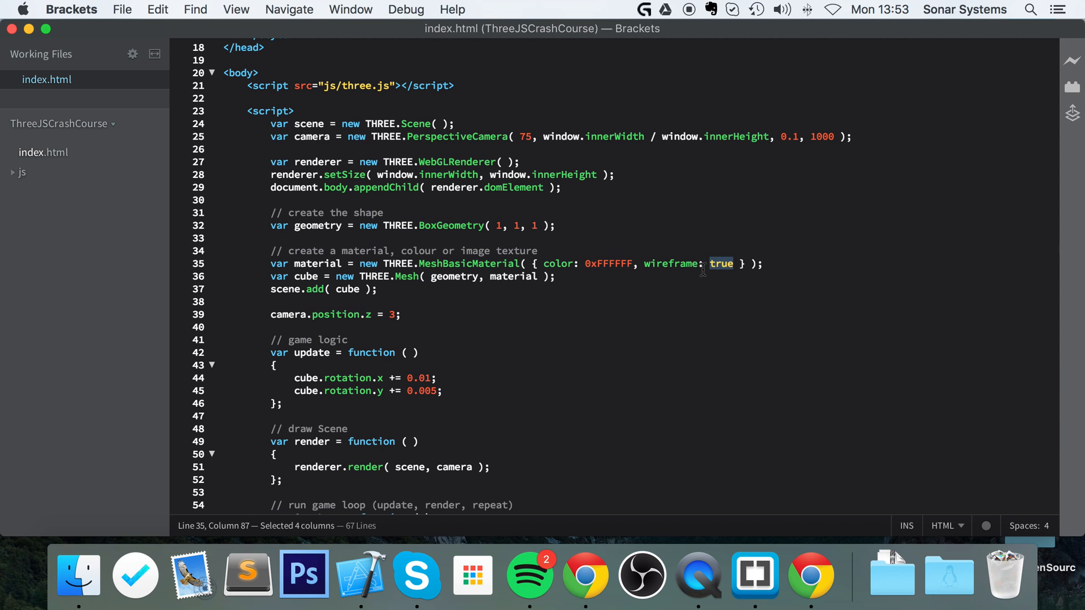
{"action": "type", "text": "false"}
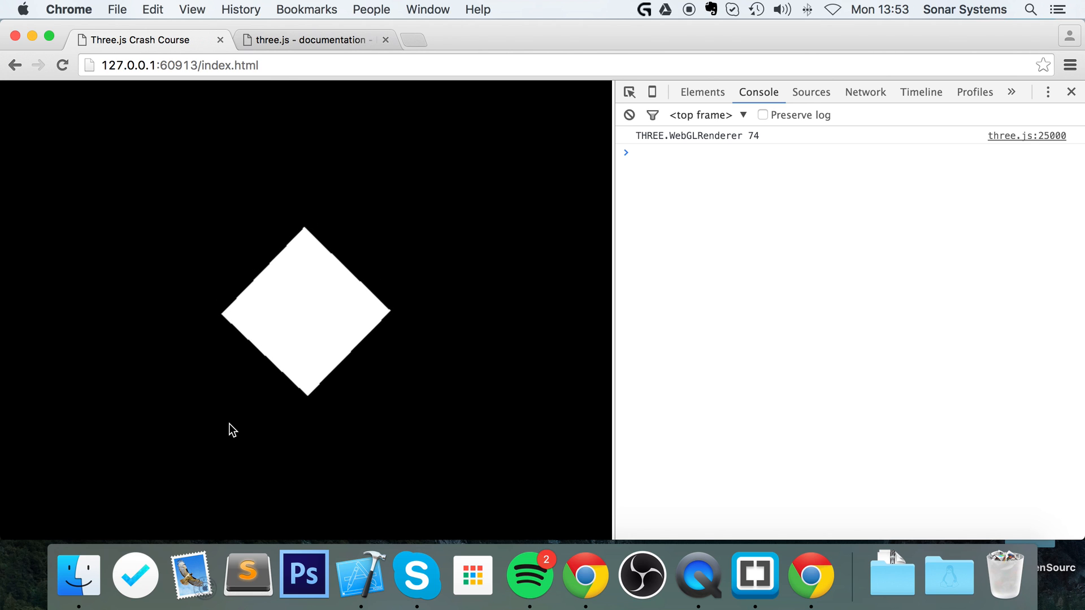
{"action": "mouse_move", "coordinate": [631, 574]}
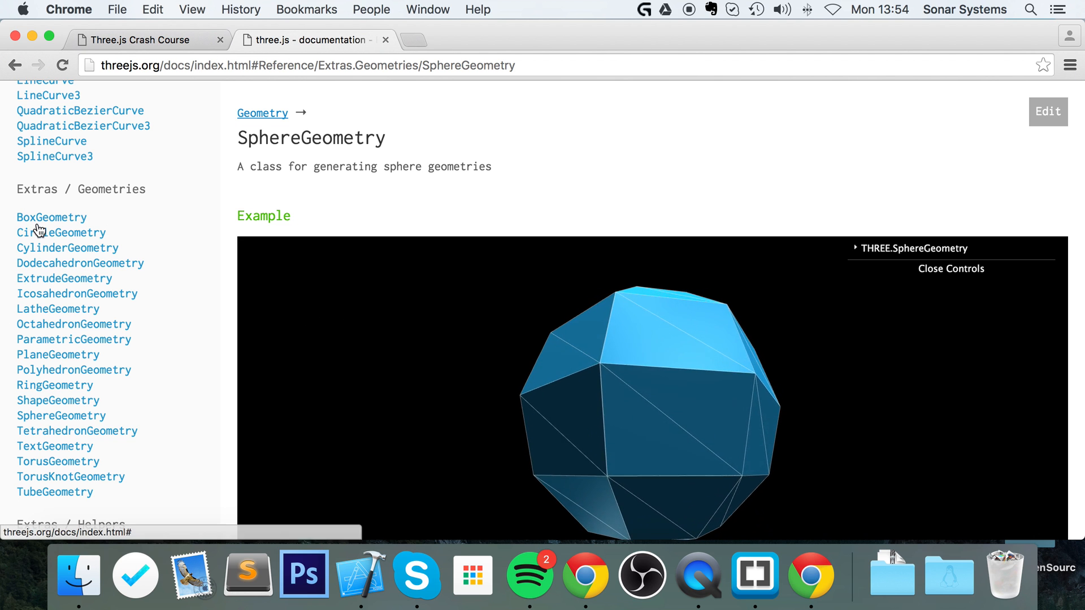
Step: View the CylinderGeometry docs page, highlighting the example material's color parameter and the Constructor section
{"action": "left_click", "coordinate": [67, 248]}
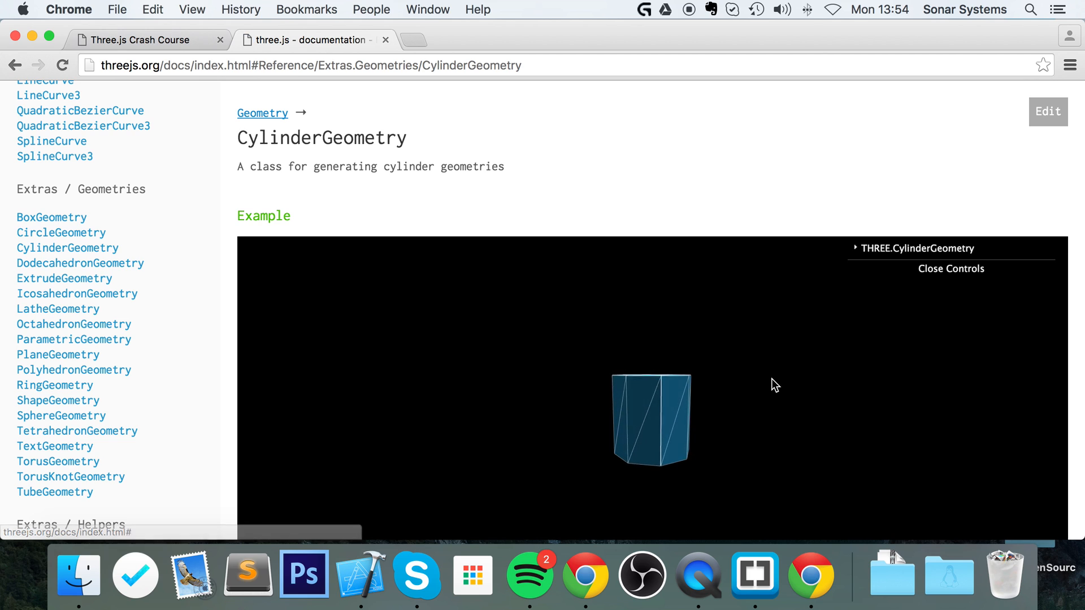
{"action": "scroll", "scroll_direction": "down", "scroll_amount": 3}
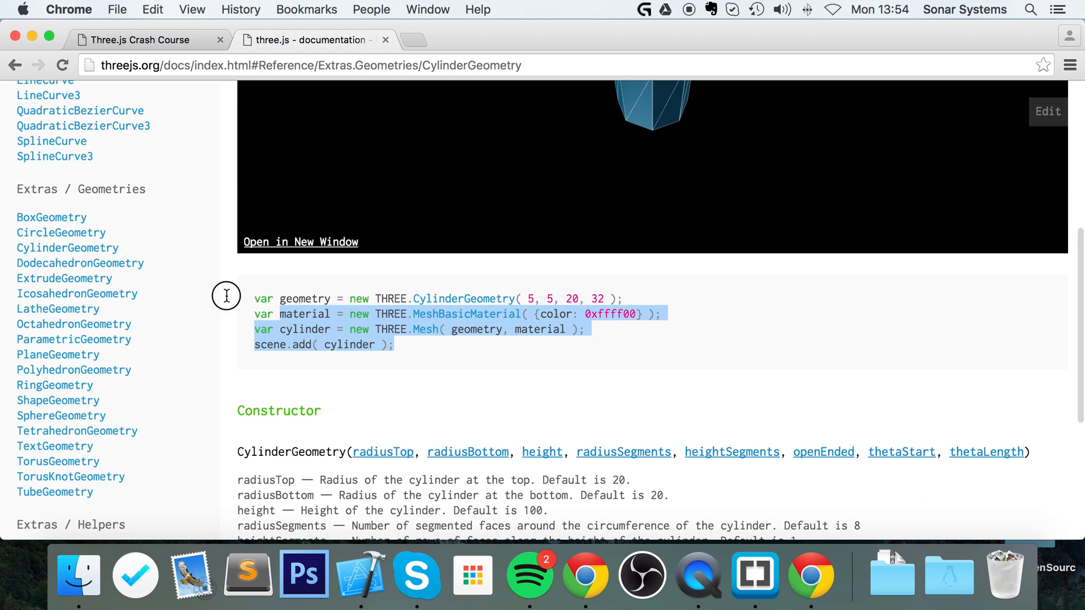
{"action": "left_click", "coordinate": [454, 298]}
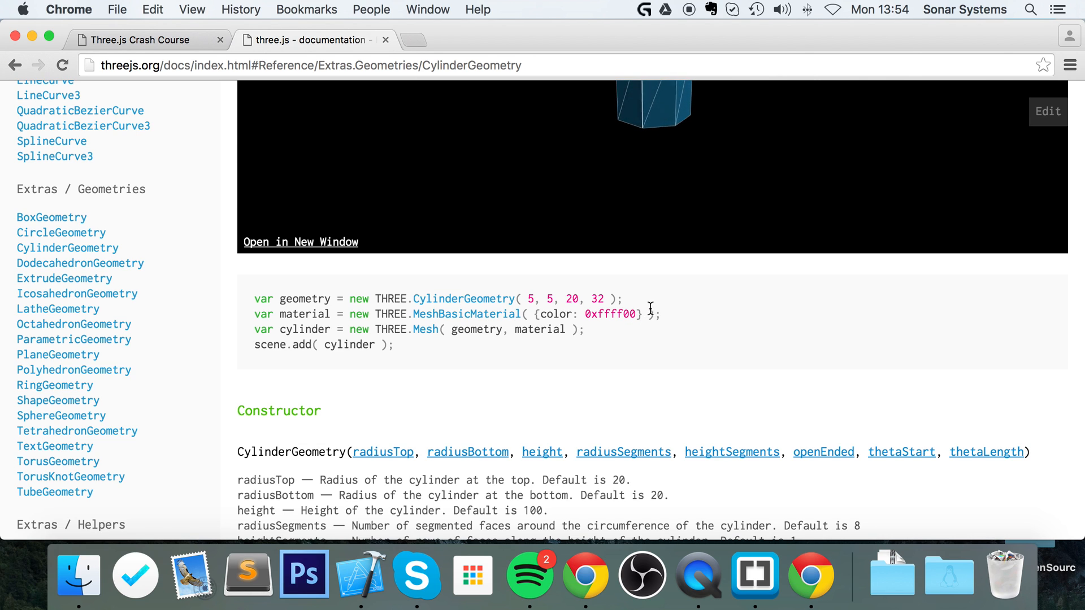
{"action": "left_click_drag", "start_coordinate": [532, 313], "coordinate": [642, 313]}
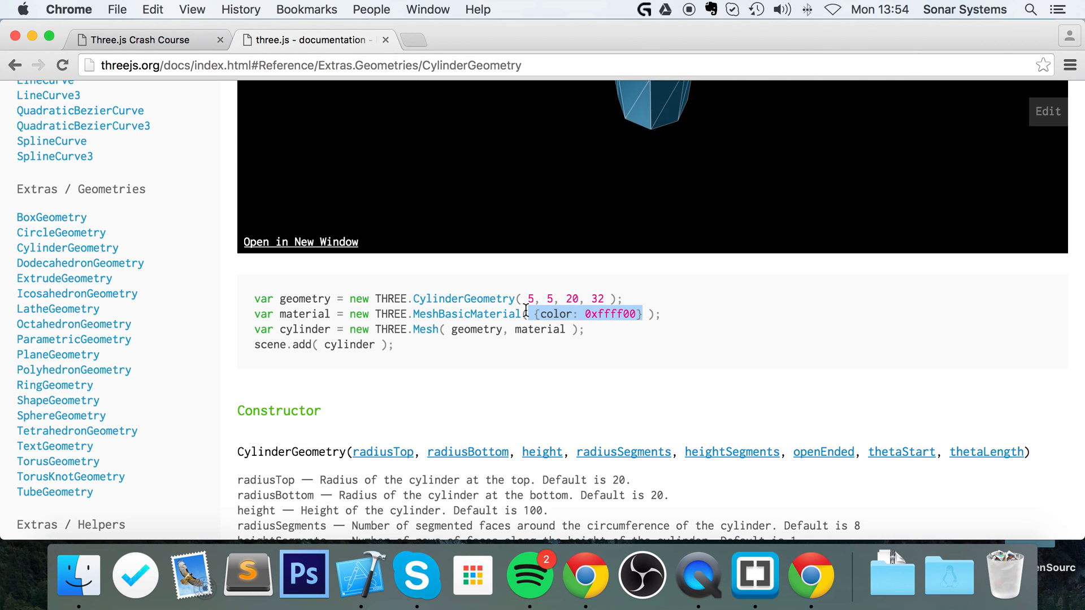
{"action": "scroll", "scroll_direction": "down", "scroll_amount": 3}
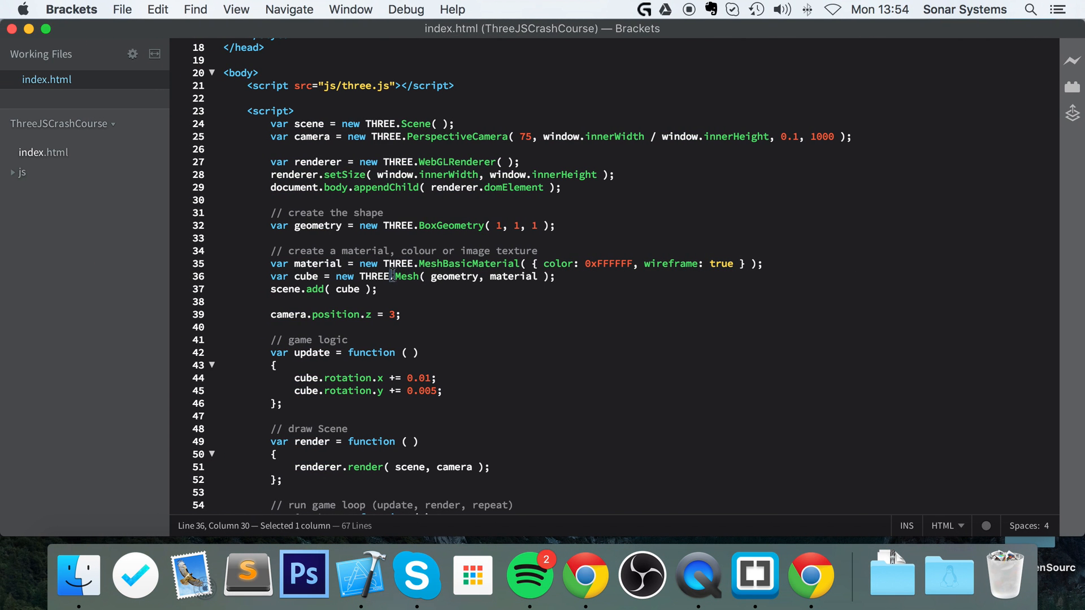
{"action": "left_click", "coordinate": [584, 574]}
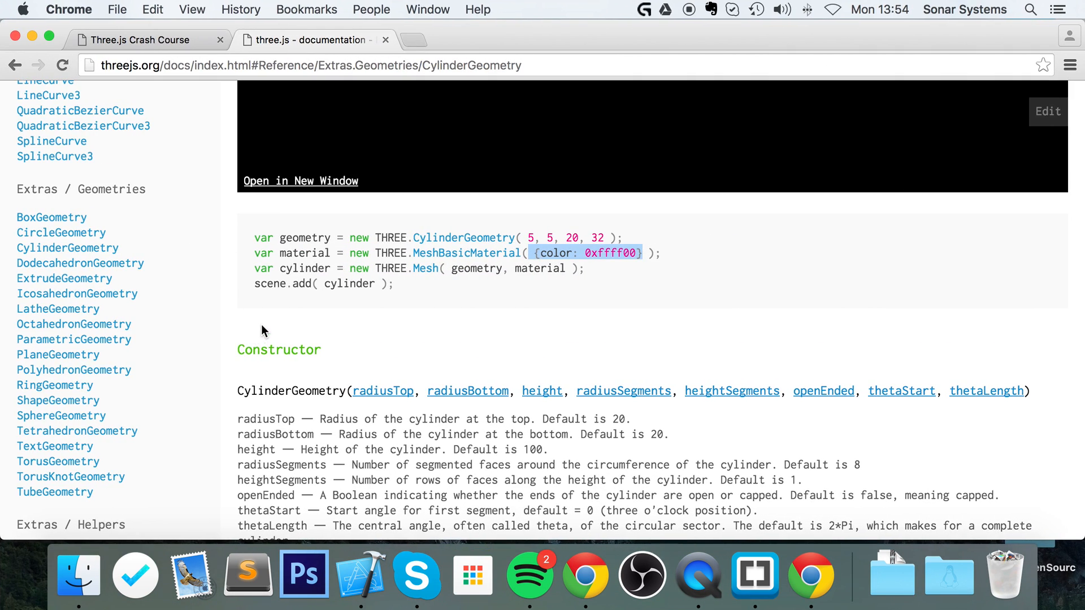